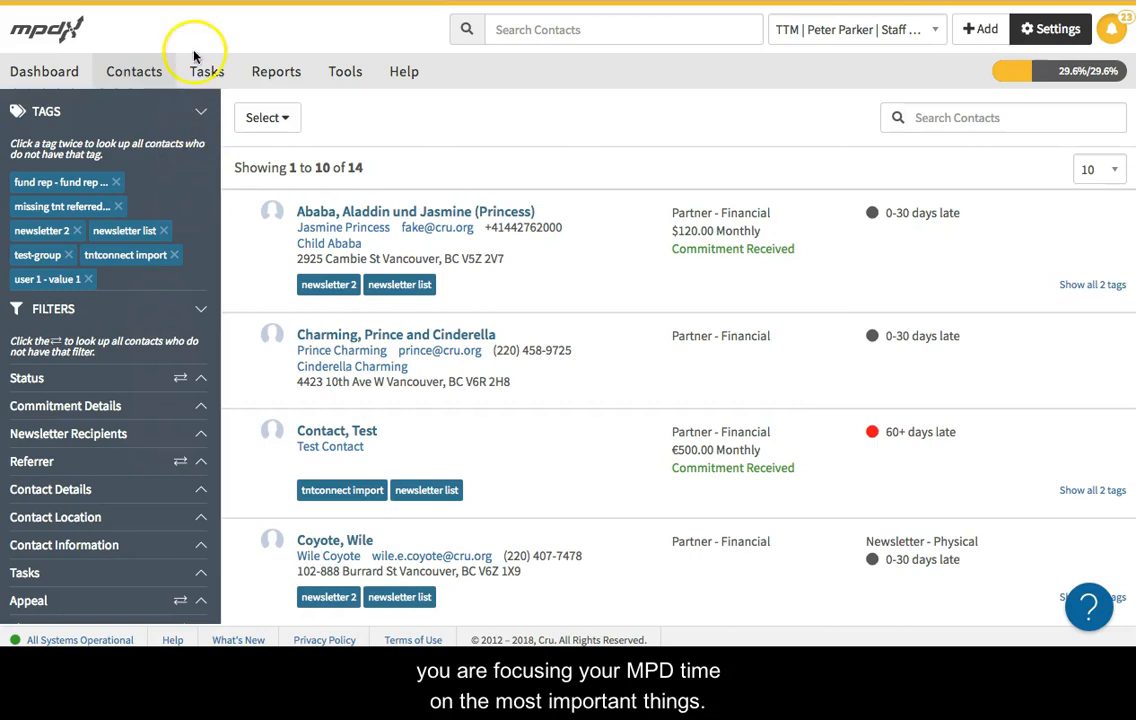
{"action": "mouse_move", "coordinate": [203, 33]}
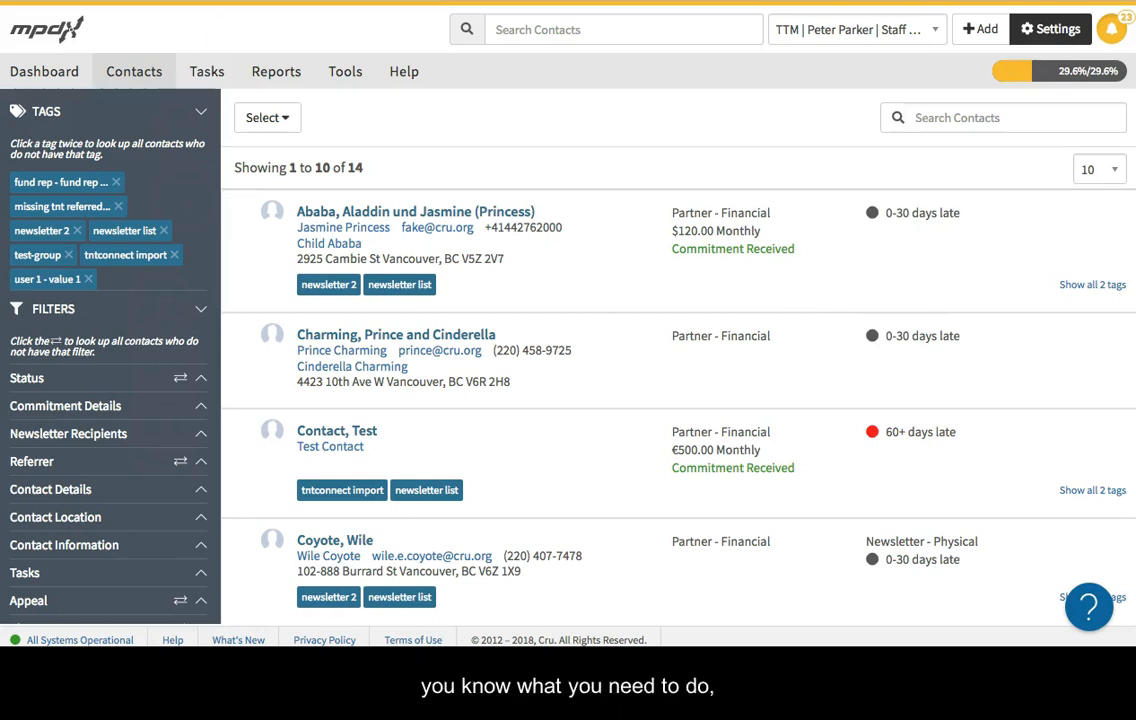
{"action": "mouse_move", "coordinate": [600, 74]}
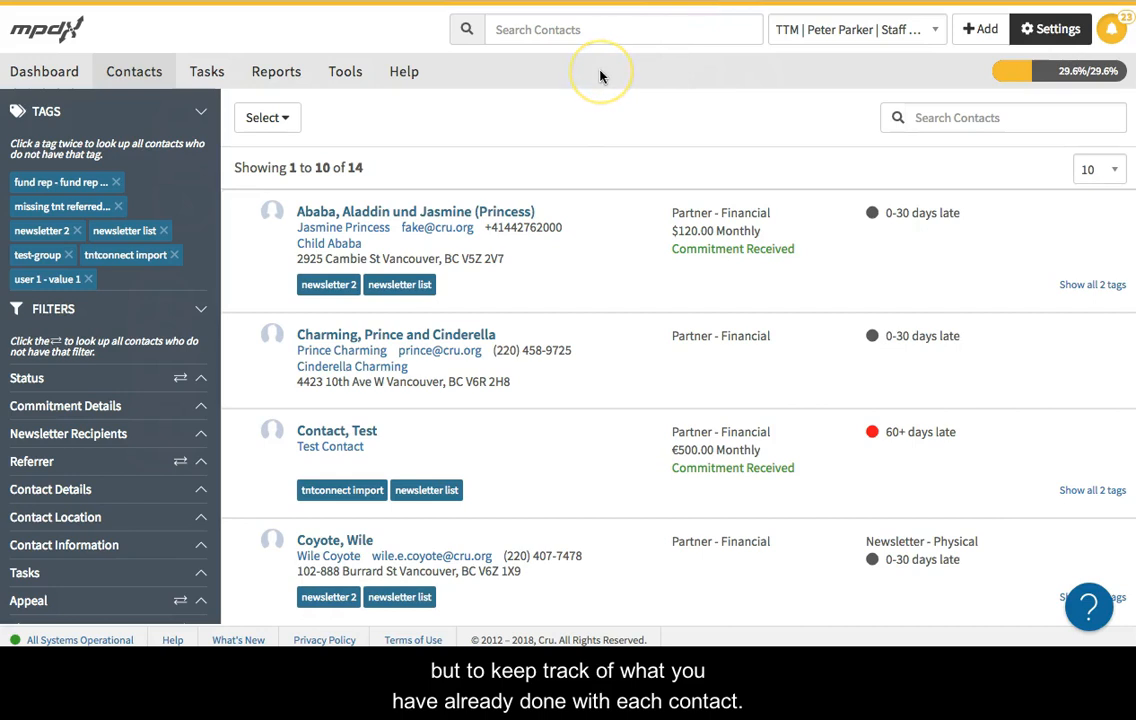
{"action": "mouse_move", "coordinate": [600, 75]}
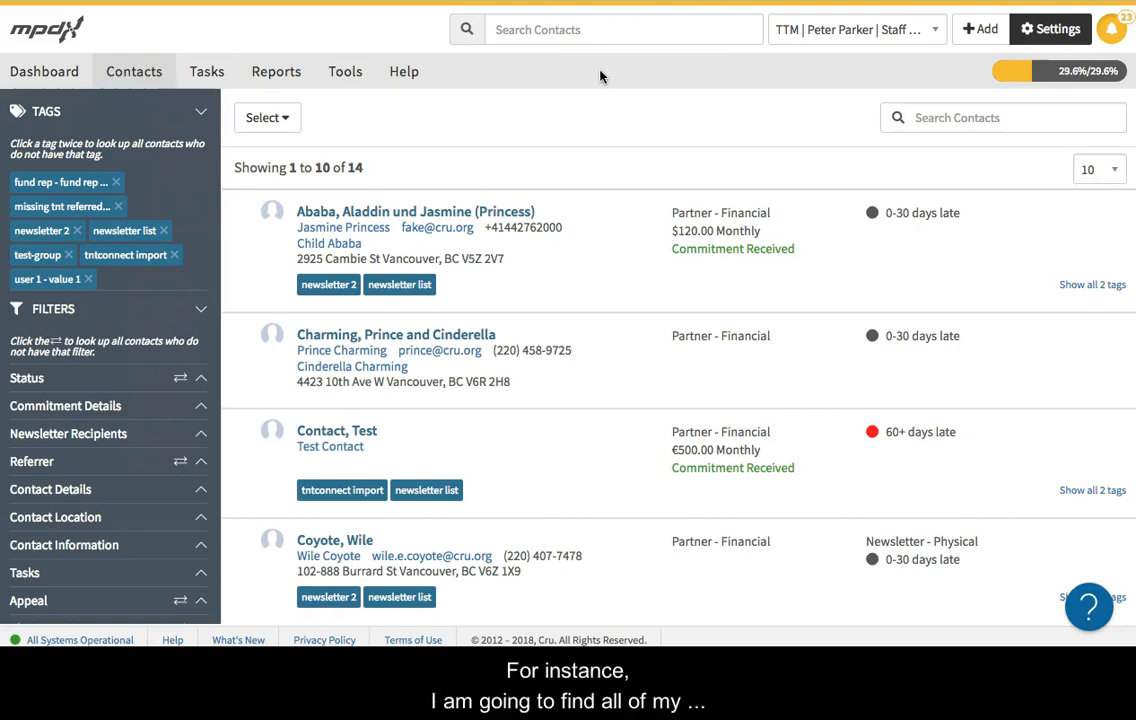
{"action": "mouse_move", "coordinate": [285, 245]}
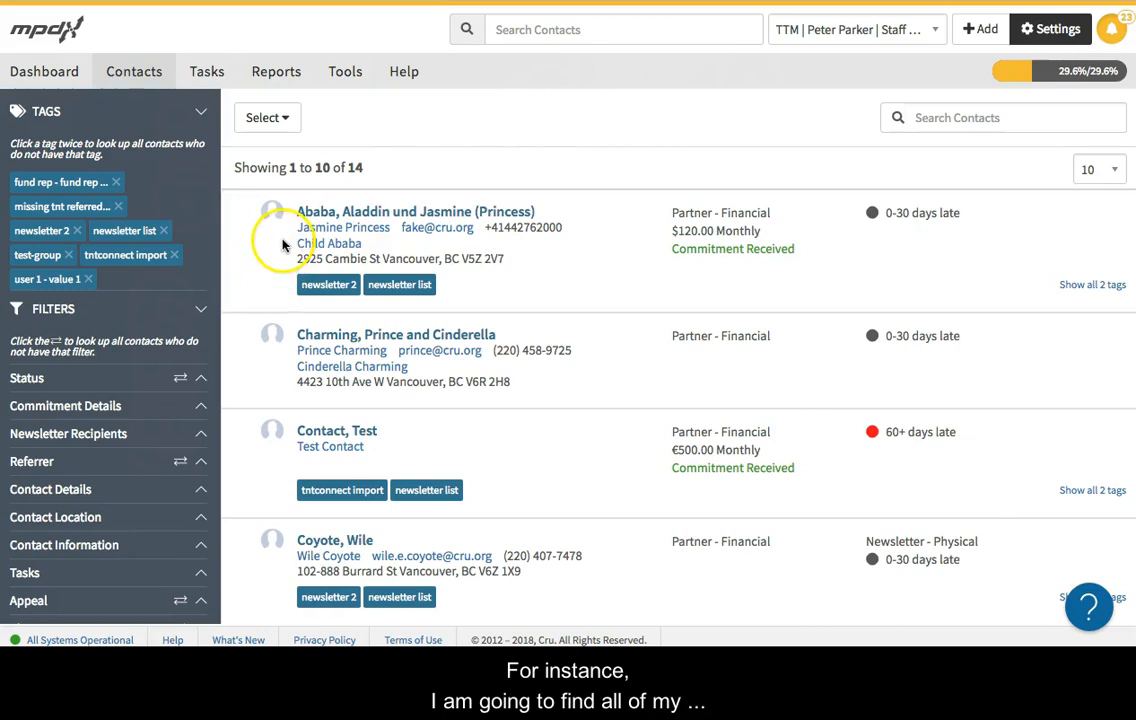
{"action": "mouse_move", "coordinate": [205, 387]}
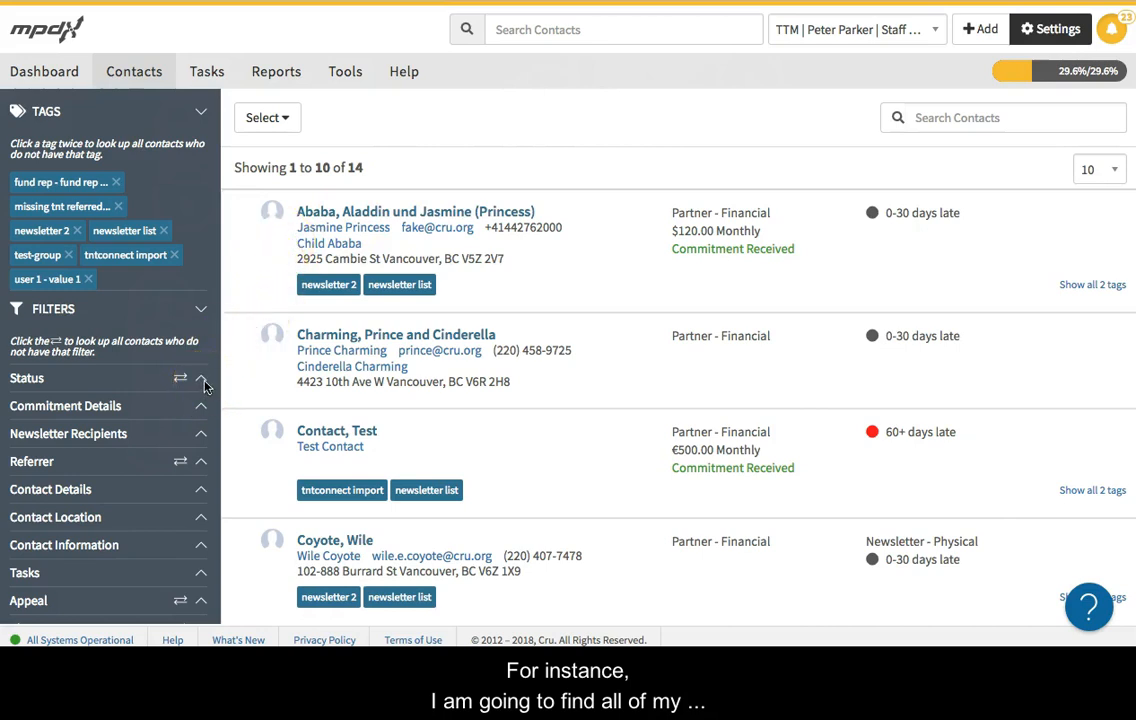
- Filter the contacts by status Partner - Financial
{"action": "left_click", "coordinate": [200, 378]}
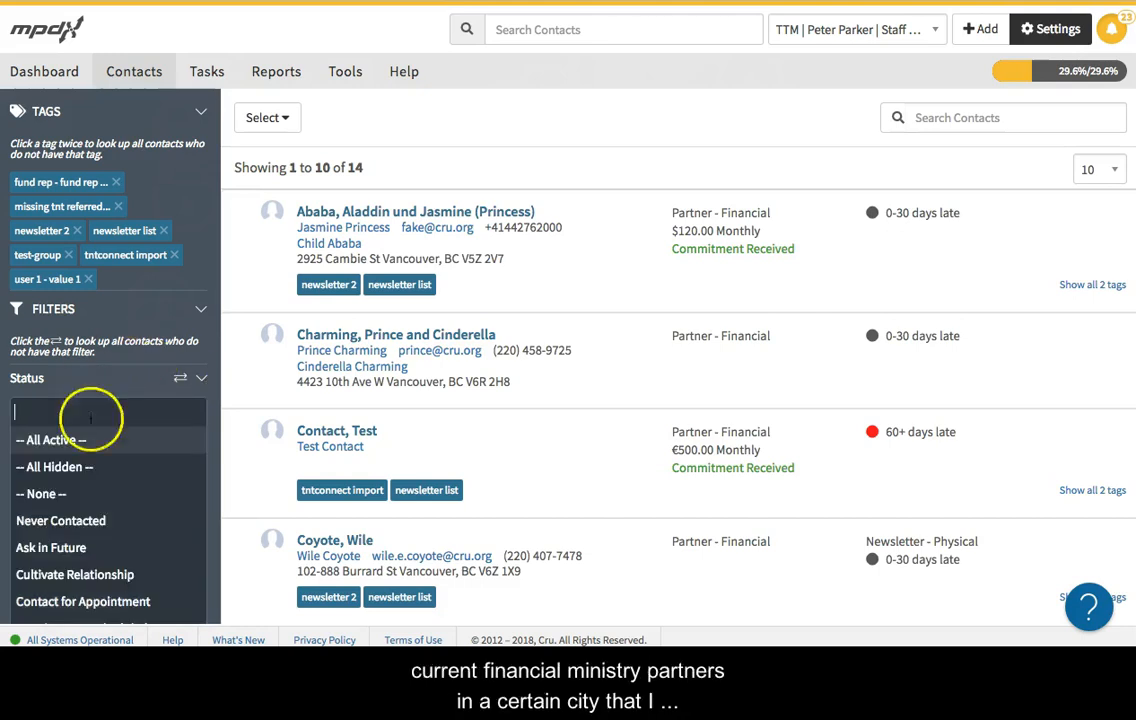
{"action": "scroll", "scroll_direction": "down", "scroll_amount": 3}
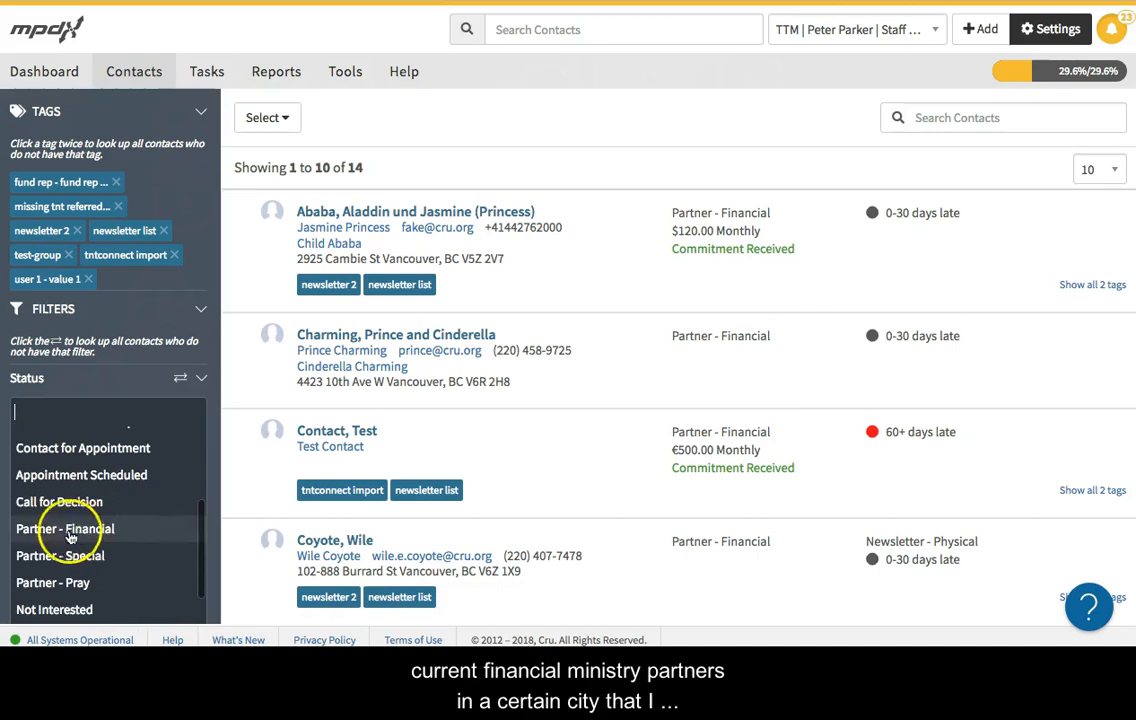
{"action": "left_click", "coordinate": [65, 528]}
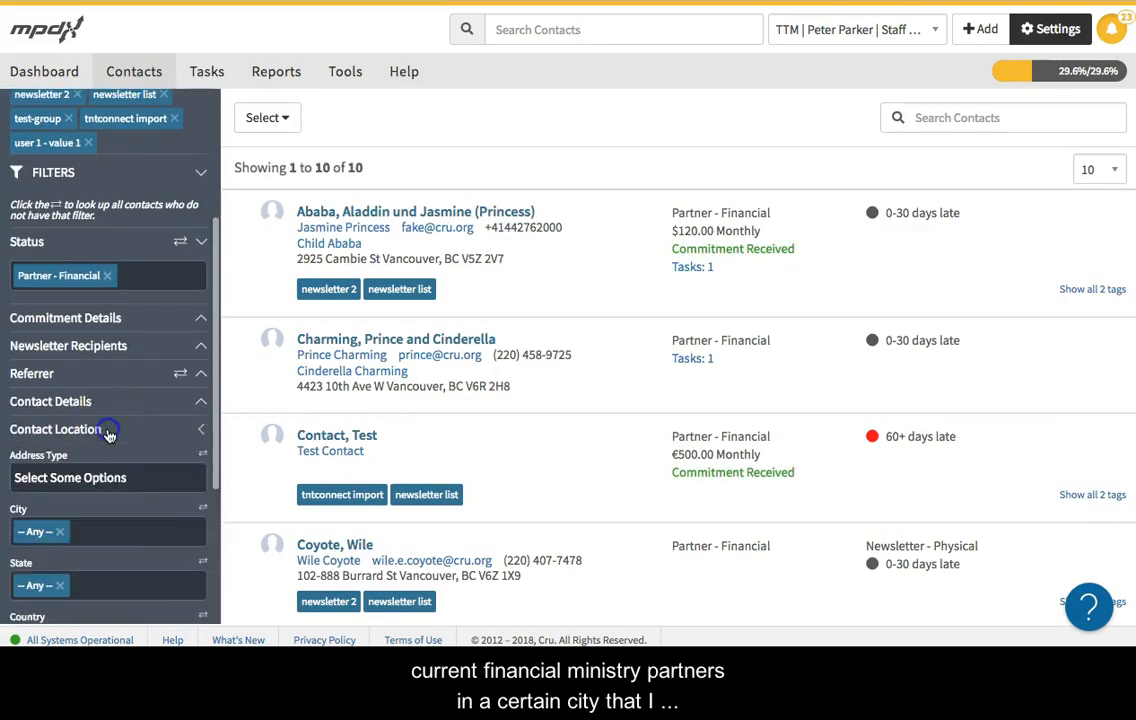
- Set City to Vancouver only and expand the Contact Information filters
{"action": "left_click", "coordinate": [108, 414]}
{"action": "type", "text": "vancou"}
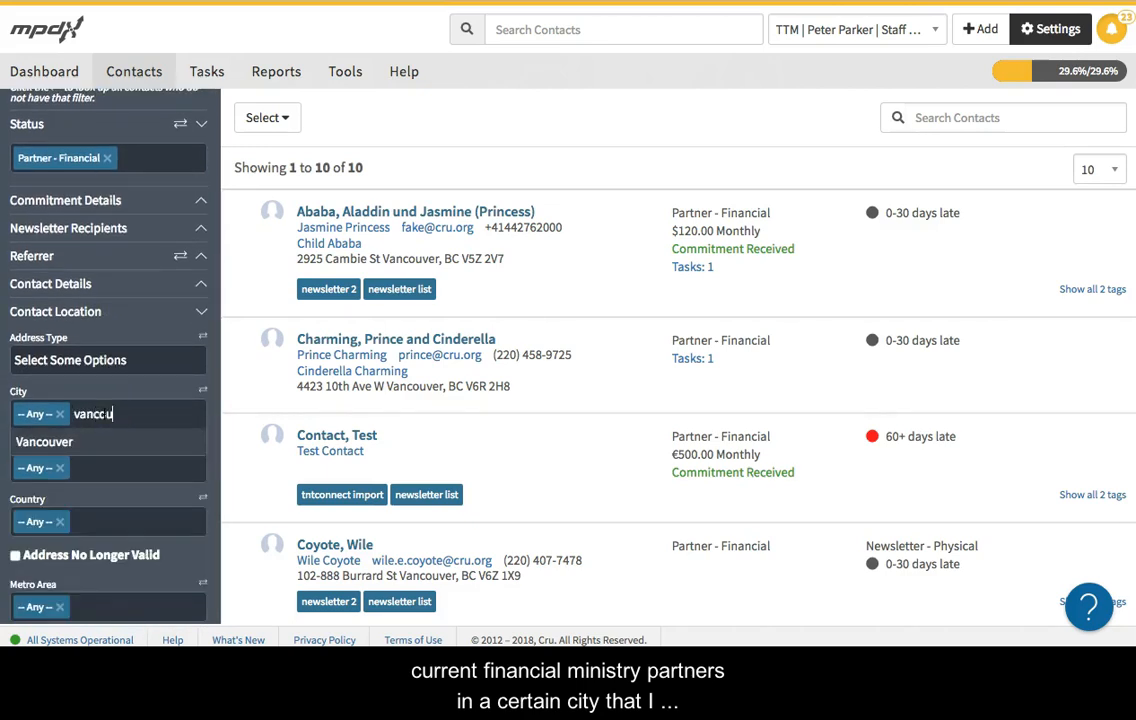
{"action": "left_click", "coordinate": [44, 442]}
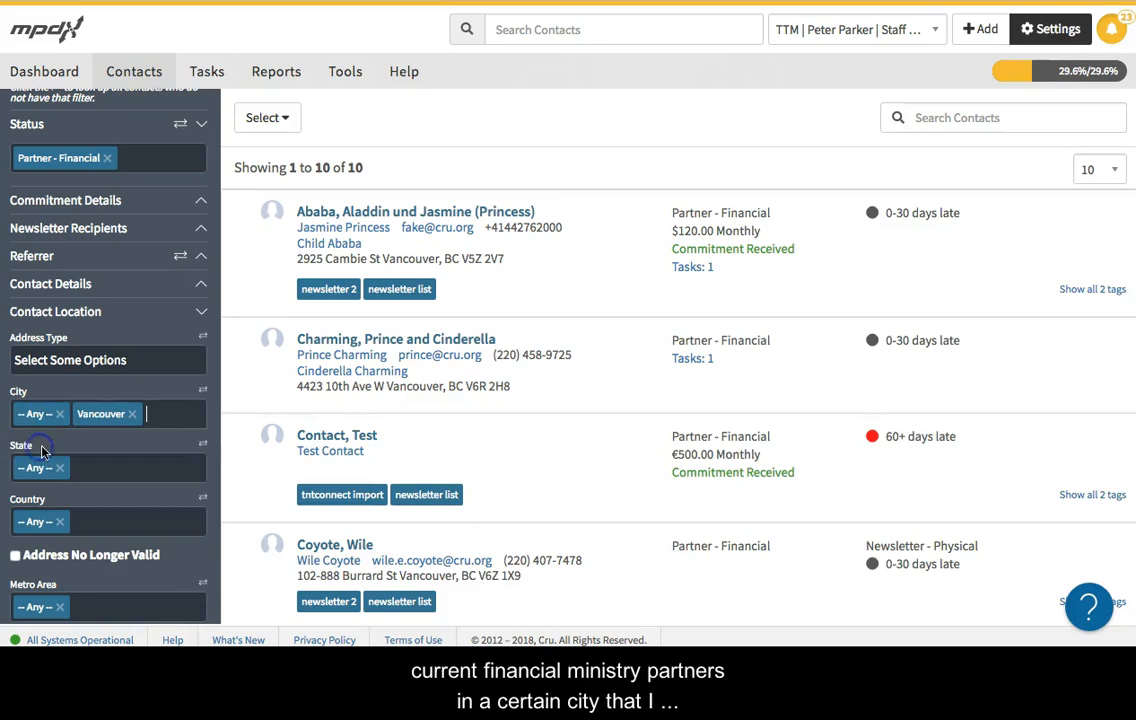
{"action": "left_click", "coordinate": [29, 413]}
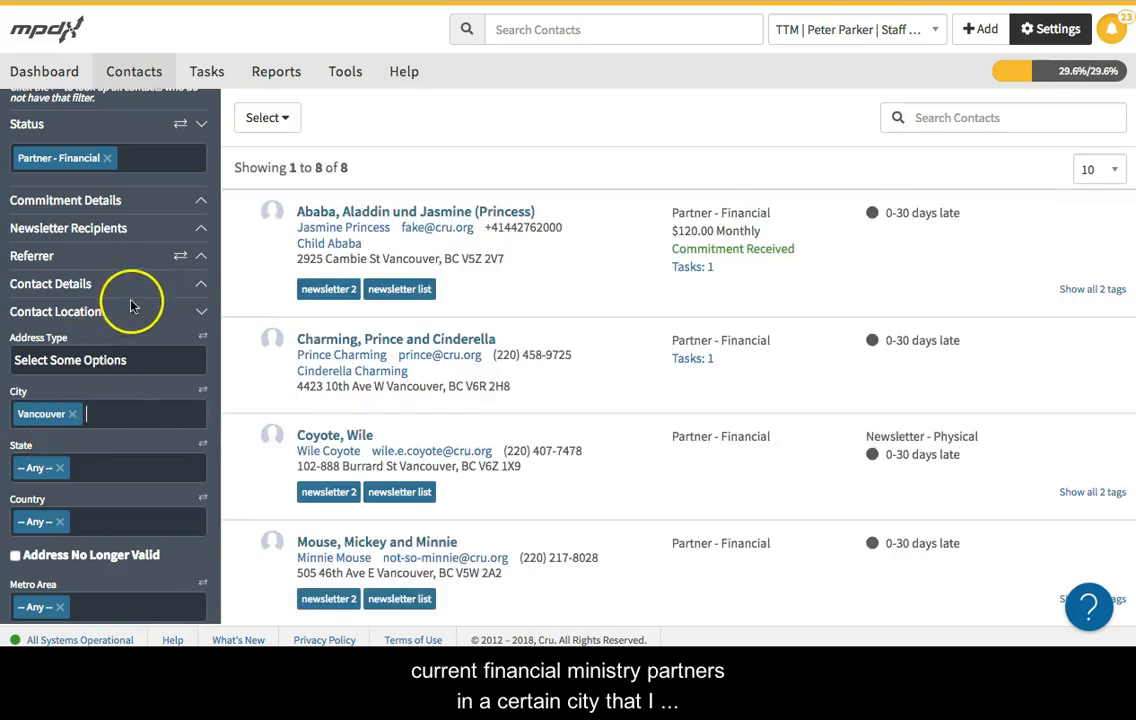
{"action": "scroll", "scroll_direction": "down", "scroll_amount": 3}
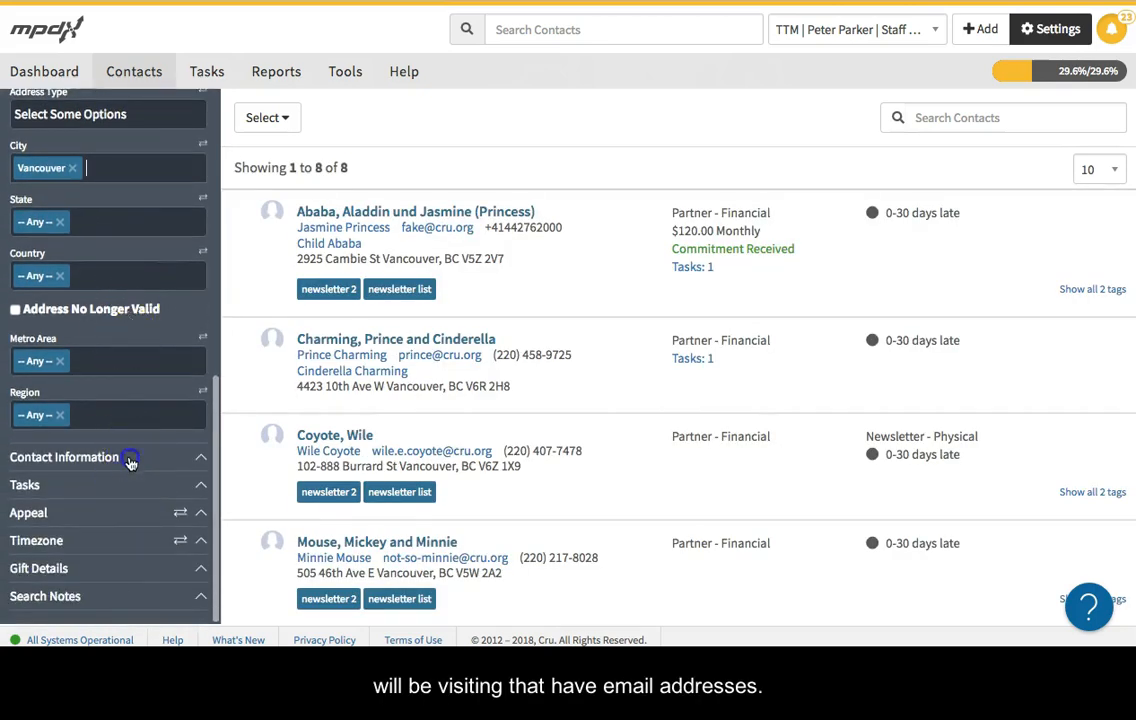
{"action": "left_click", "coordinate": [64, 457]}
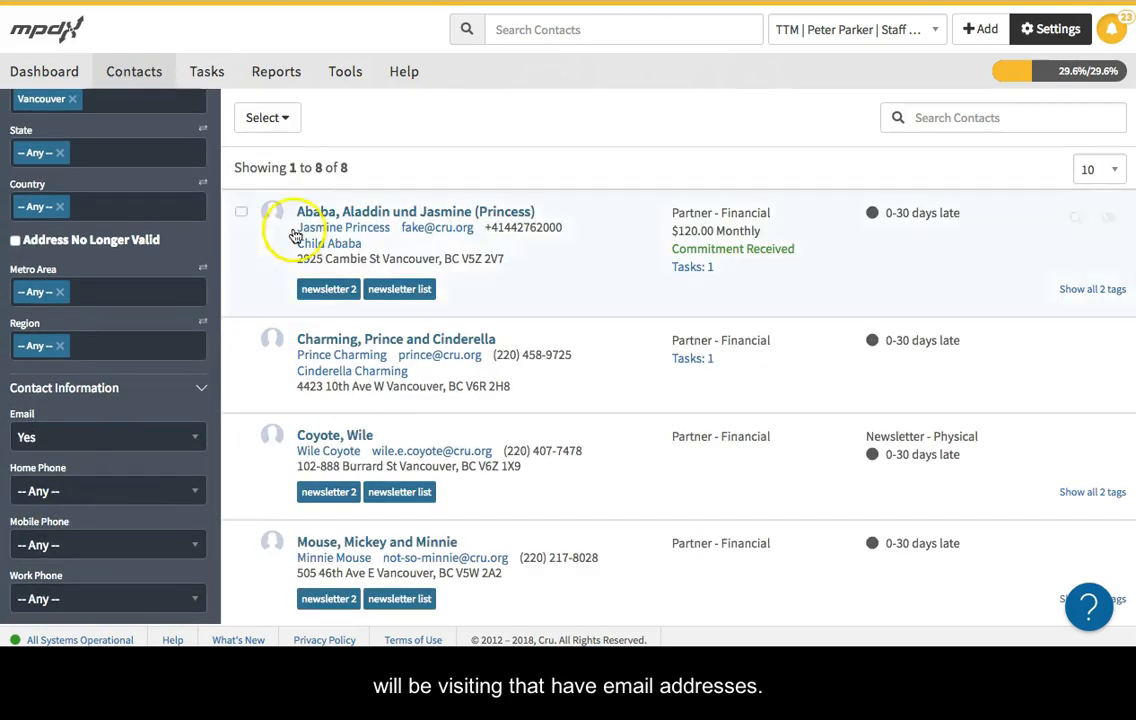
- Select all eight contacts and start a task named 'Call to schedule an appointment before I visit'
{"action": "left_click", "coordinate": [267, 117]}
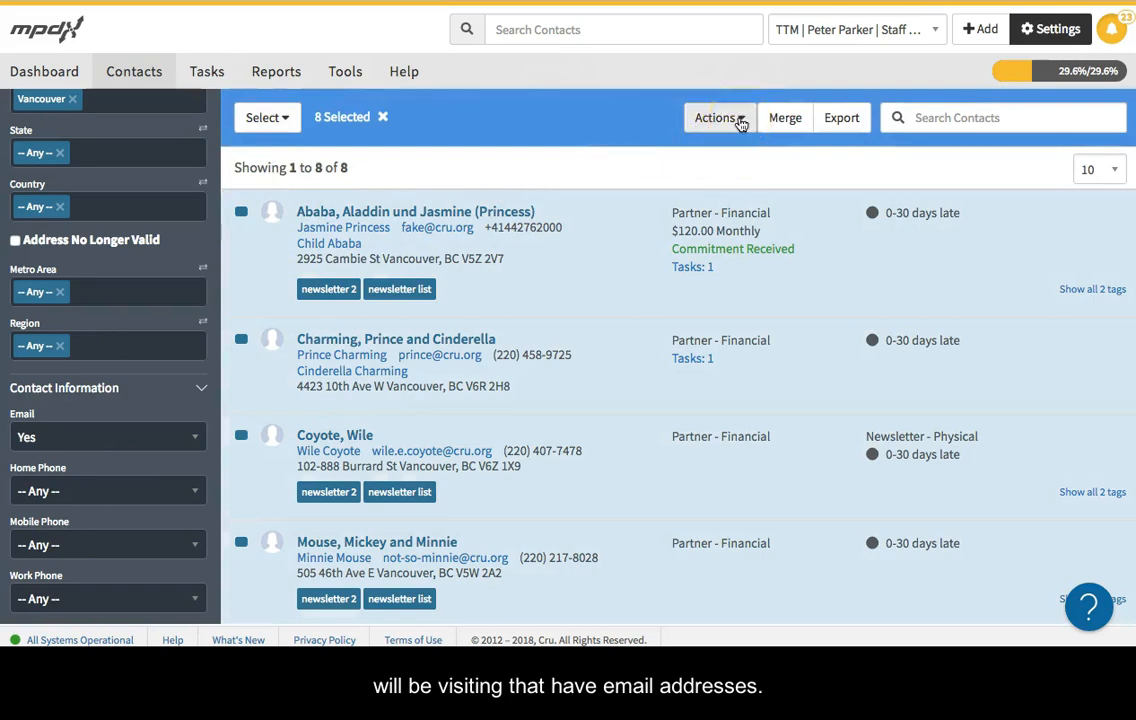
{"action": "left_click", "coordinate": [719, 117]}
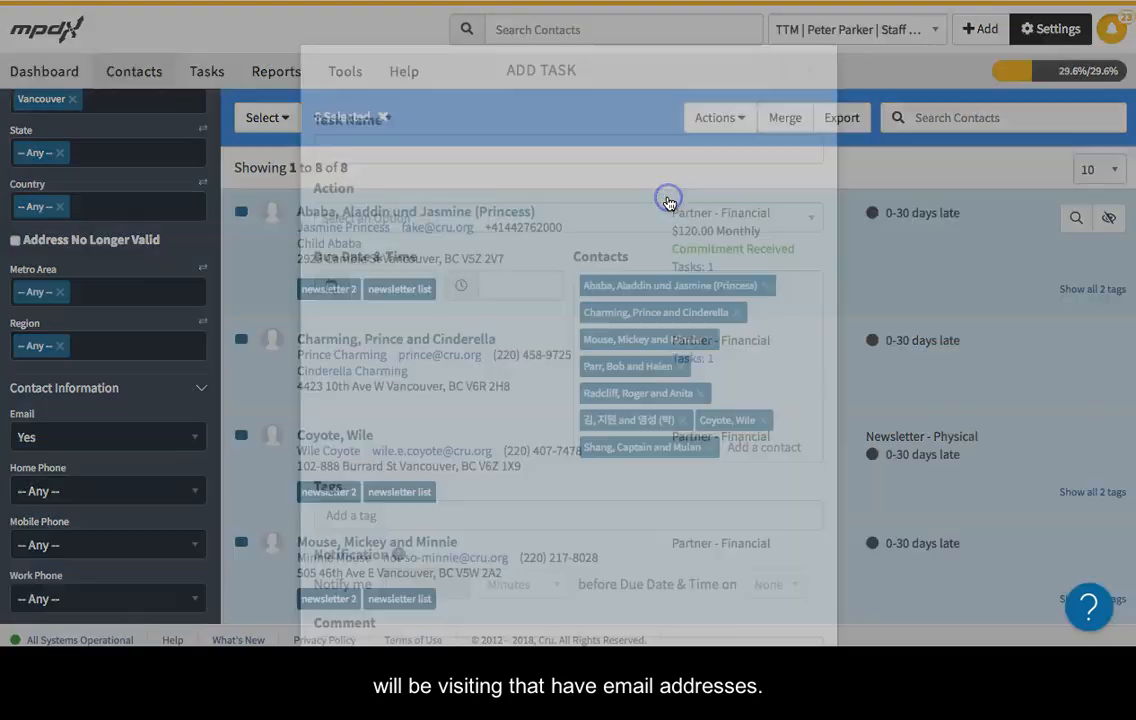
{"action": "type", "text": "Call to s"}
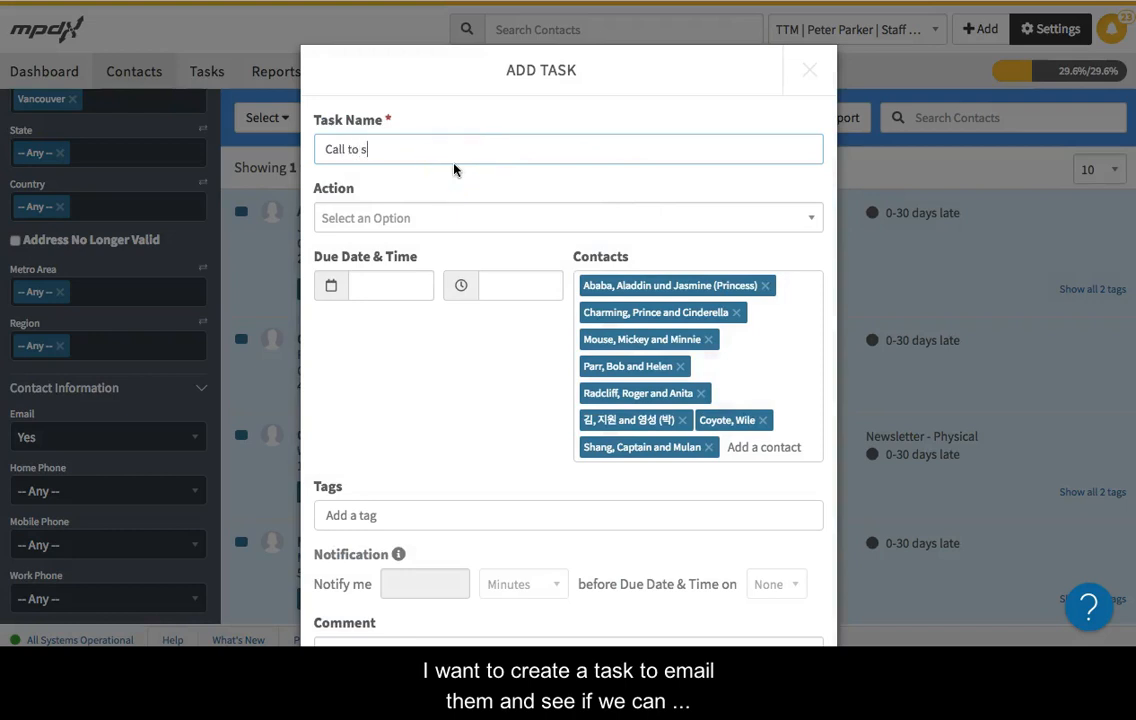
{"action": "type", "text": "chedule an"}
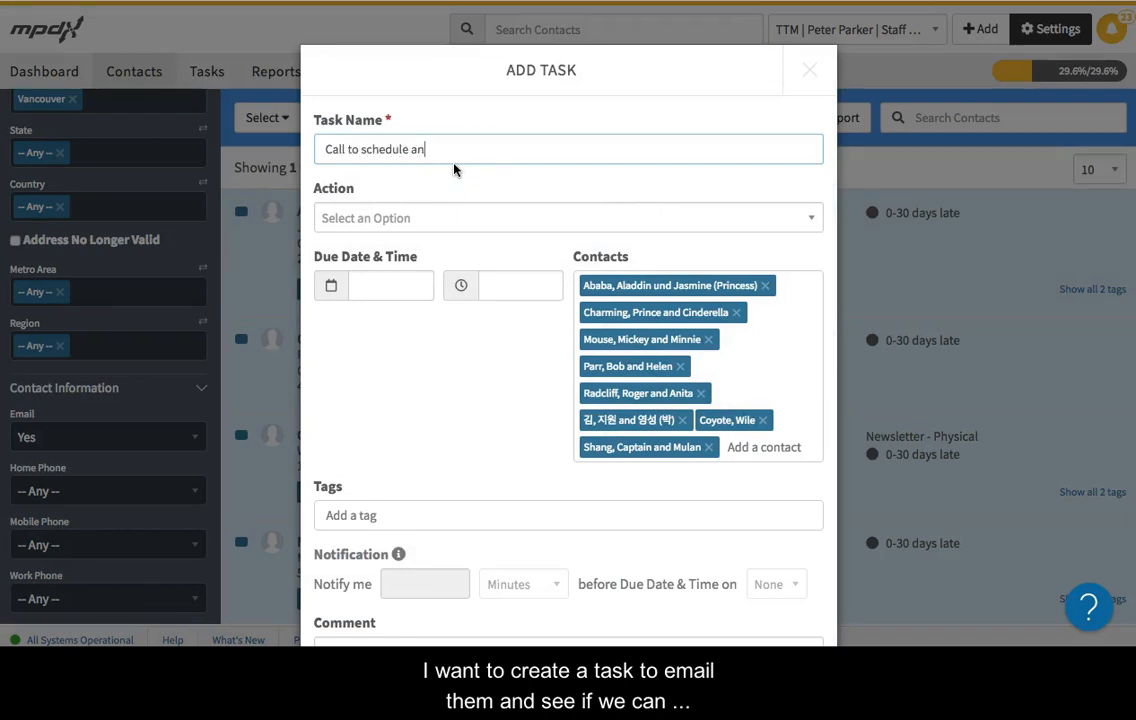
{"action": "type", "text": "appointment before I visit"}
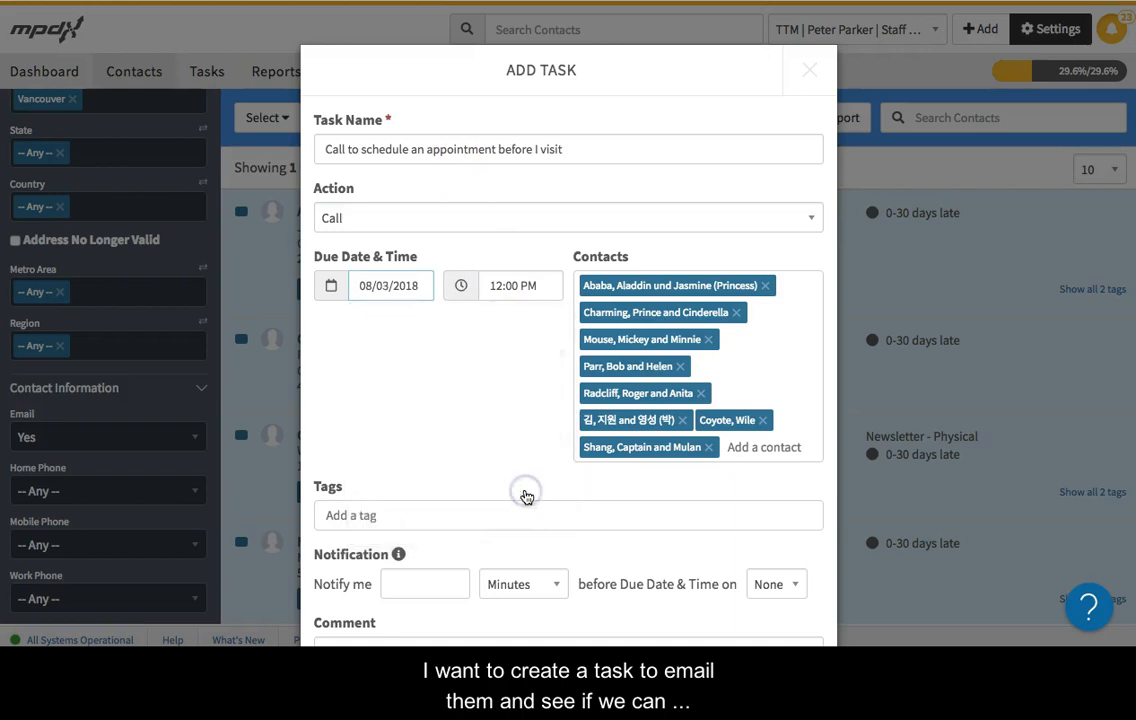
- Tag the task Vancouver trip, set a 30-minute reminder to mobile, and save it
{"action": "scroll", "scroll_direction": "down", "scroll_amount": 3}
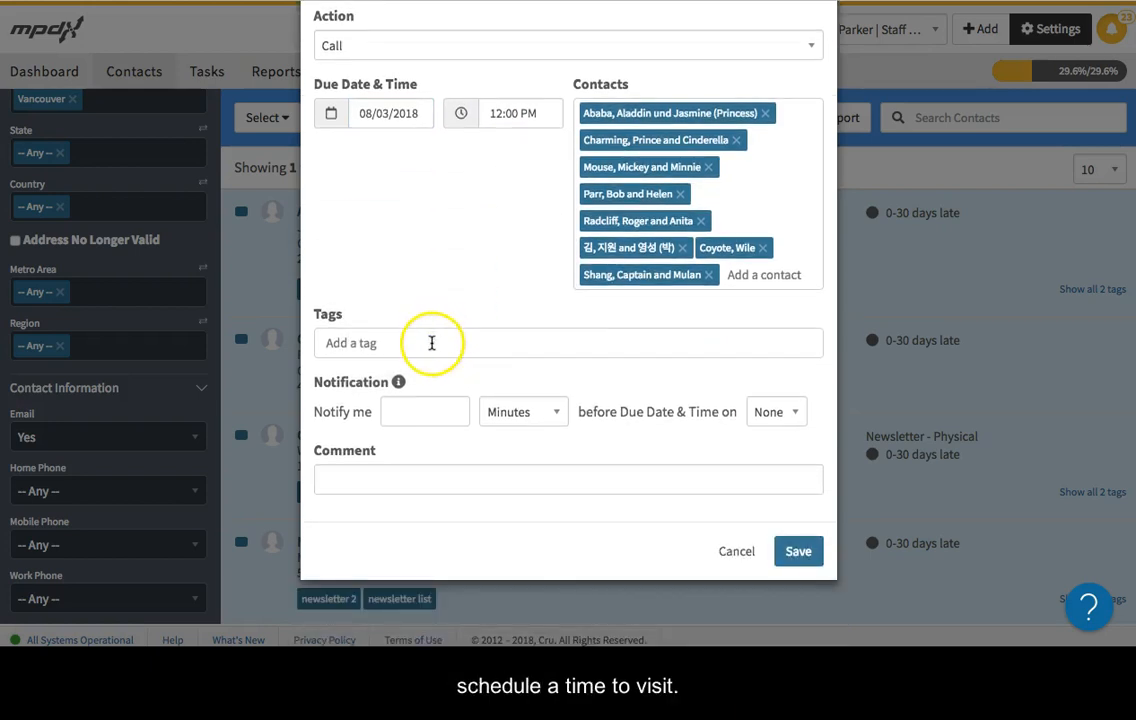
{"action": "type", "text": "Vancouver trip"}
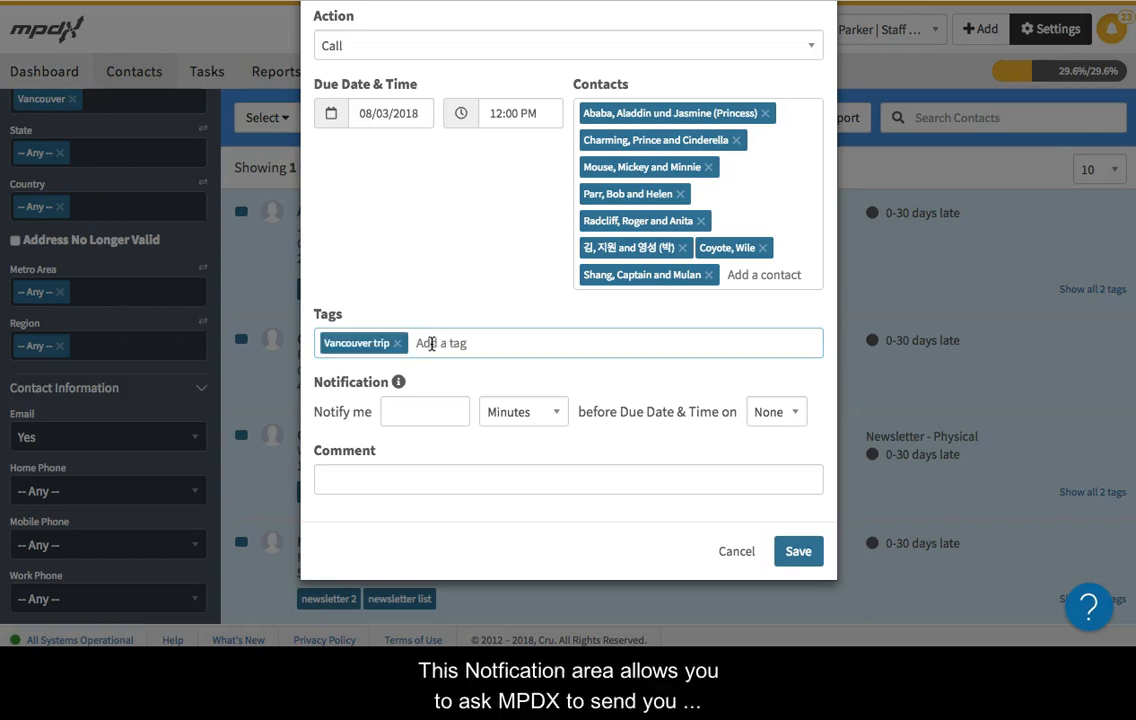
{"action": "mouse_move", "coordinate": [575, 432]}
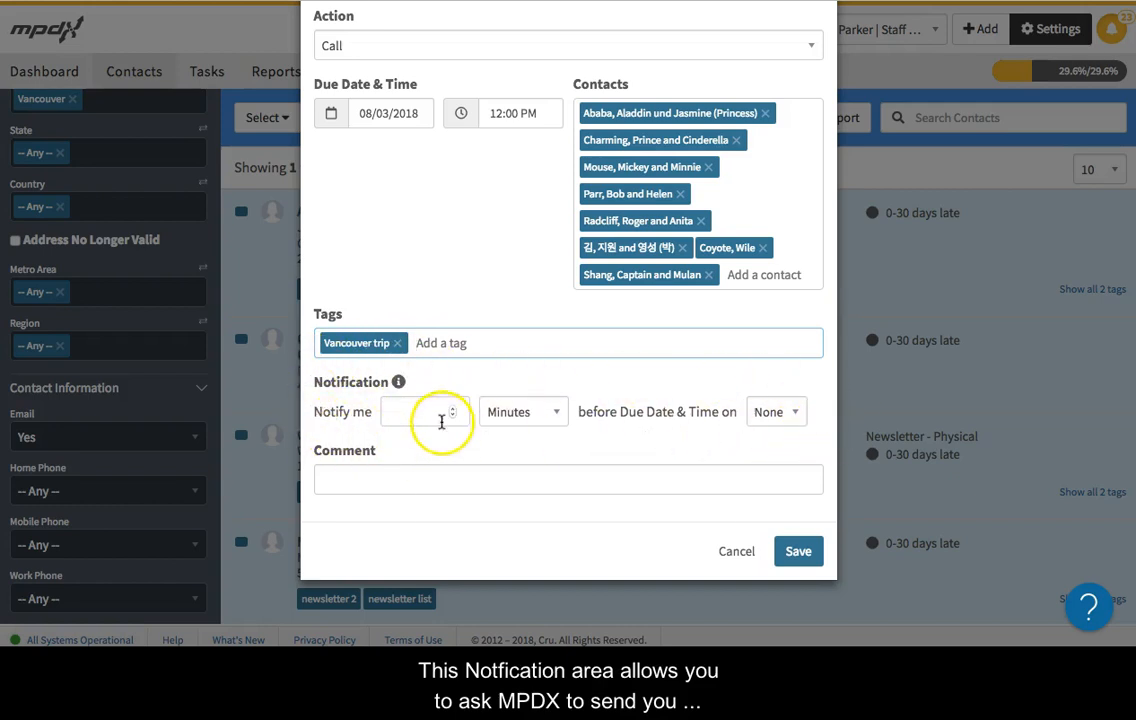
{"action": "mouse_move", "coordinate": [432, 411]}
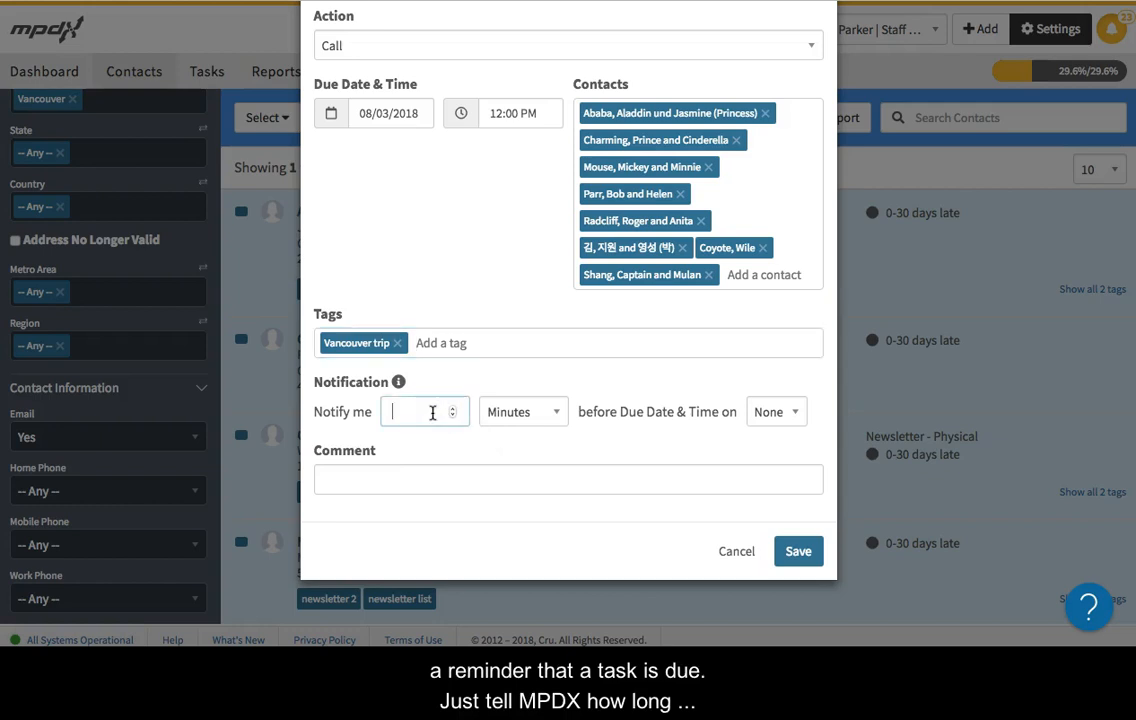
{"action": "type", "text": "30"}
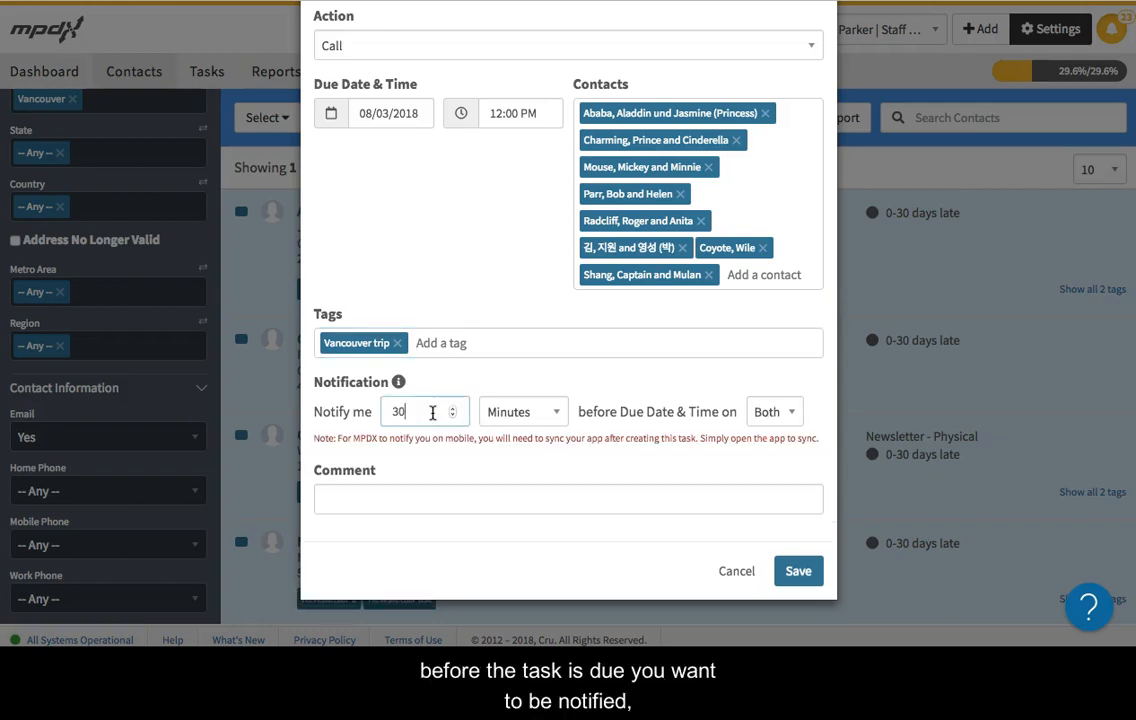
{"action": "left_click", "coordinate": [774, 411]}
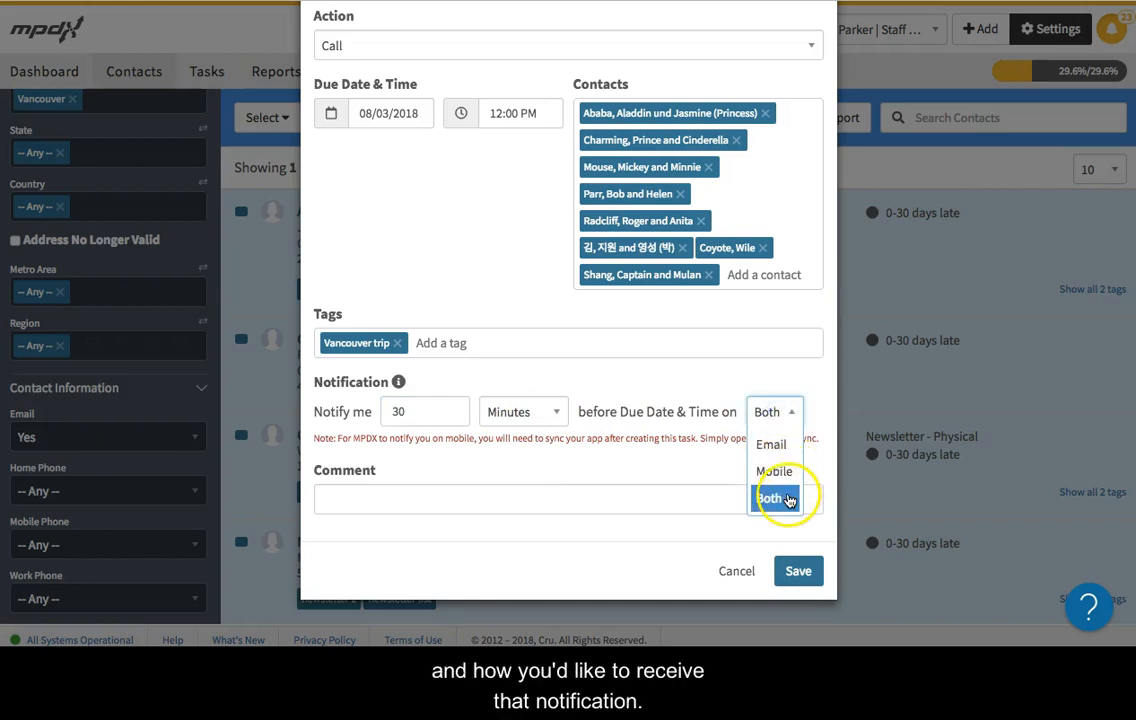
{"action": "left_click", "coordinate": [774, 471]}
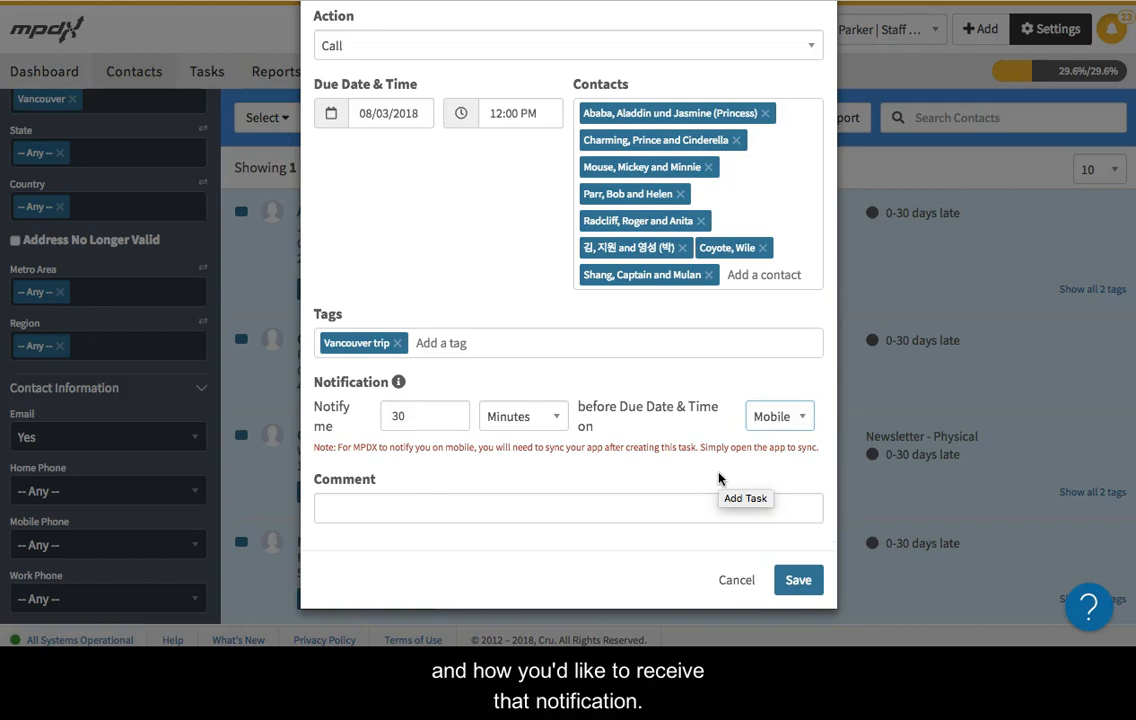
{"action": "mouse_move", "coordinate": [315, 452]}
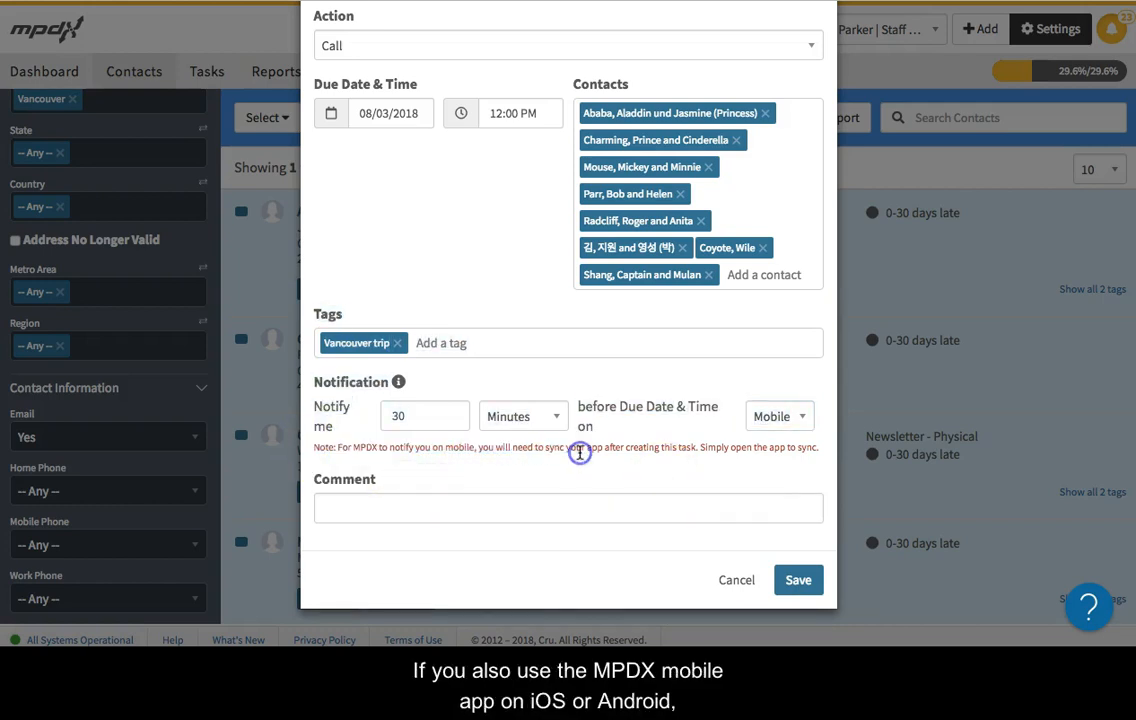
{"action": "mouse_move", "coordinate": [823, 453]}
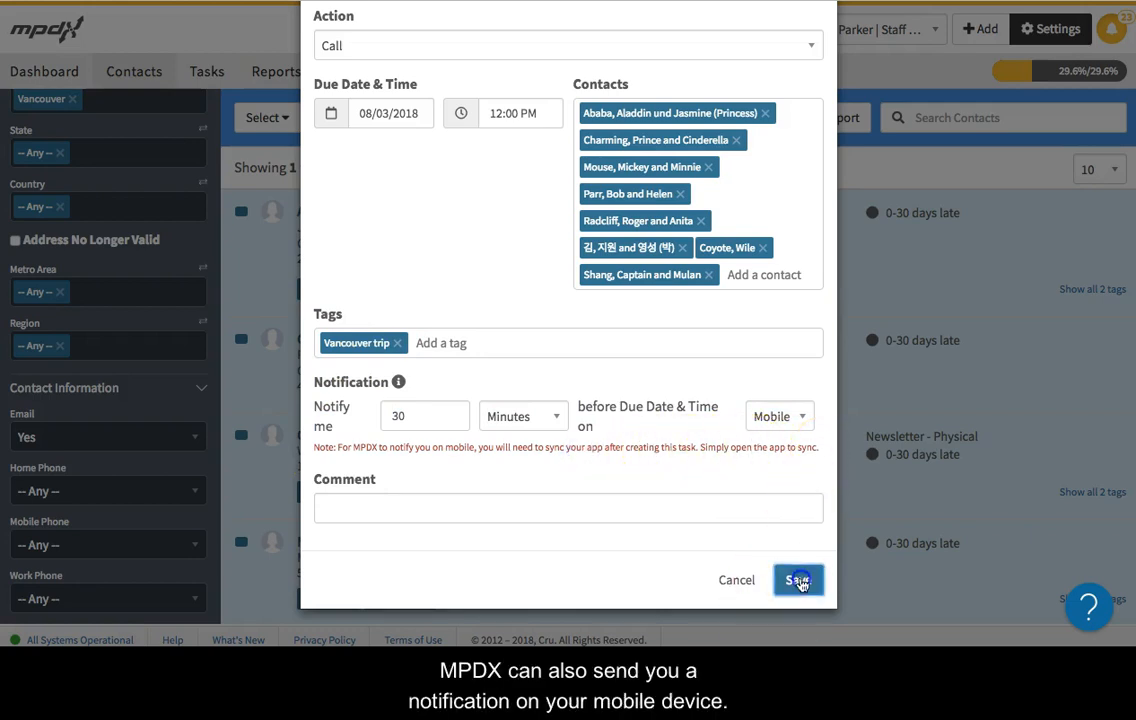
{"action": "left_click", "coordinate": [797, 580]}
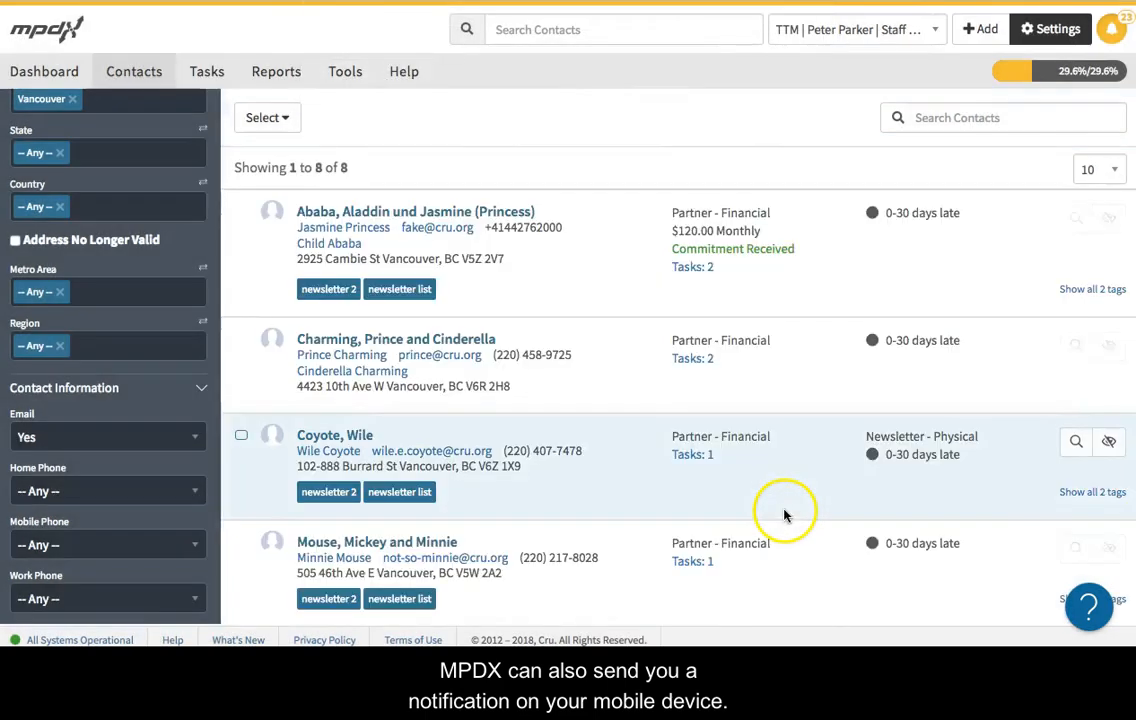
{"action": "mouse_move", "coordinate": [779, 514]}
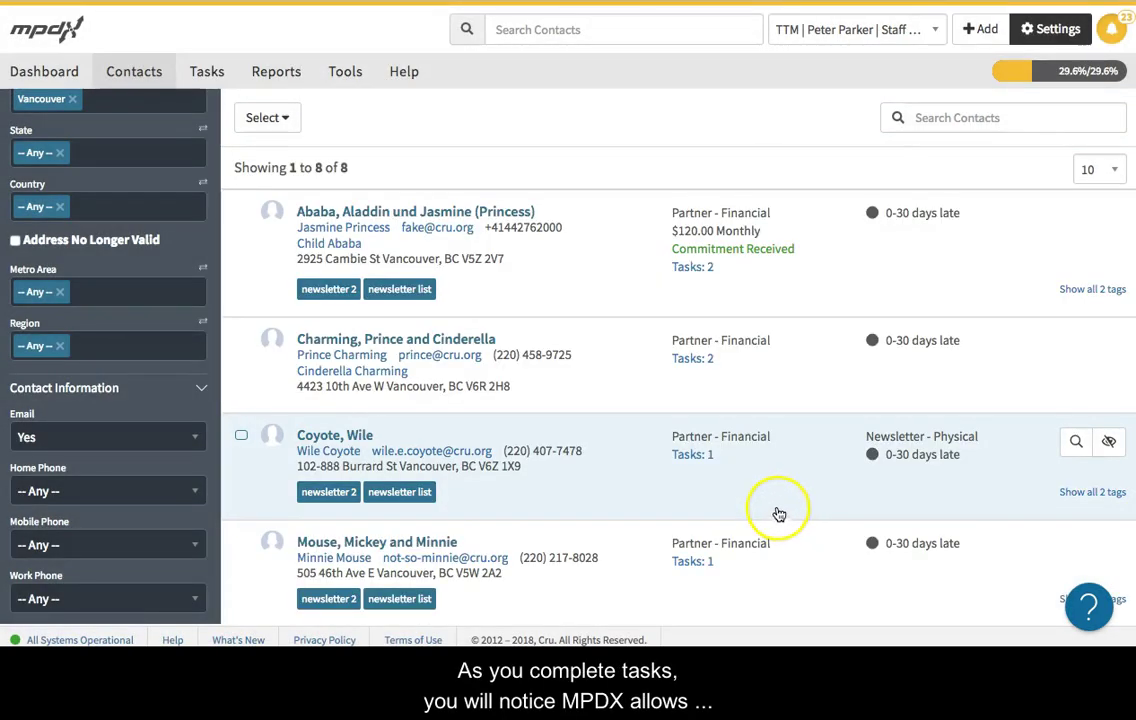
{"action": "mouse_move", "coordinate": [636, 145]}
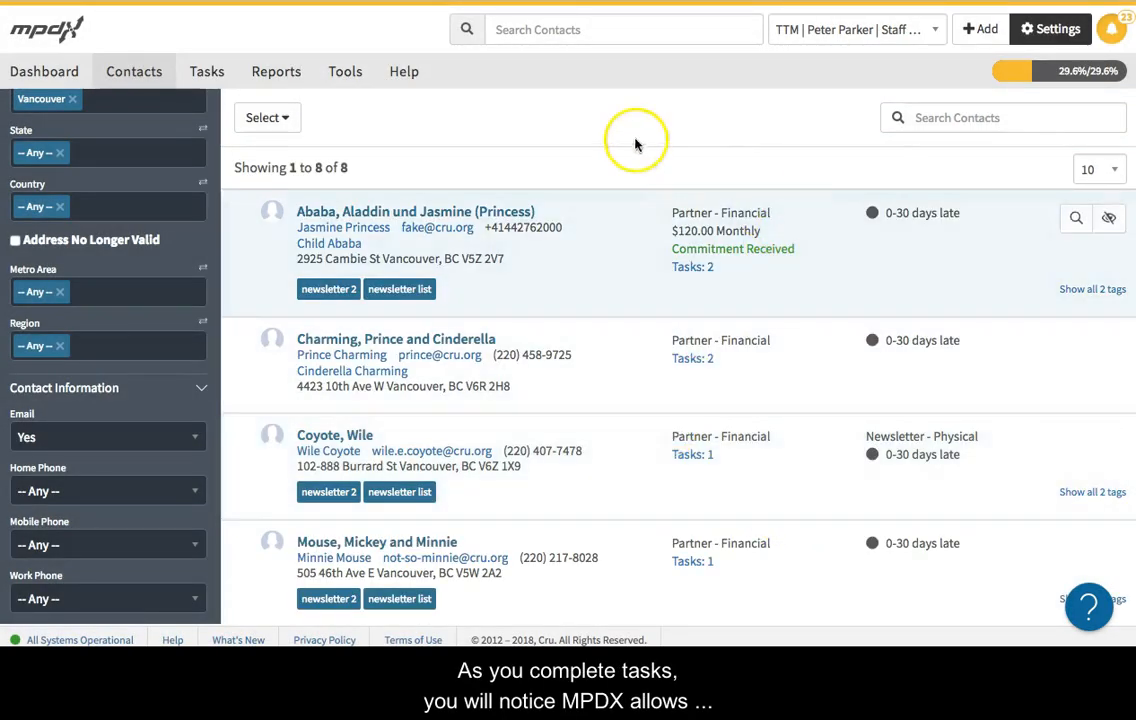
- Log a task named 'Call for appointment' for the first contact with result Completed
{"action": "left_click", "coordinate": [717, 117]}
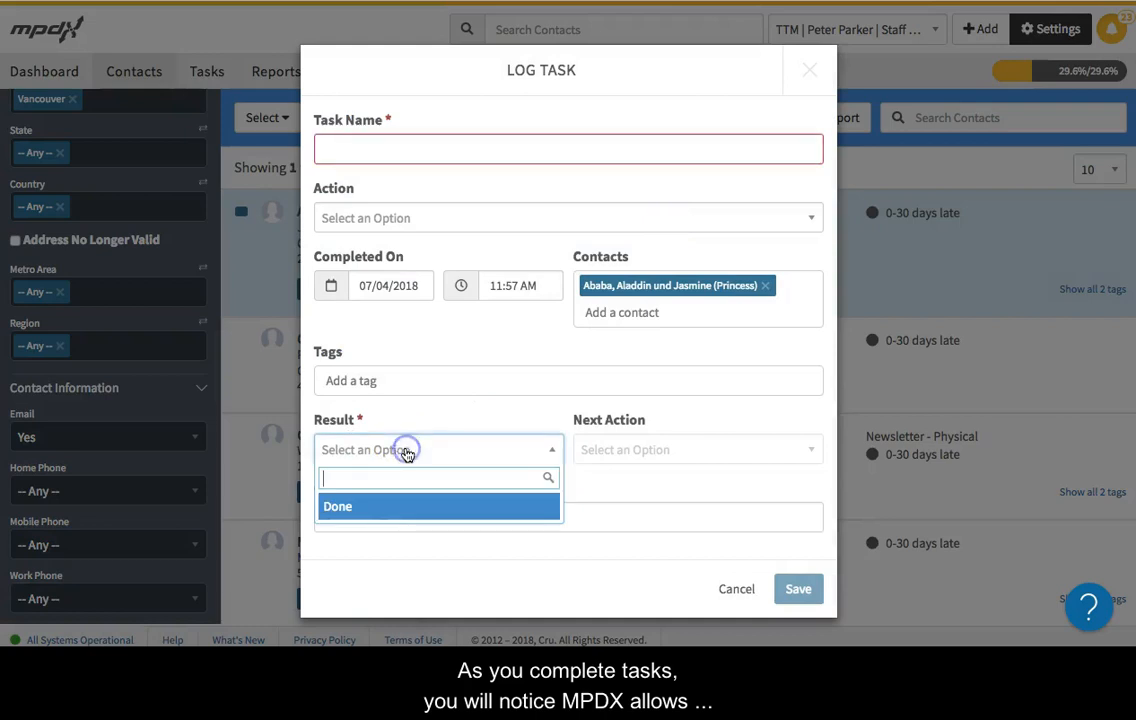
{"action": "left_click", "coordinate": [567, 148]}
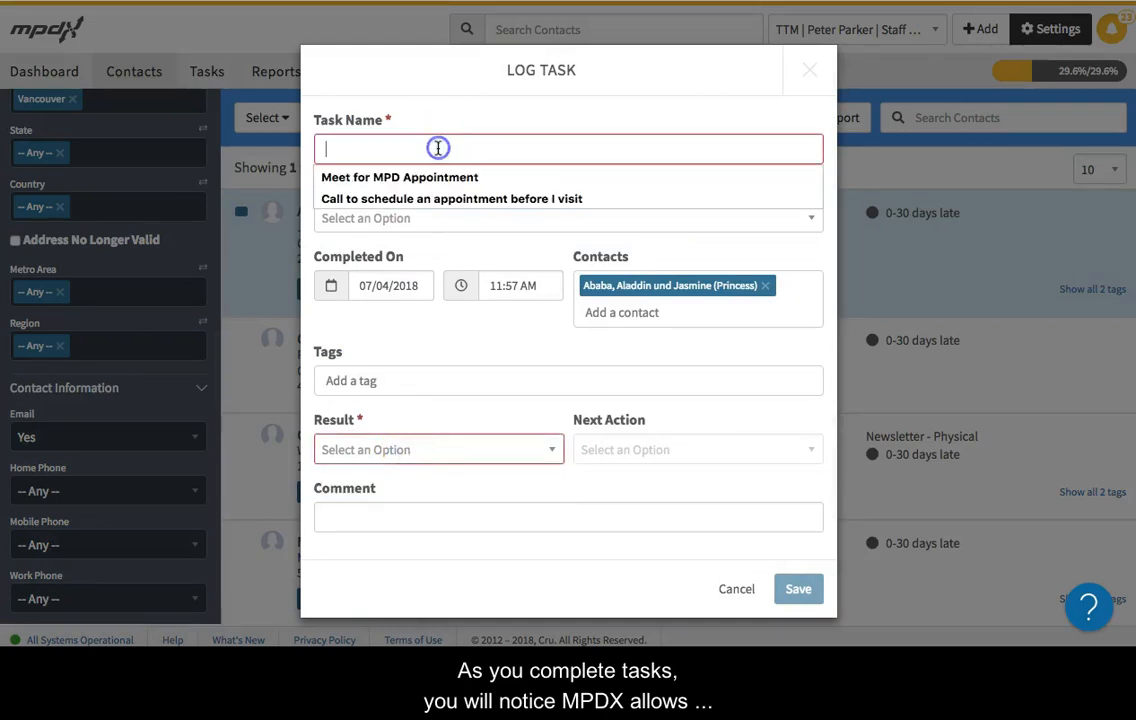
{"action": "type", "text": "Call for appointment"}
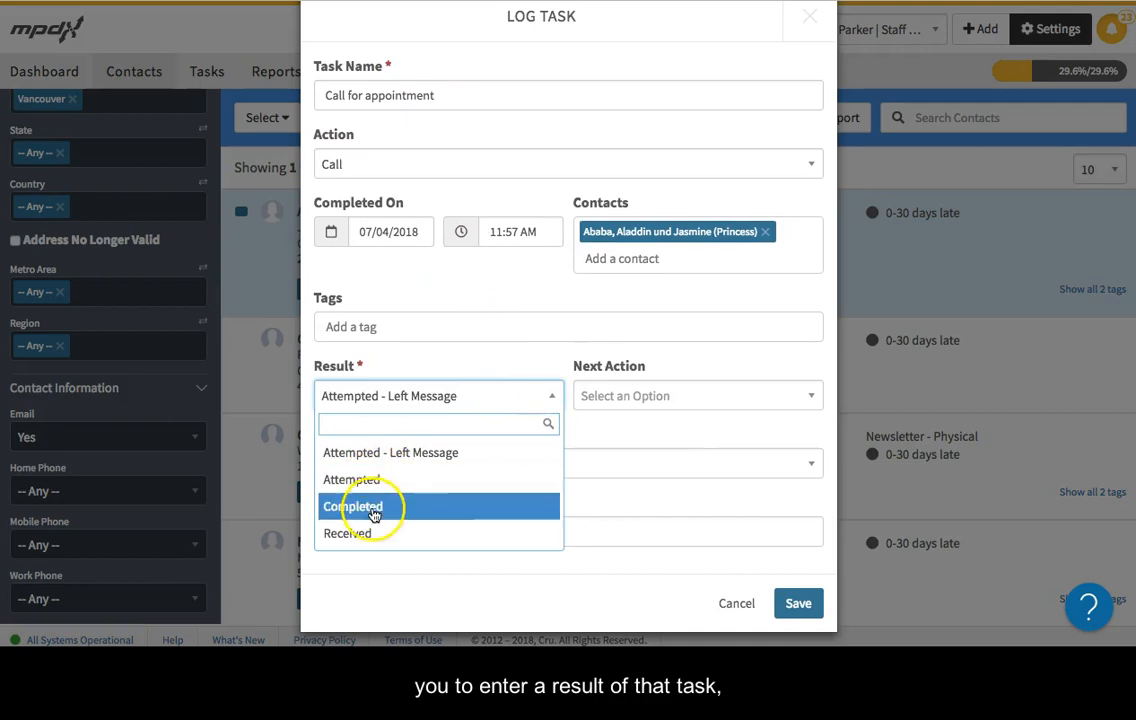
{"action": "left_click", "coordinate": [353, 506]}
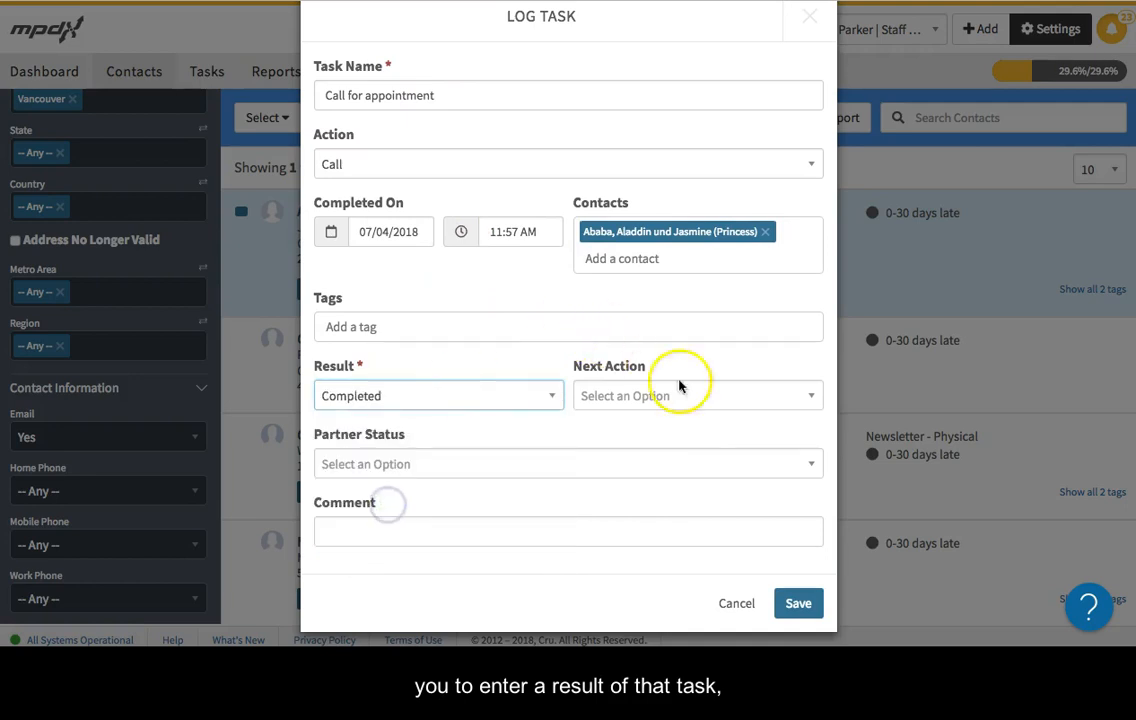
- Set next action Appointment and partner status Appointment Scheduled
{"action": "left_click", "coordinate": [696, 395]}
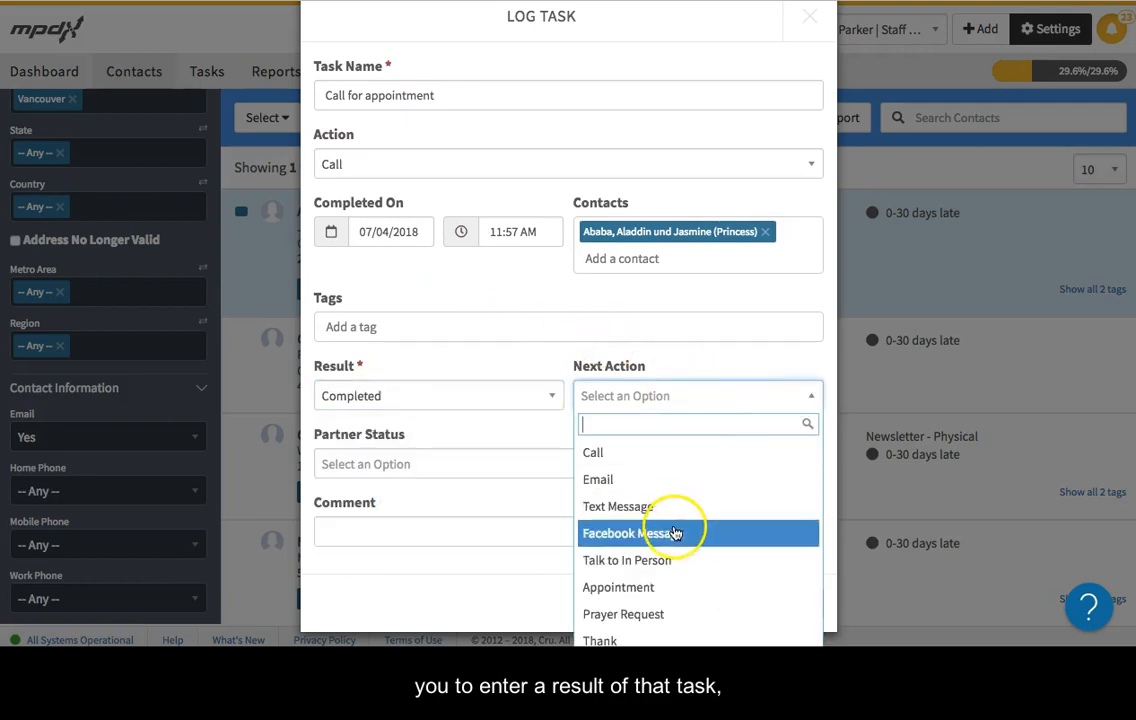
{"action": "left_click", "coordinate": [618, 587]}
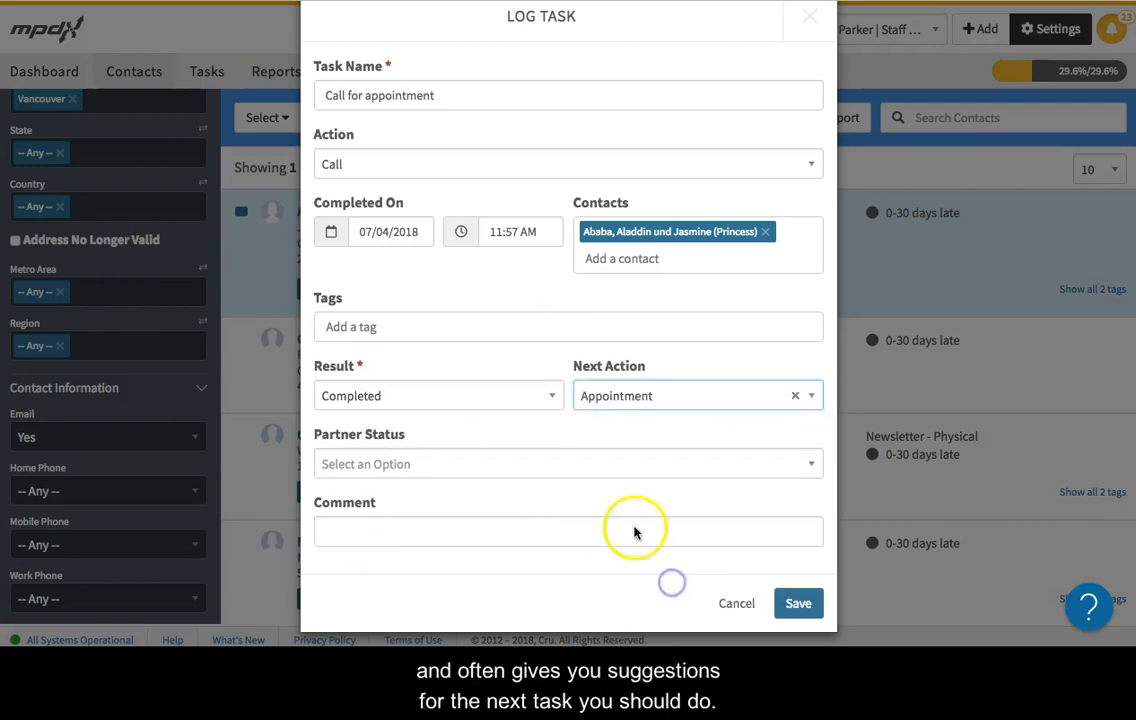
{"action": "left_click", "coordinate": [567, 463]}
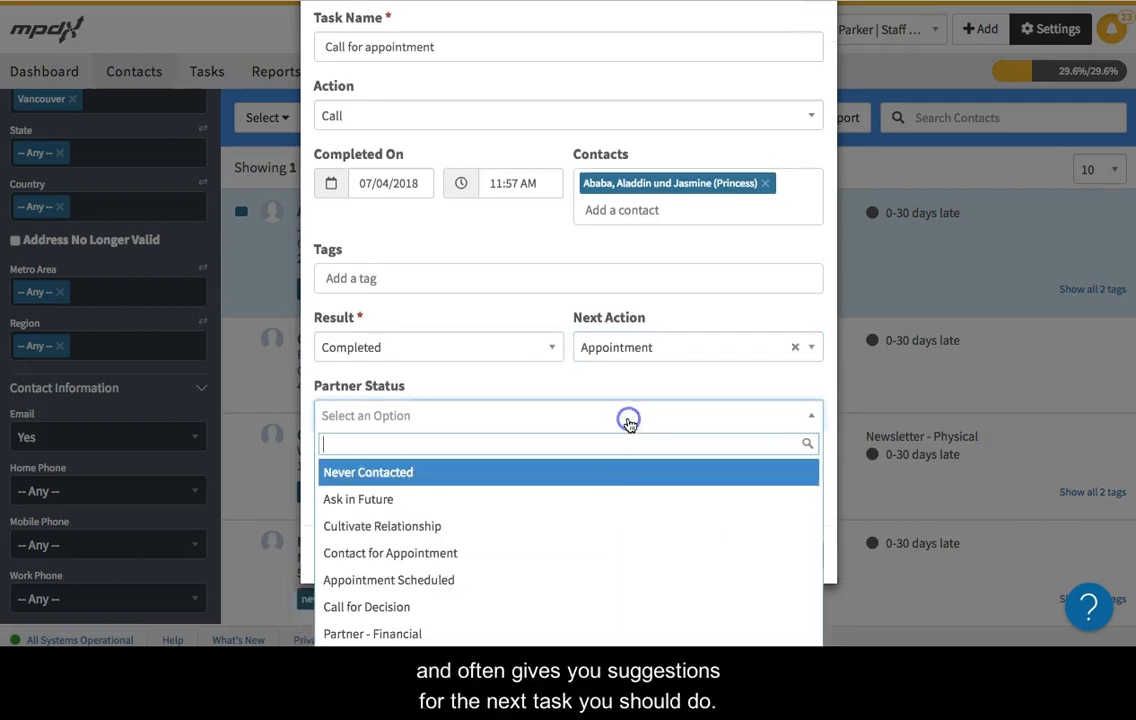
{"action": "left_click", "coordinate": [388, 580]}
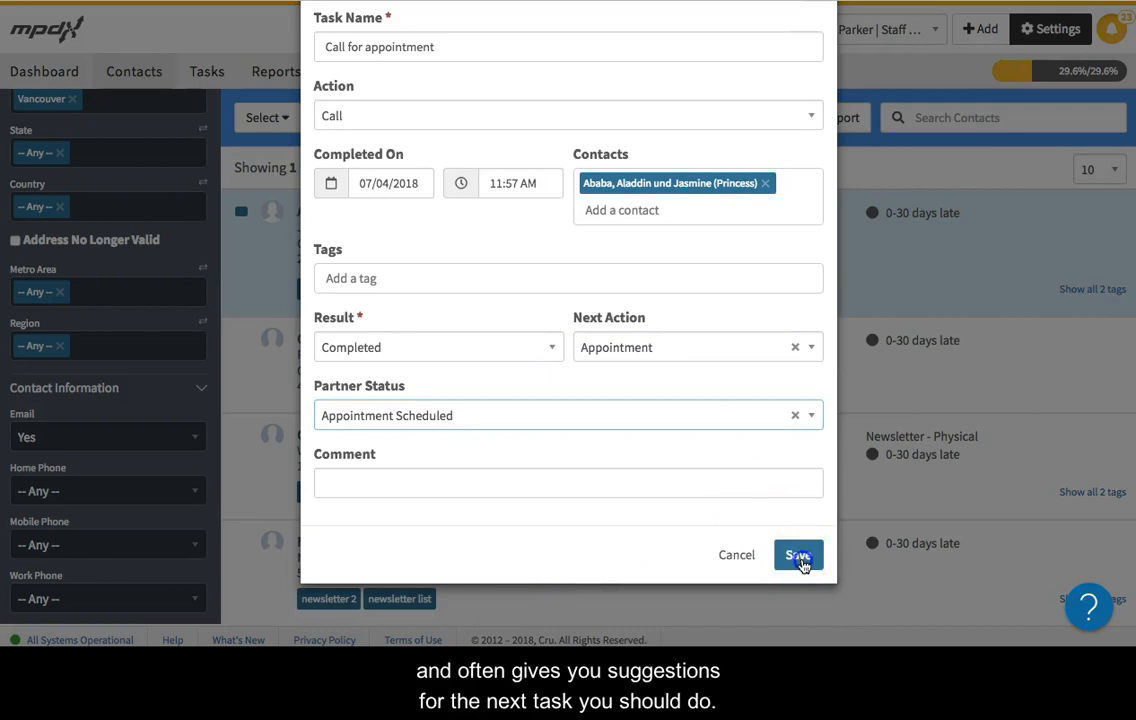
- Save the logged call, then save the follow-up 'MPD Appointment' task with a 60-minute mobile reminder
{"action": "left_click", "coordinate": [798, 555]}
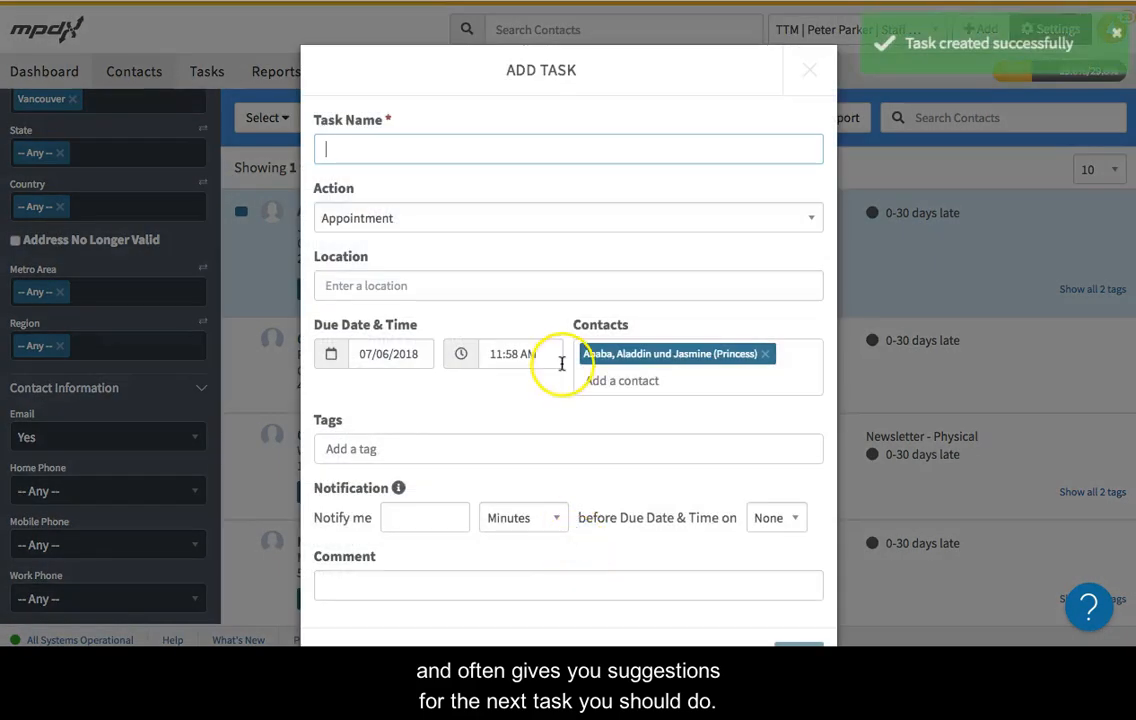
{"action": "type", "text": "MPD a"}
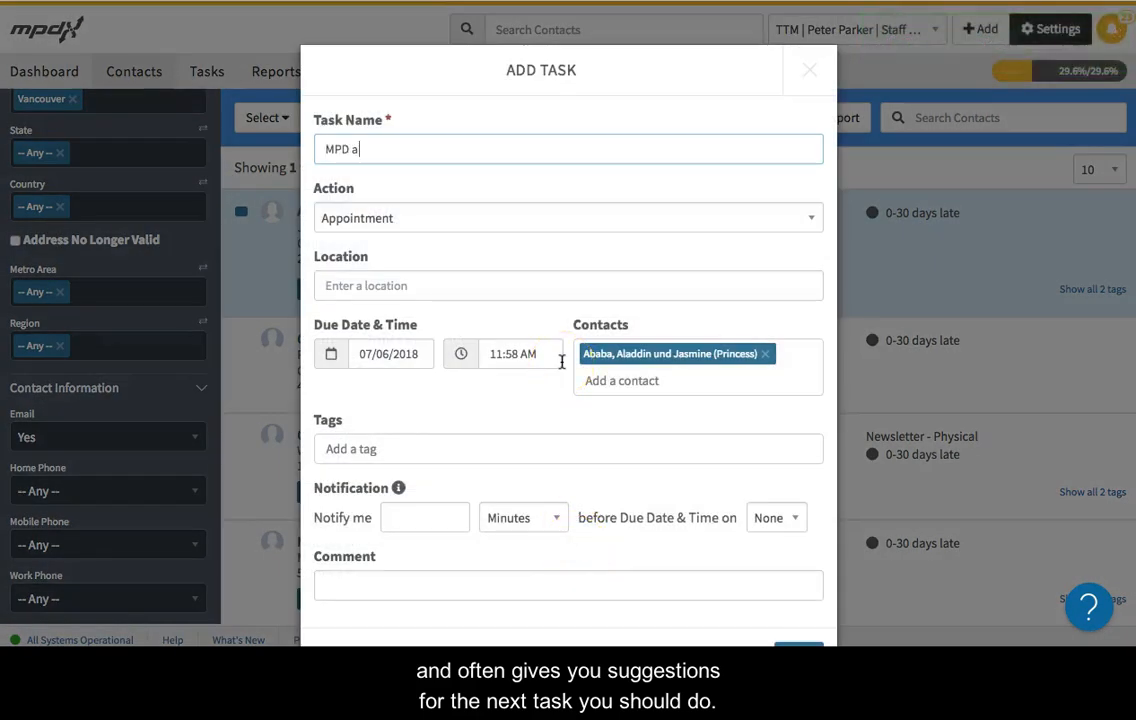
{"action": "type", "text": "ppointment"}
{"action": "left_click", "coordinate": [425, 517]}
{"action": "type", "text": "60"}
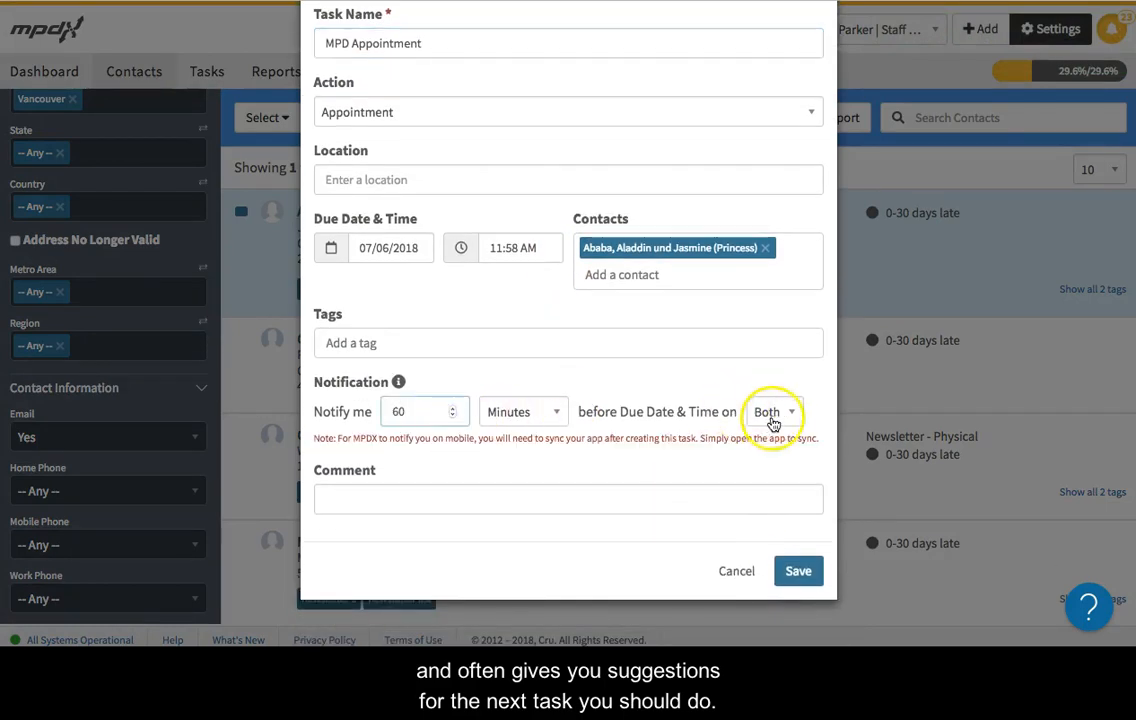
{"action": "left_click", "coordinate": [774, 411]}
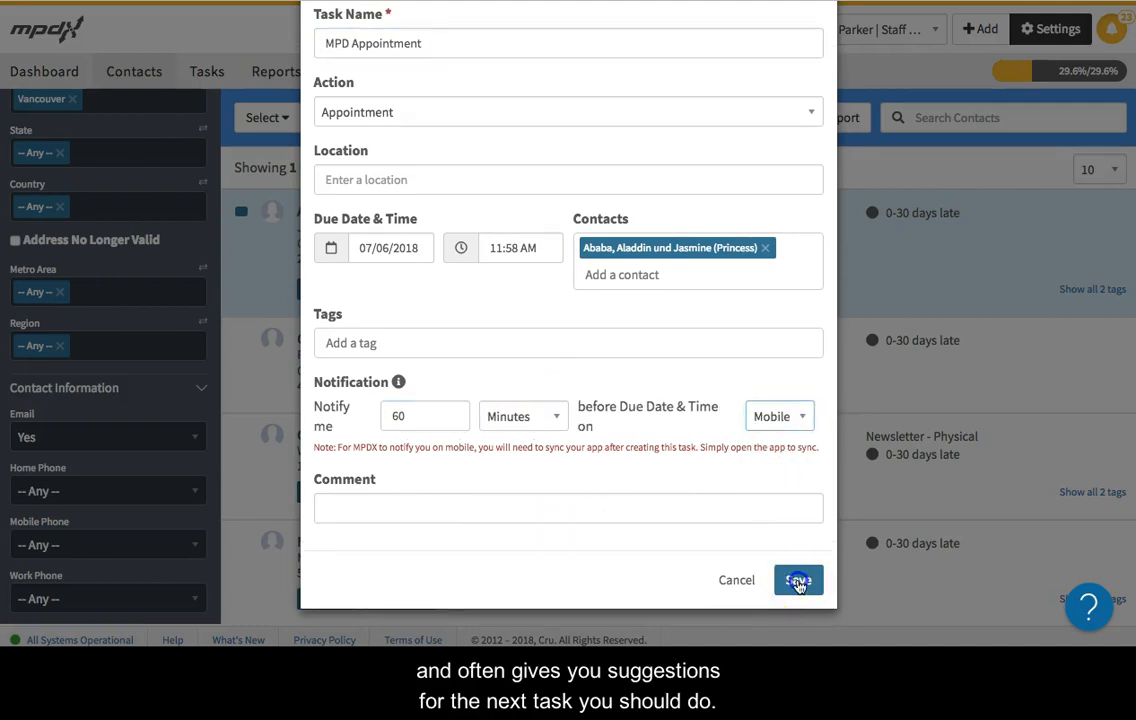
{"action": "left_click", "coordinate": [797, 580]}
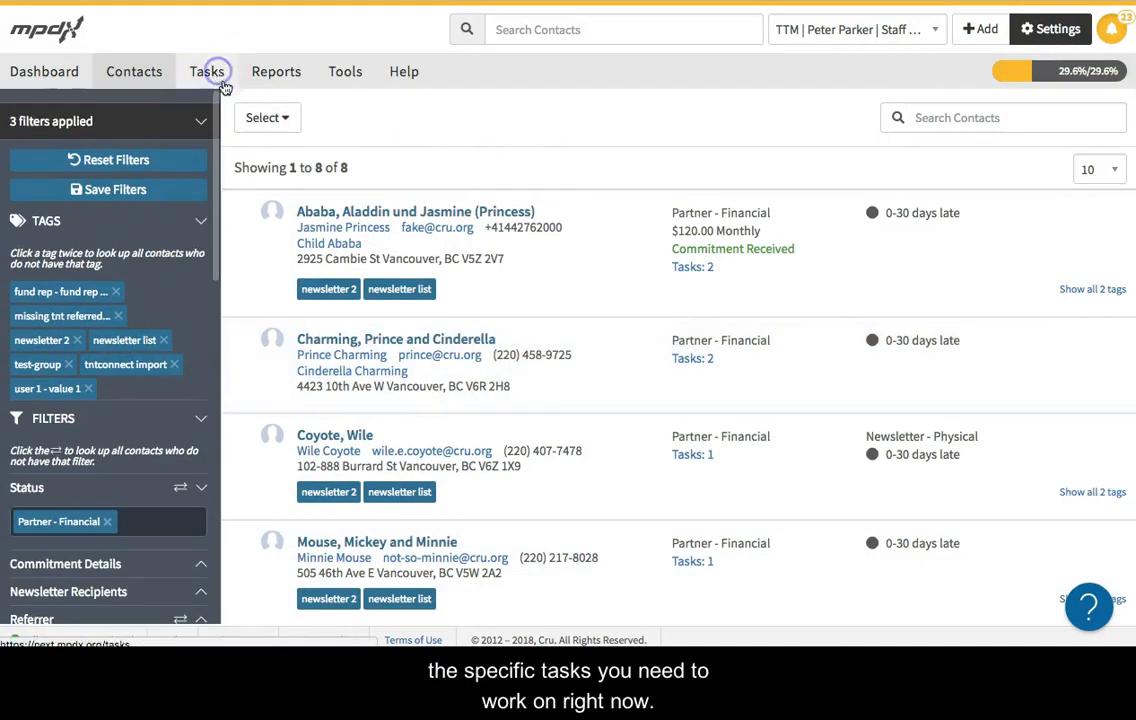
- Go to Tasks, show only Upcoming tasks and expand the task filter categories
{"action": "left_click", "coordinate": [207, 71]}
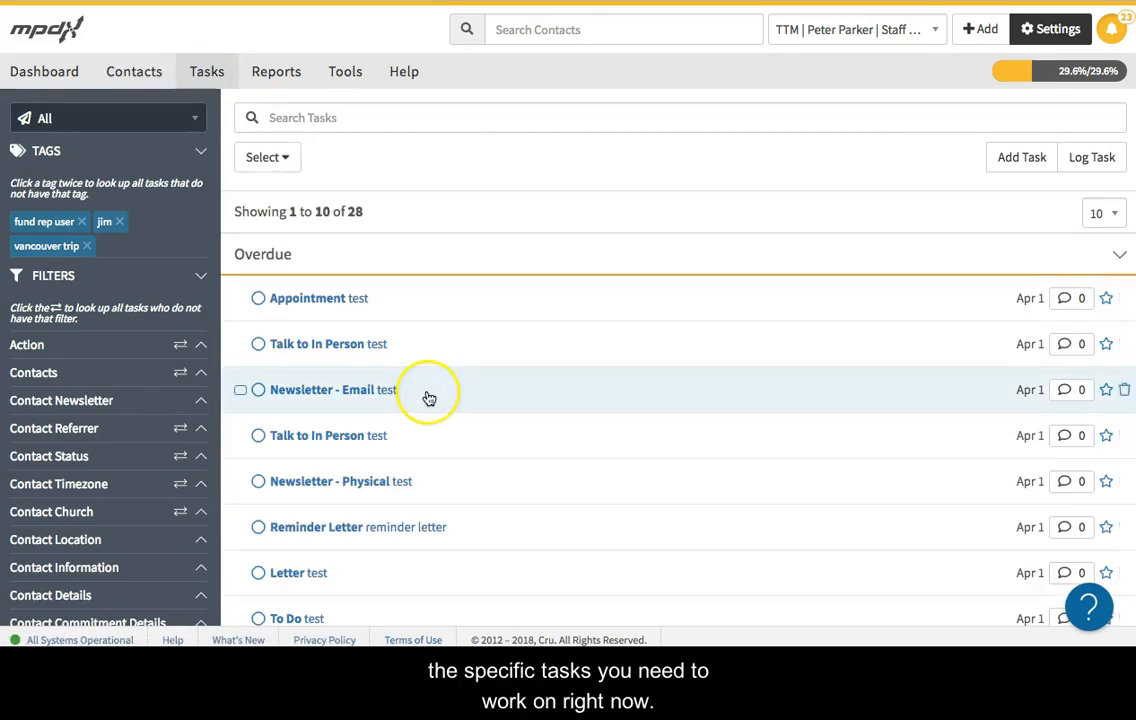
{"action": "mouse_move", "coordinate": [130, 175]}
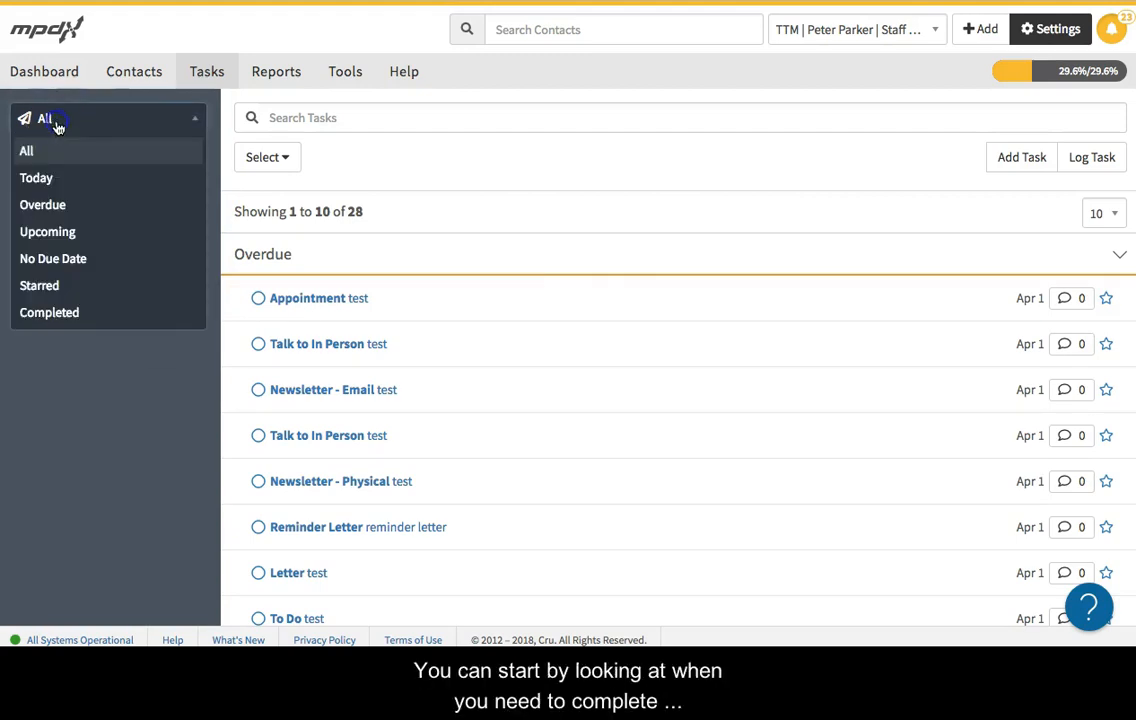
{"action": "mouse_move", "coordinate": [96, 213]}
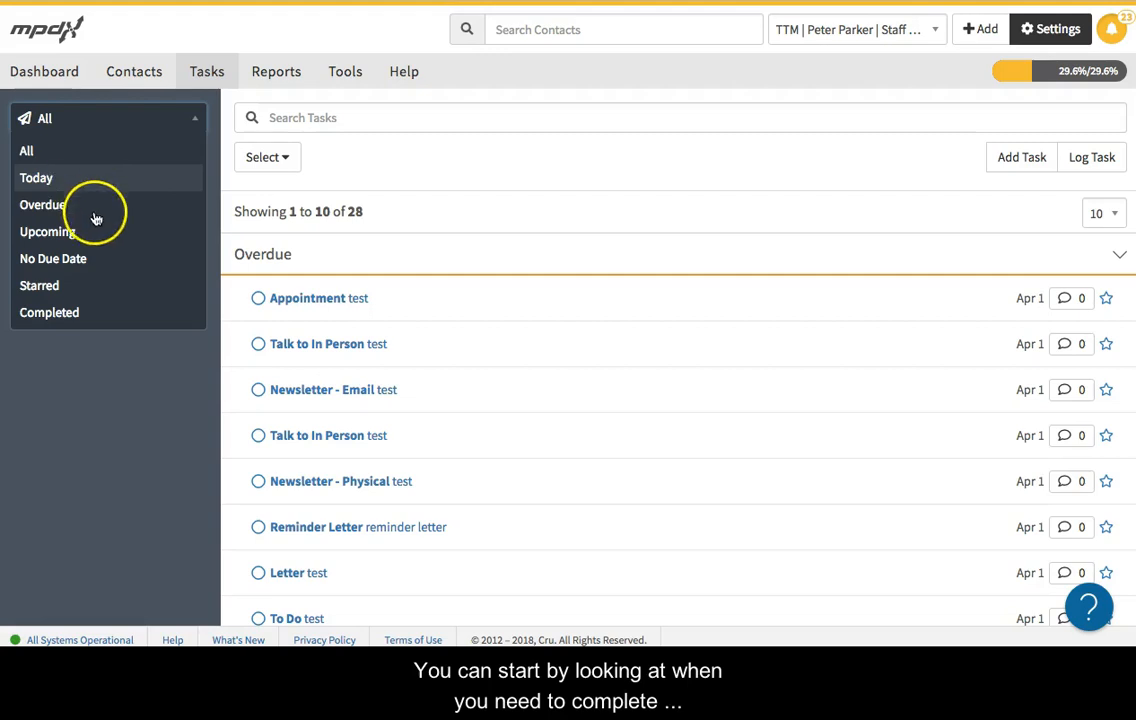
{"action": "left_click", "coordinate": [48, 231]}
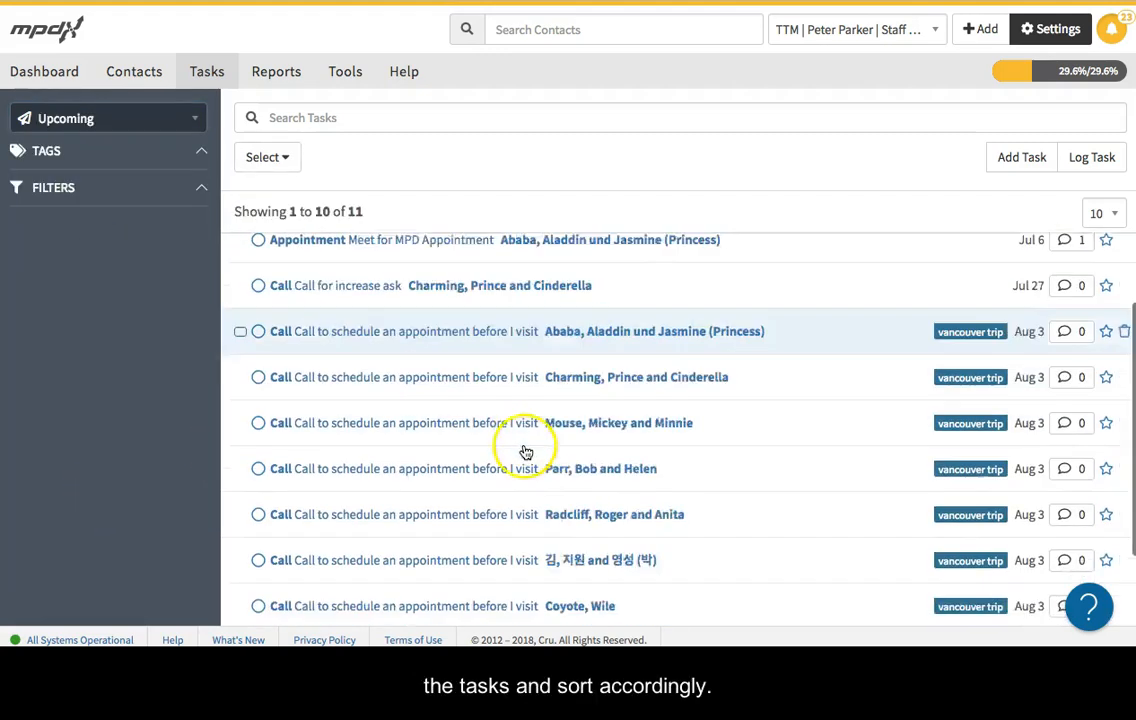
{"action": "scroll", "scroll_direction": "up", "scroll_amount": 3}
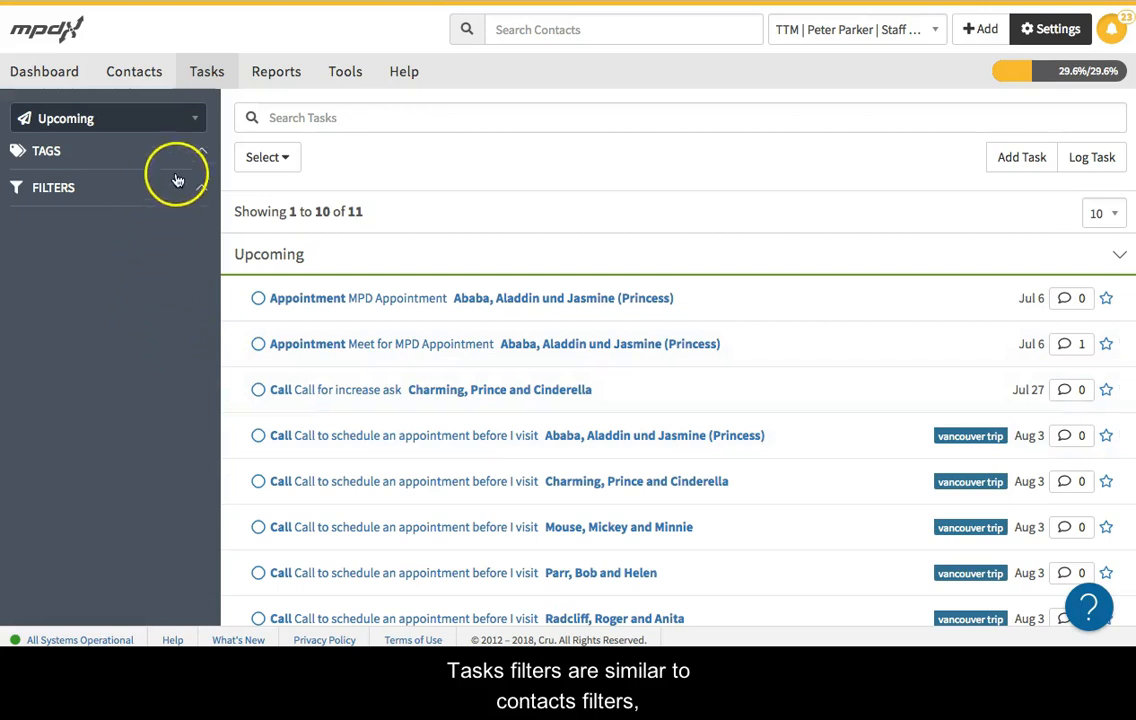
{"action": "left_click", "coordinate": [53, 187]}
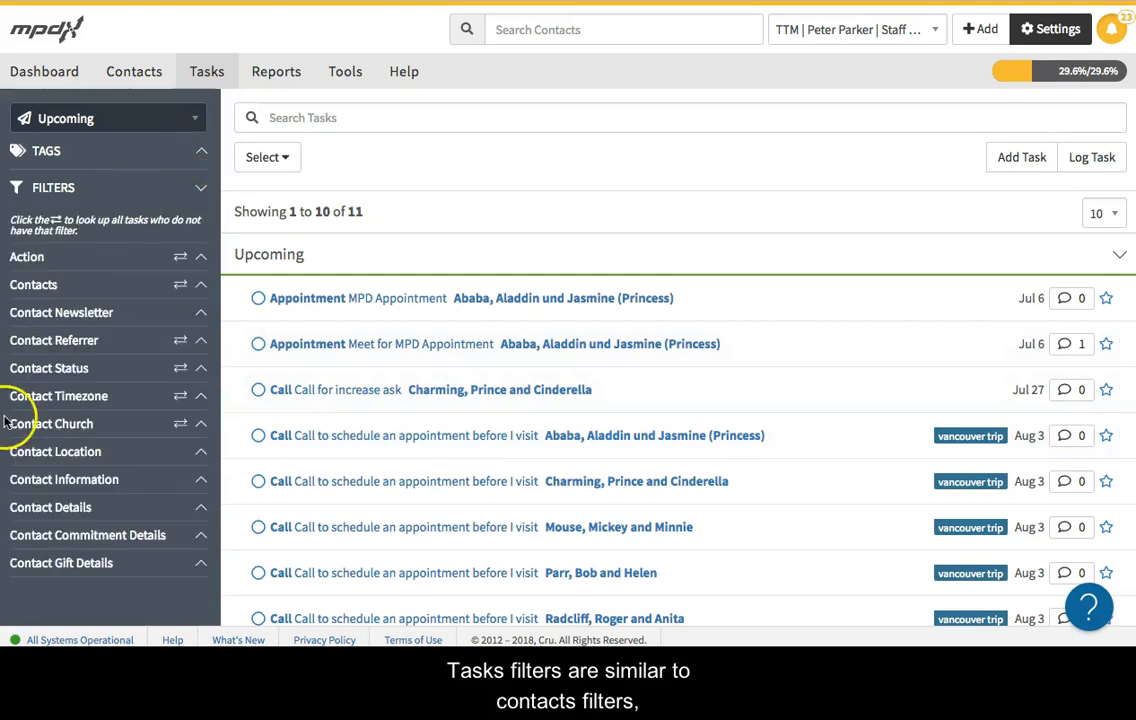
{"action": "mouse_move", "coordinate": [93, 287]}
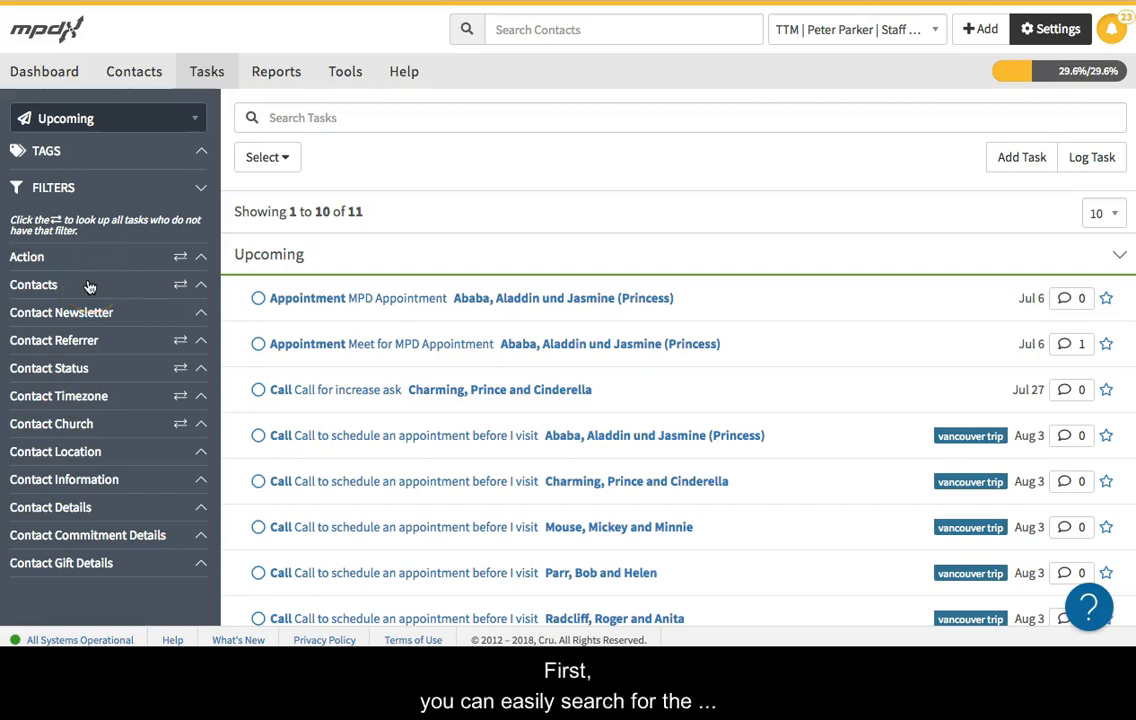
- Switch the timeframe to All and search the tasks for 'dinner'
{"action": "left_click", "coordinate": [107, 118]}
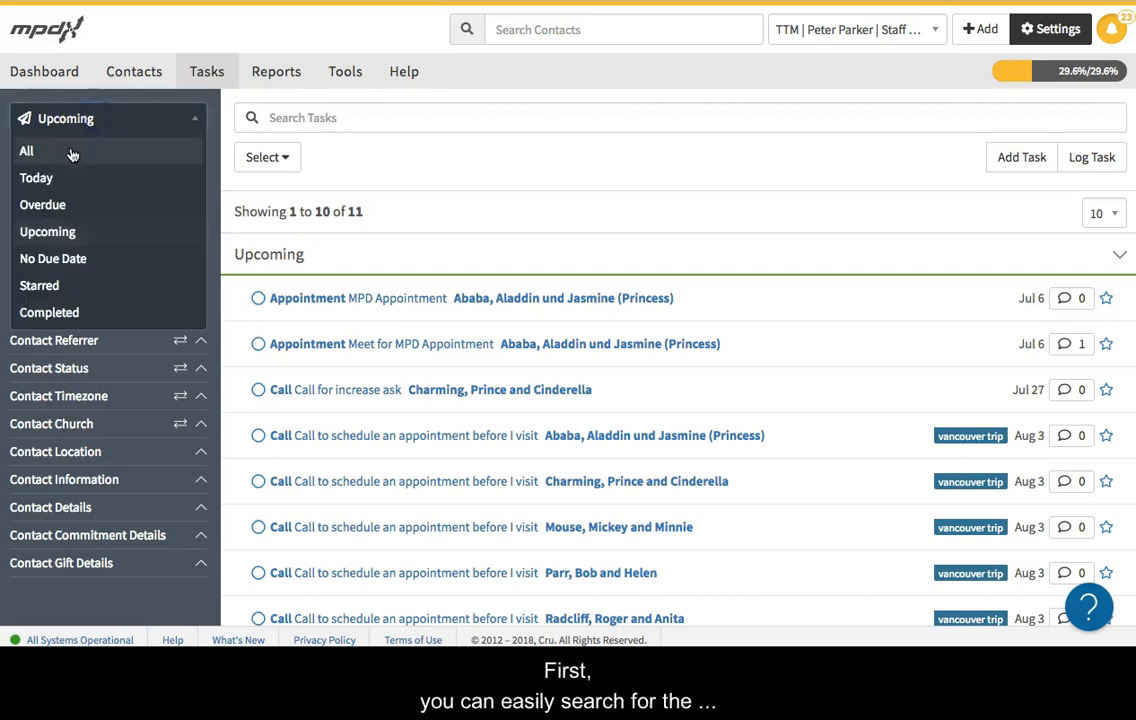
{"action": "left_click", "coordinate": [26, 151]}
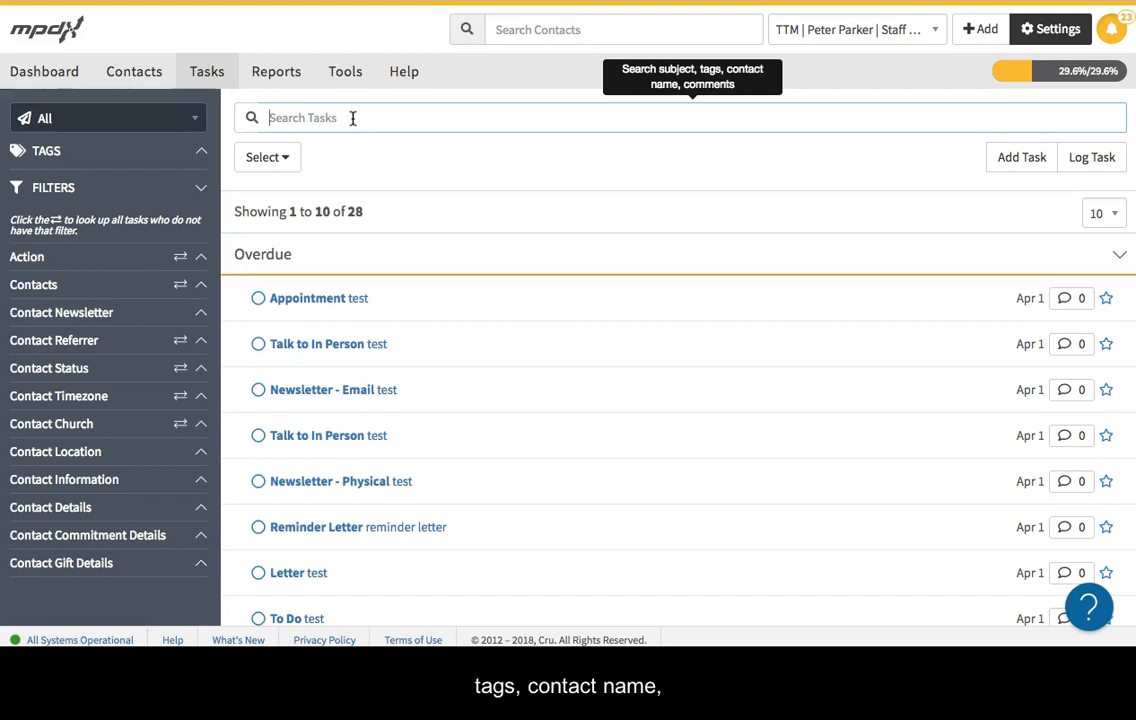
{"action": "type", "text": "dinner"}
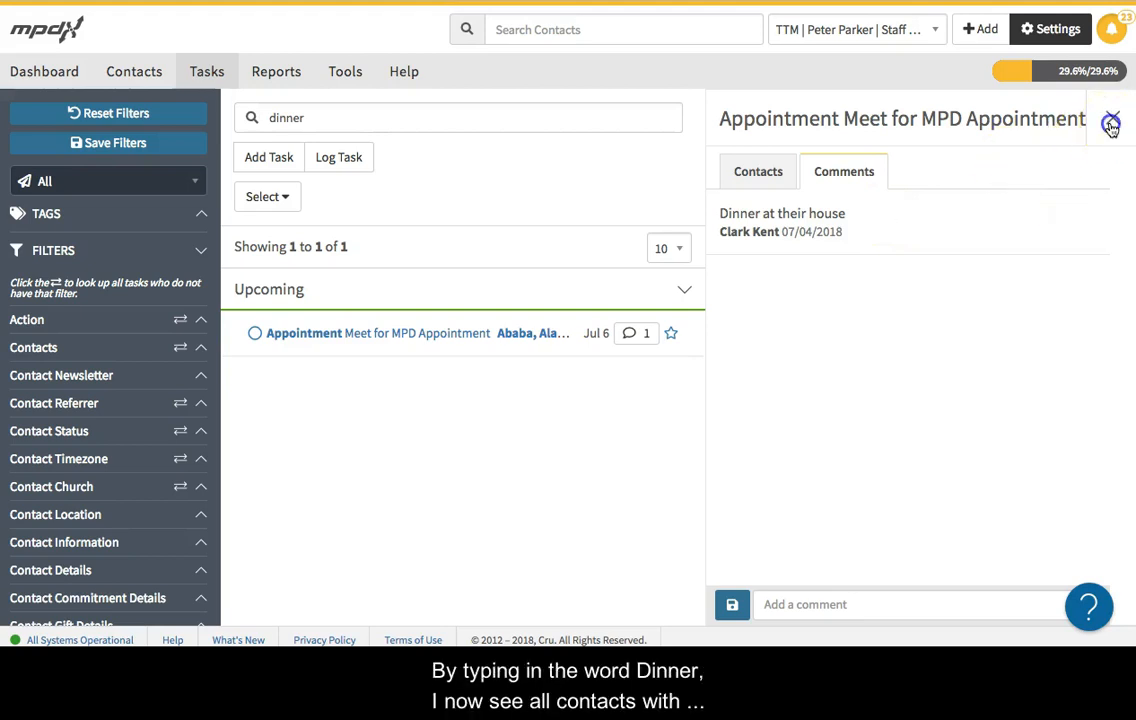
{"action": "mouse_move", "coordinate": [1060, 173]}
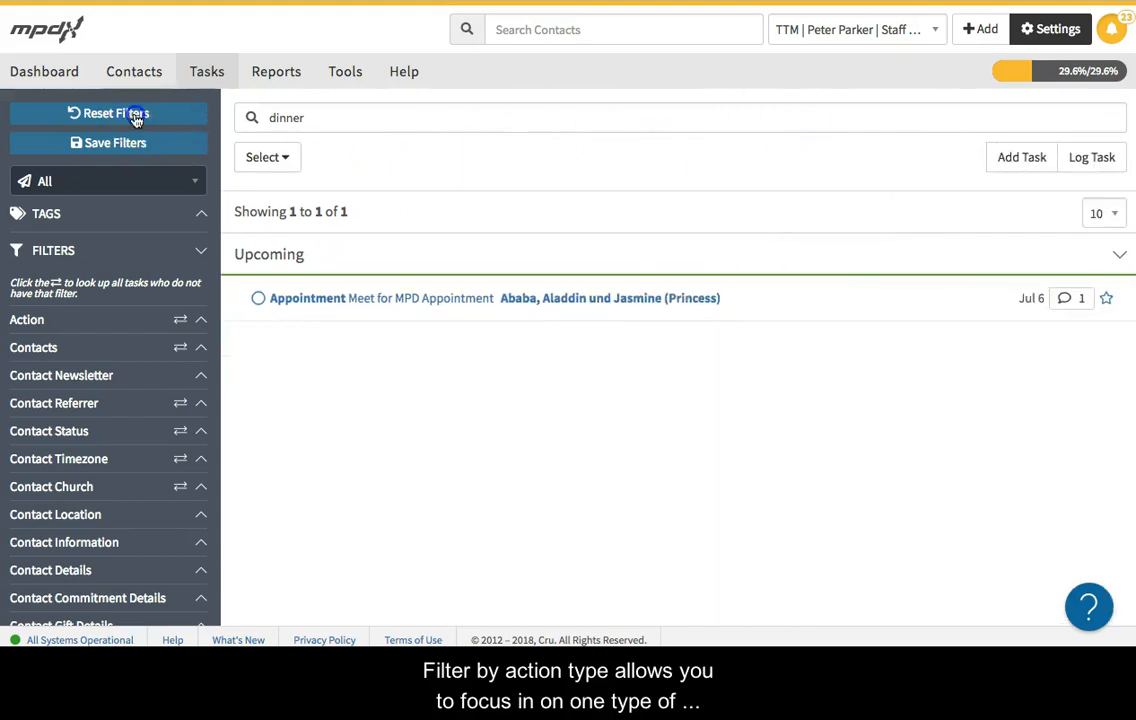
- Reset the filters and set the Action filter to Call
{"action": "left_click", "coordinate": [108, 113]}
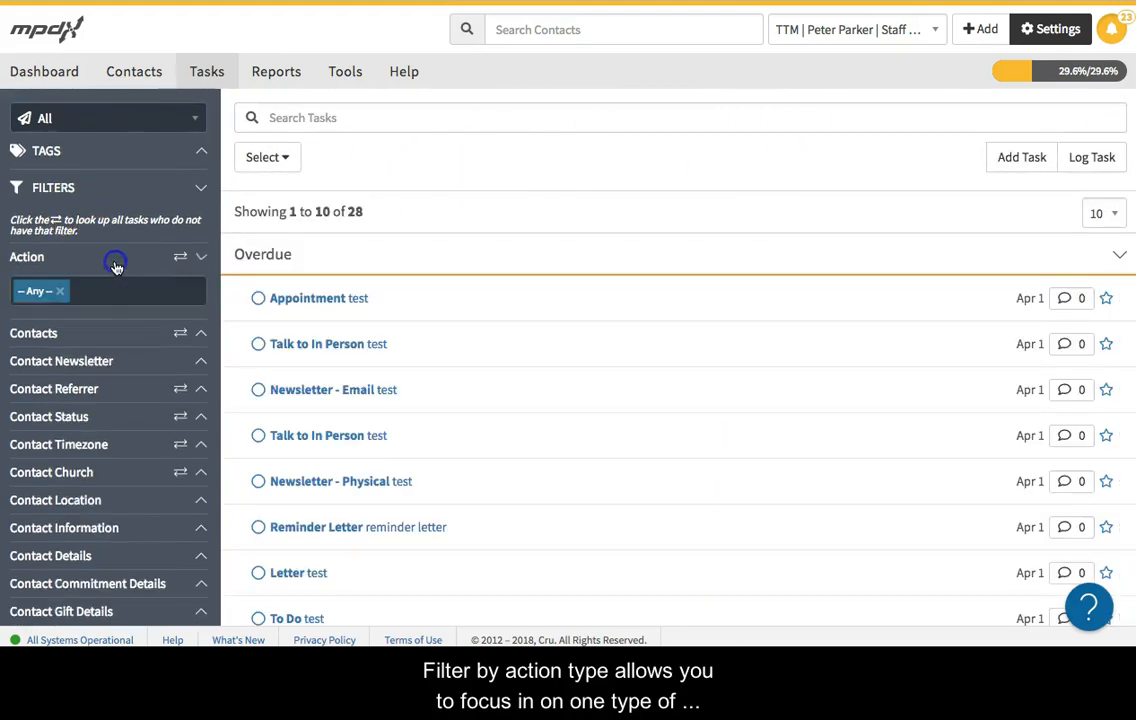
{"action": "left_click", "coordinate": [108, 290]}
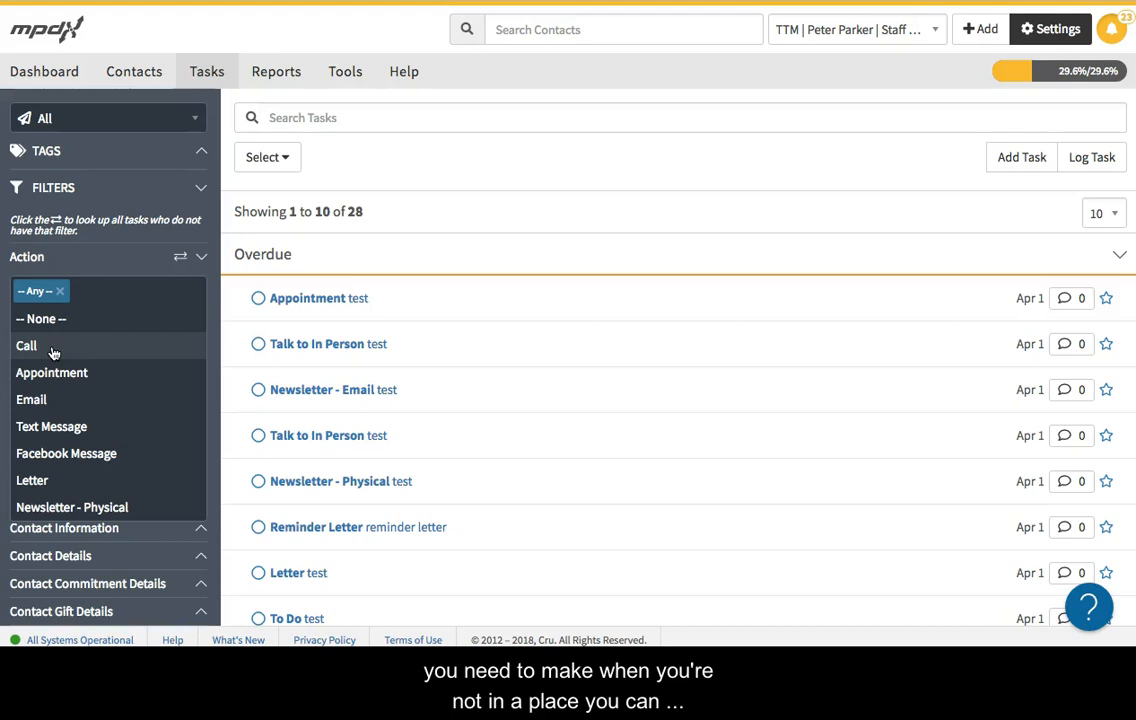
{"action": "scroll", "scroll_direction": "down", "scroll_amount": 3}
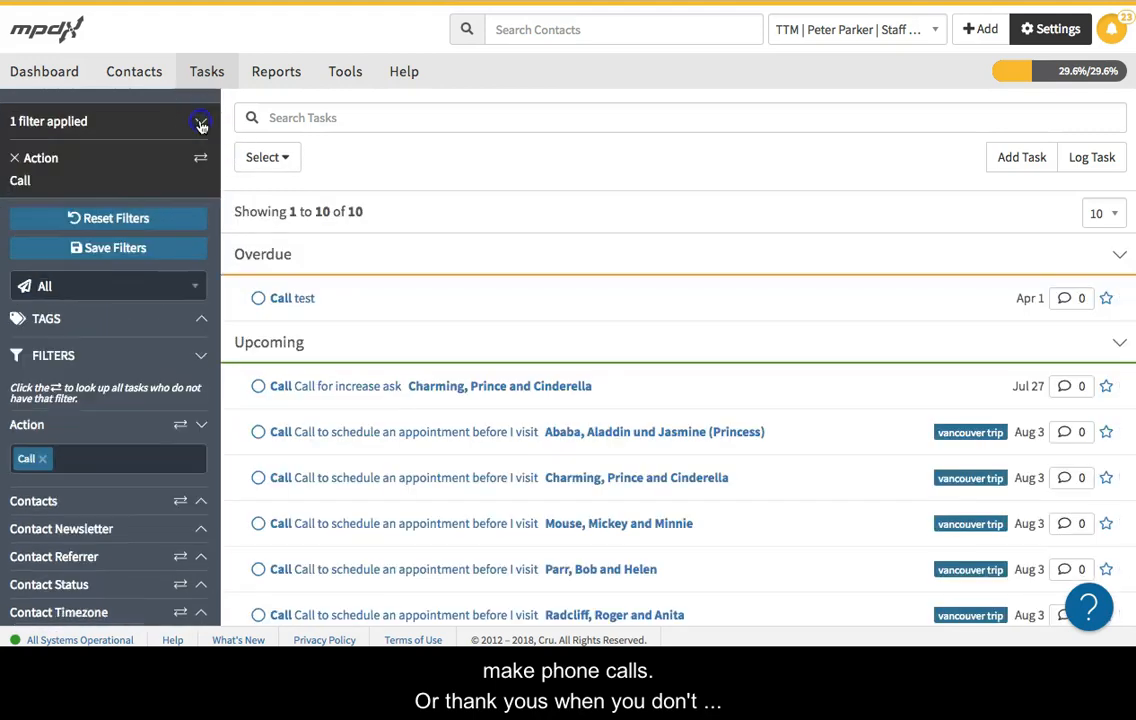
- Reverse the Call filter to exclude calls, then reset all filters
{"action": "left_click", "coordinate": [201, 158]}
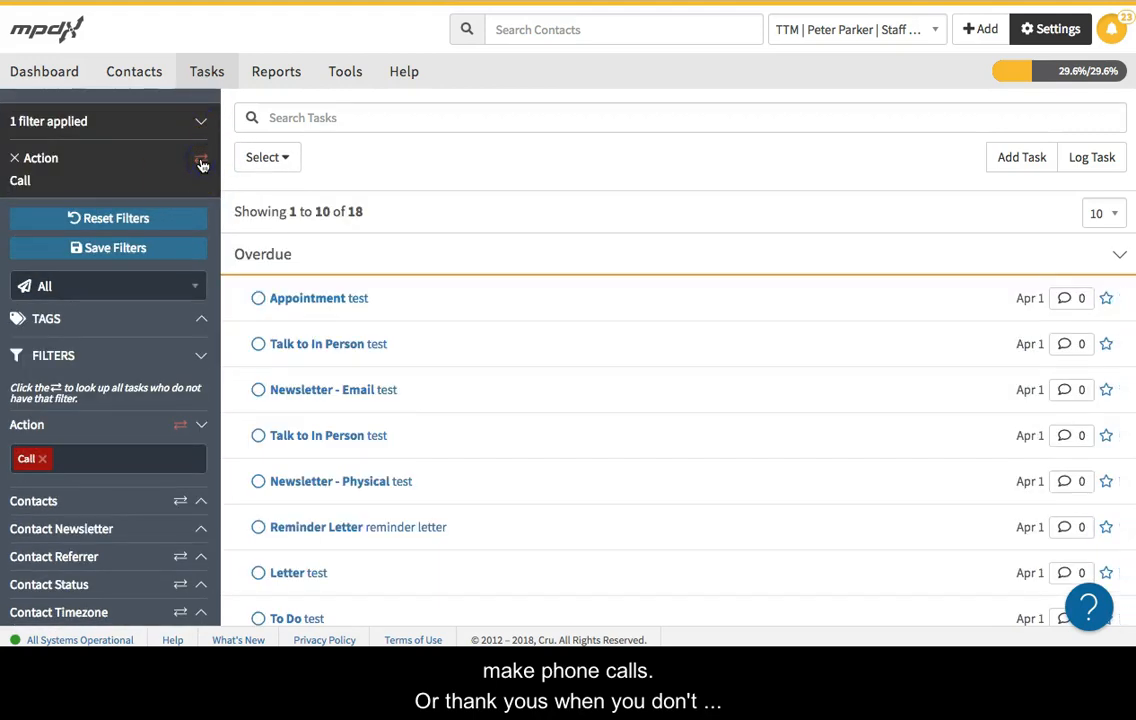
{"action": "scroll", "scroll_direction": "down", "scroll_amount": 3}
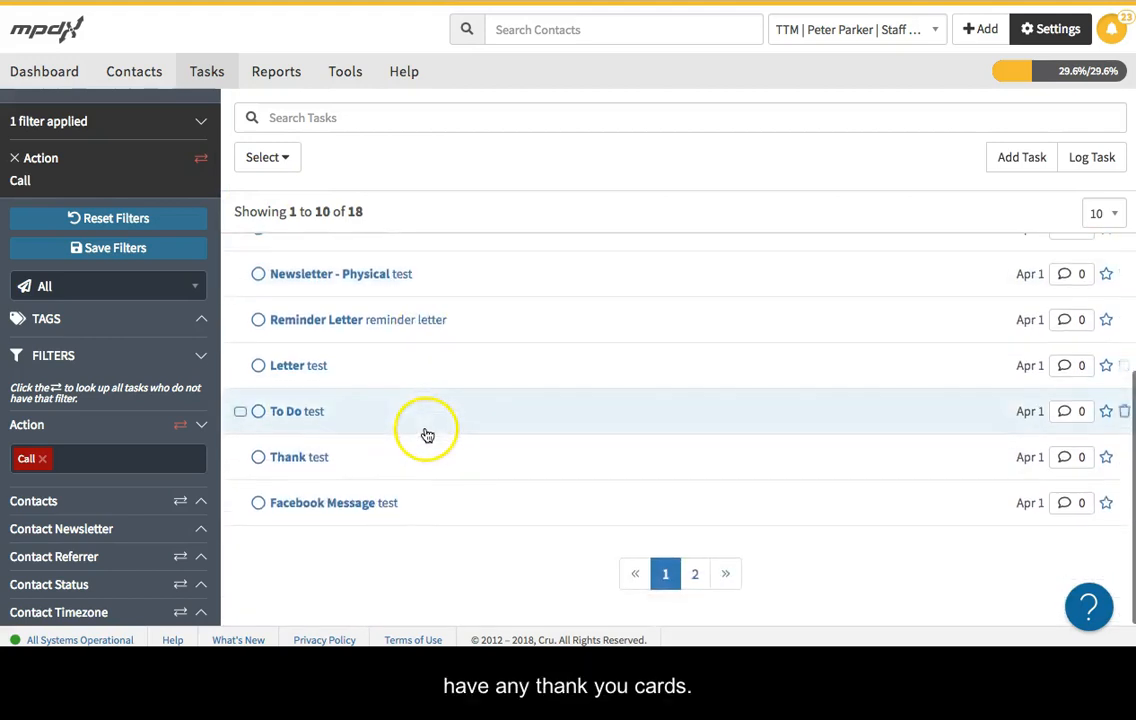
{"action": "left_click", "coordinate": [42, 458]}
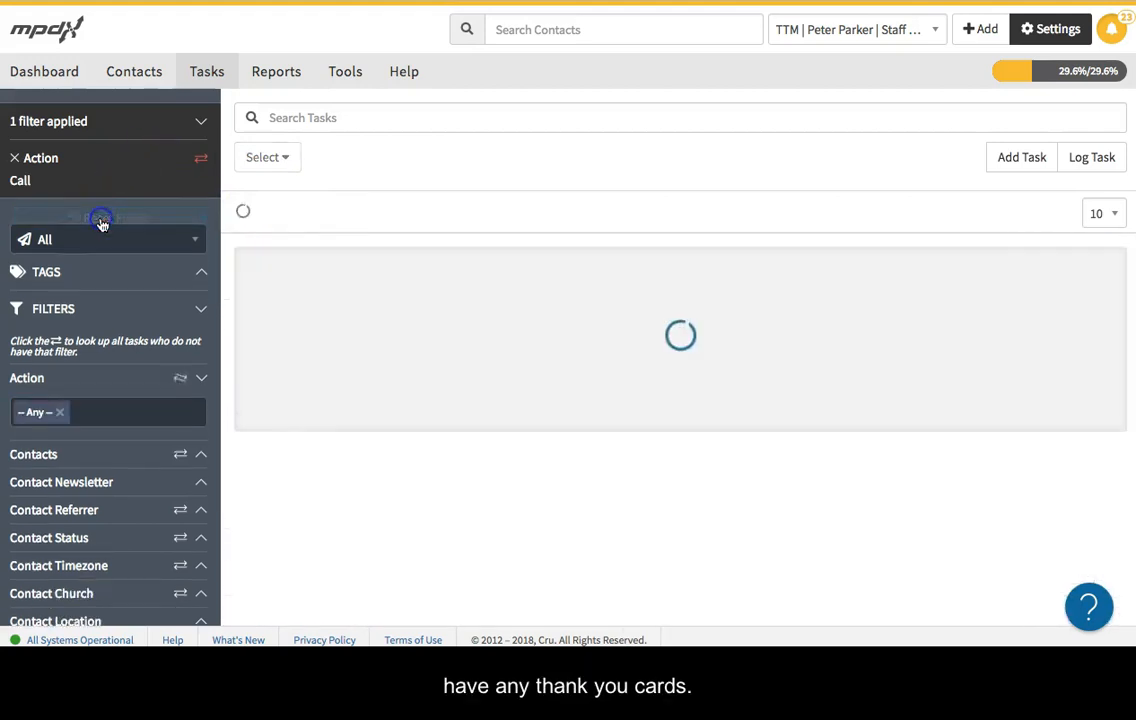
{"action": "left_click", "coordinate": [14, 157]}
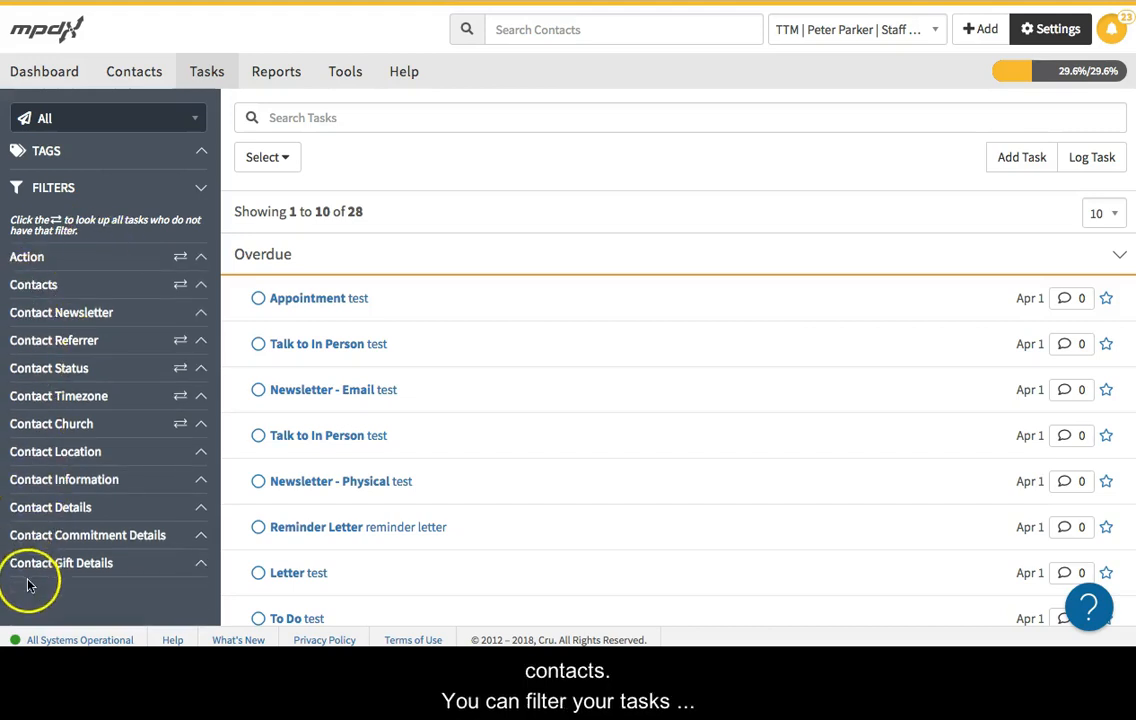
{"action": "mouse_move", "coordinate": [146, 287]}
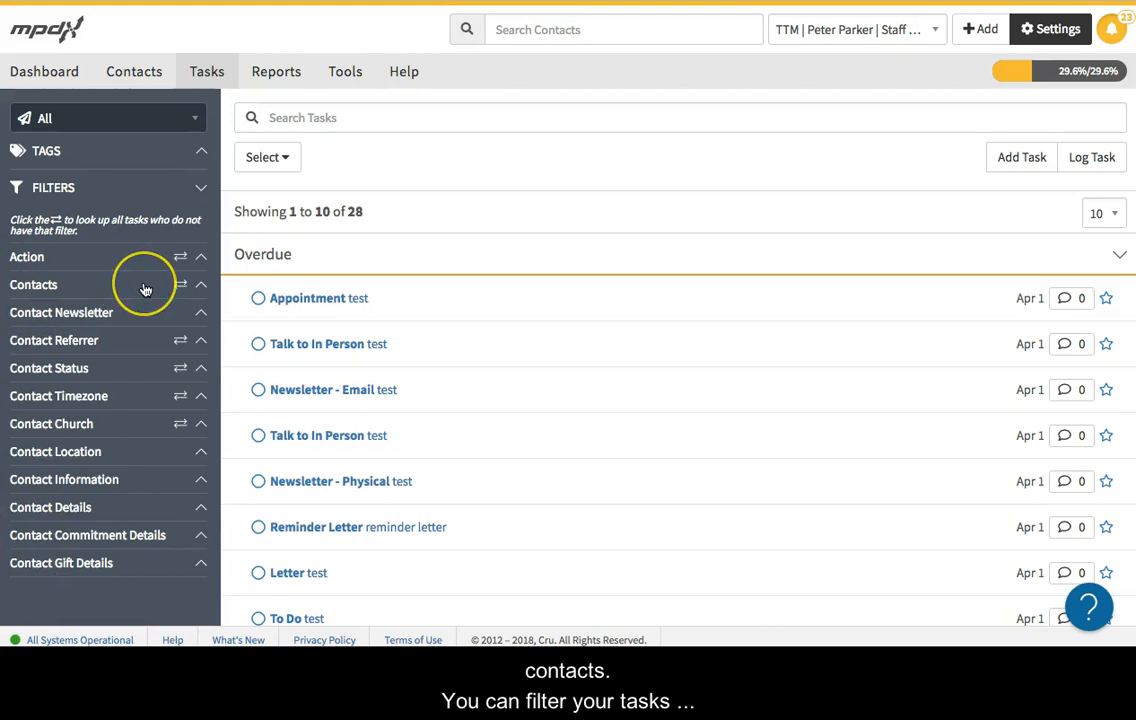
{"action": "mouse_move", "coordinate": [135, 372]}
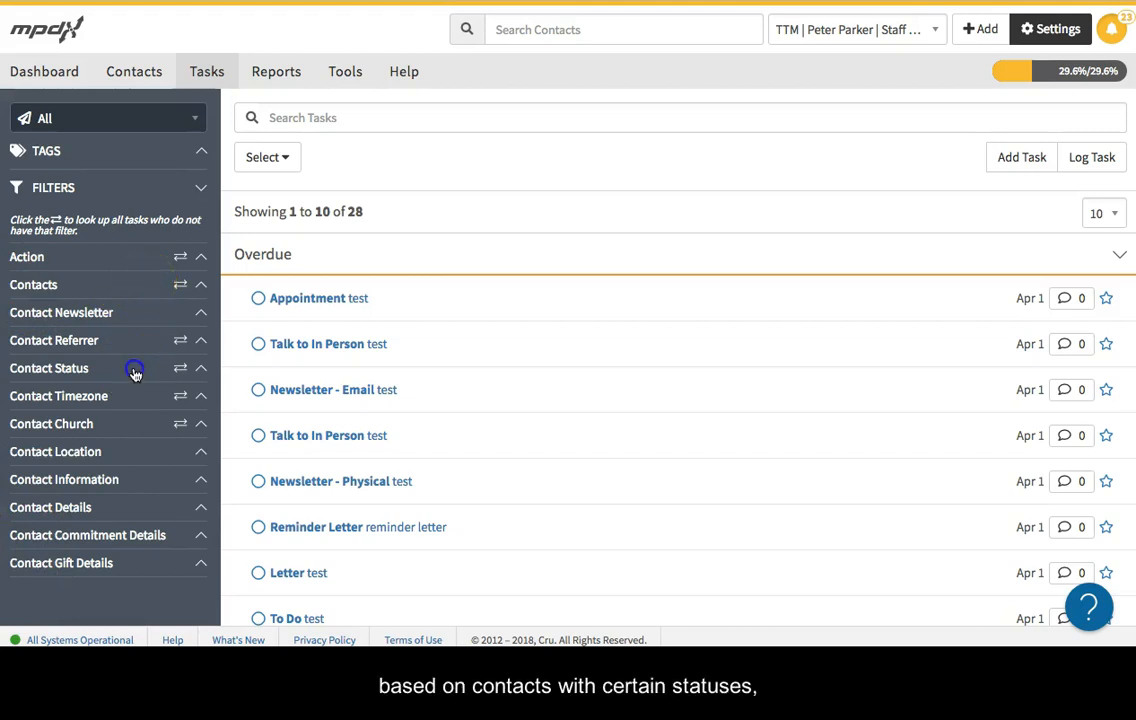
{"action": "mouse_move", "coordinate": [123, 460]}
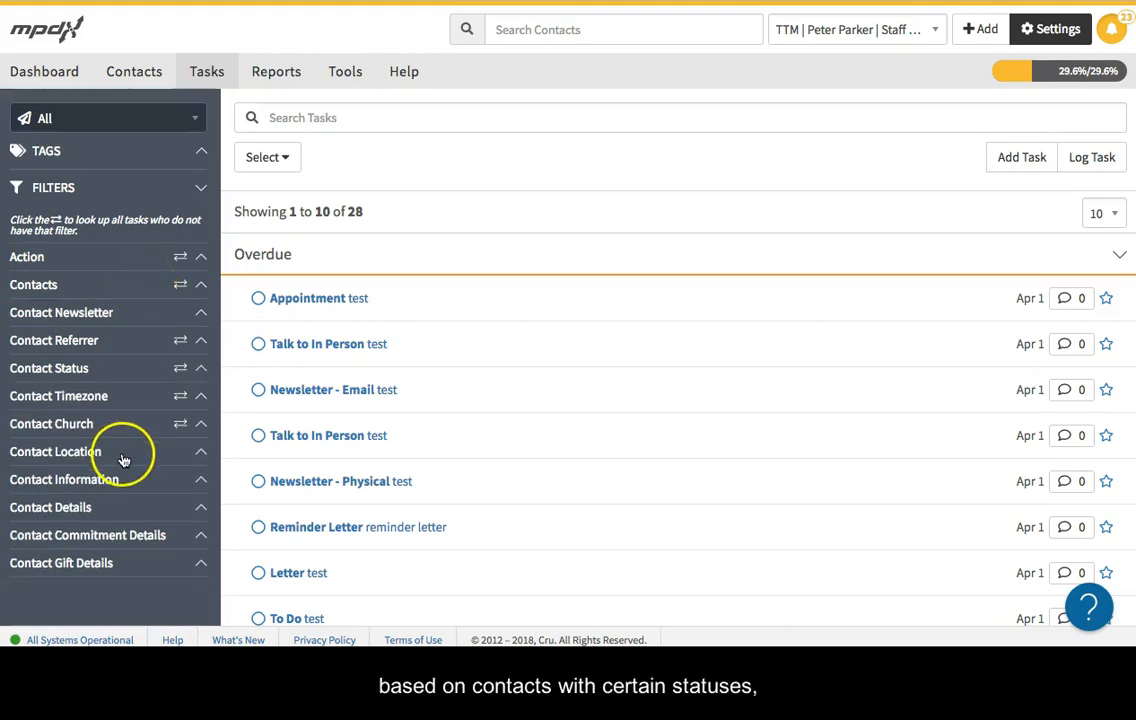
{"action": "left_click", "coordinate": [55, 451]}
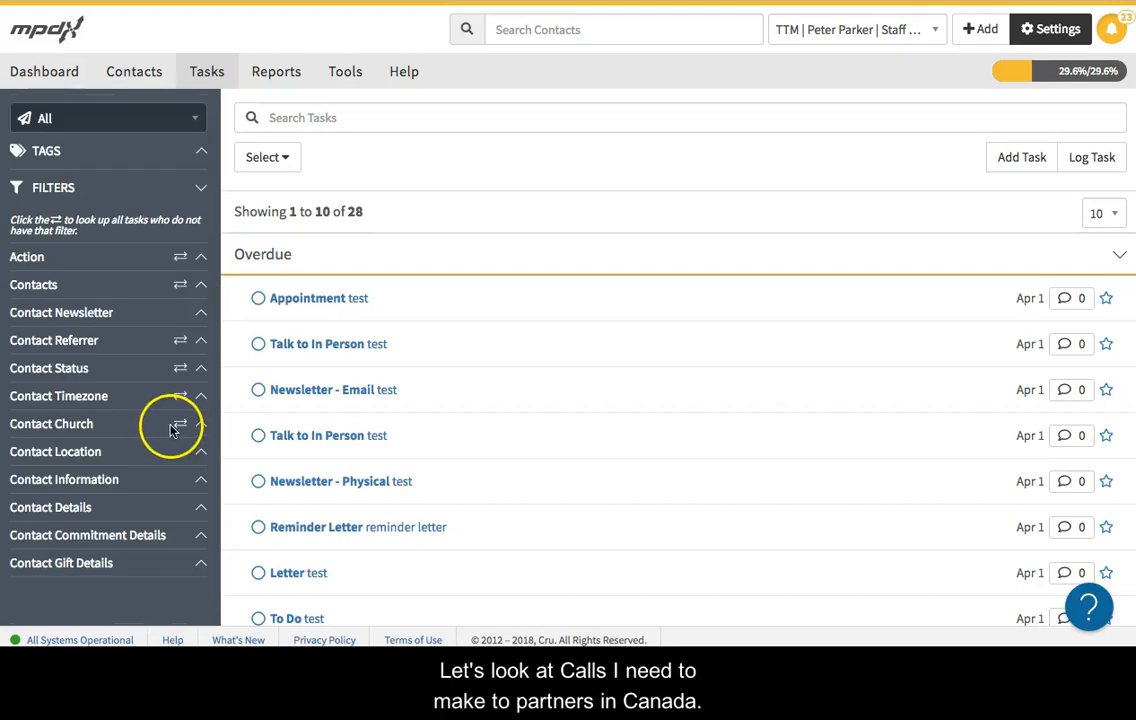
{"action": "mouse_move", "coordinate": [90, 268]}
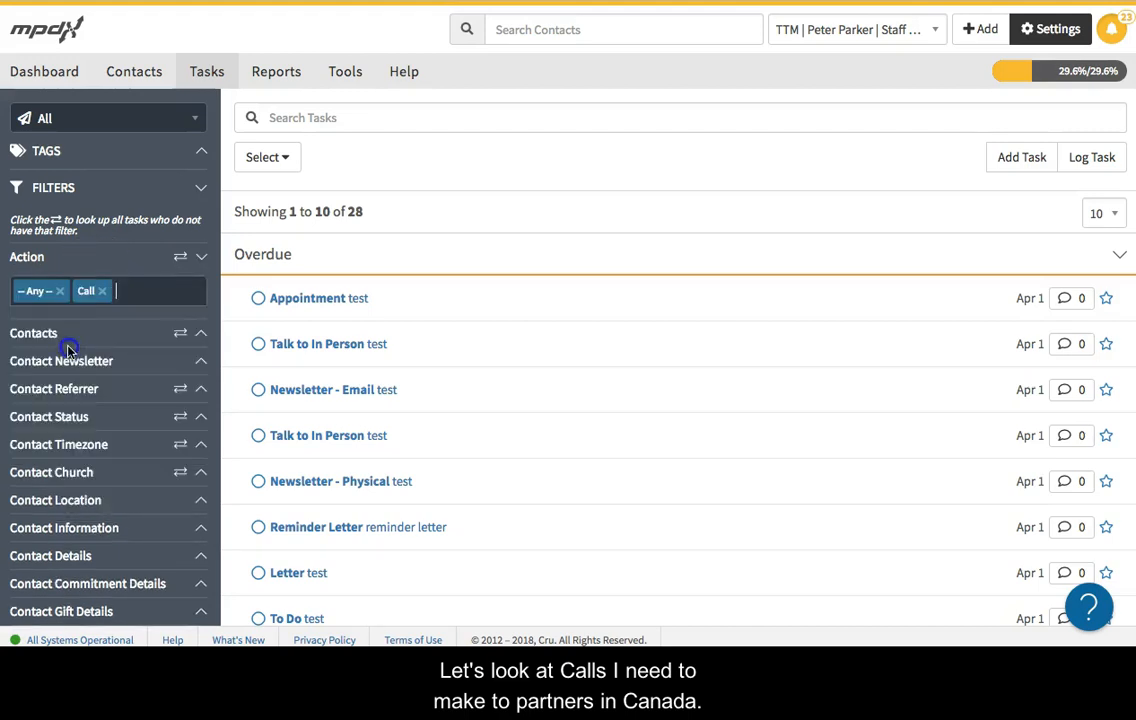
- Filter tasks to Action Call and City Vancouver, then expand Contact Status
{"action": "left_click", "coordinate": [55, 291]}
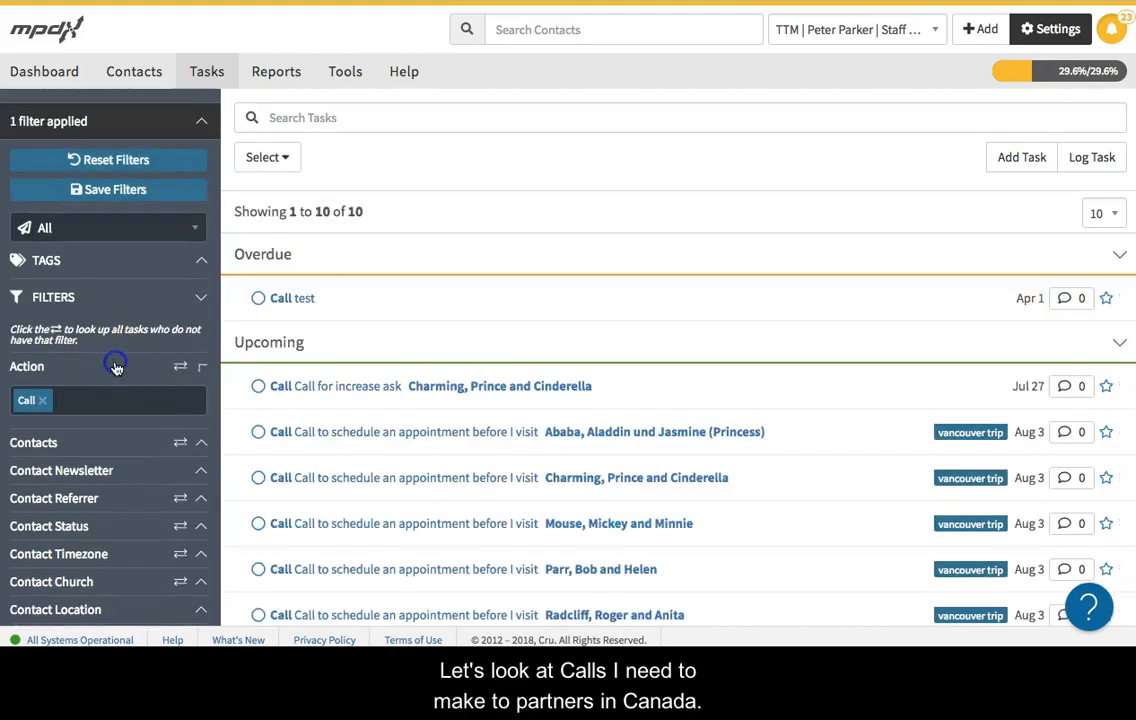
{"action": "left_click", "coordinate": [55, 390]}
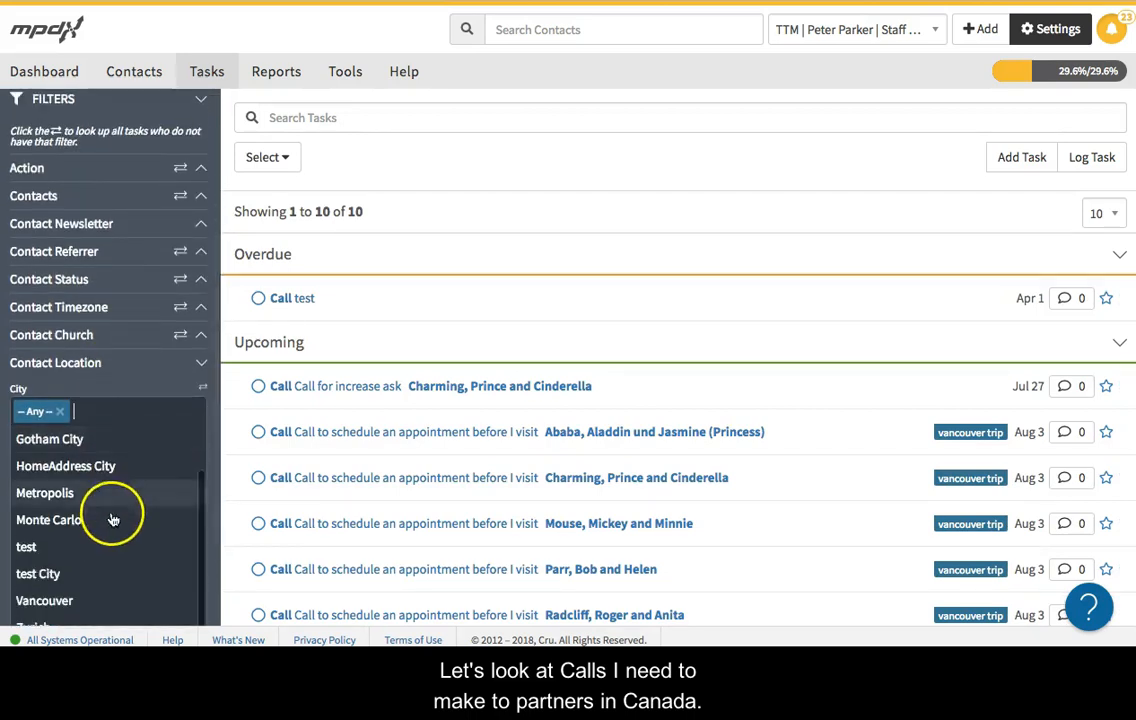
{"action": "left_click", "coordinate": [44, 600]}
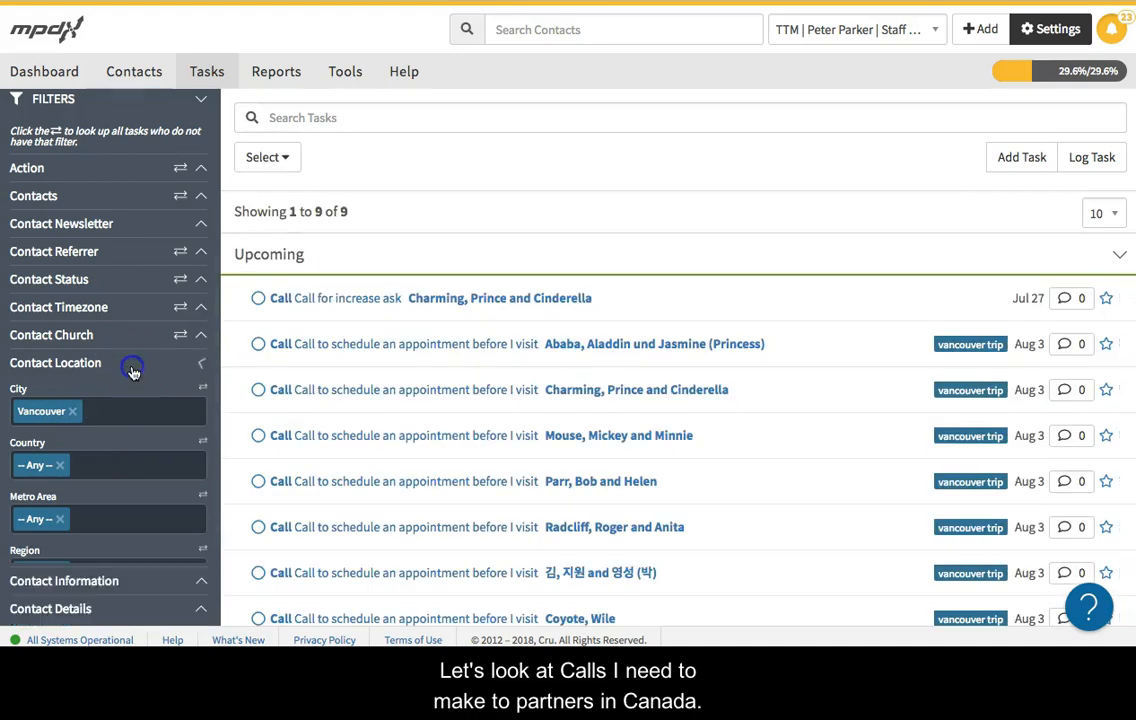
{"action": "scroll", "scroll_direction": "up", "scroll_amount": 3}
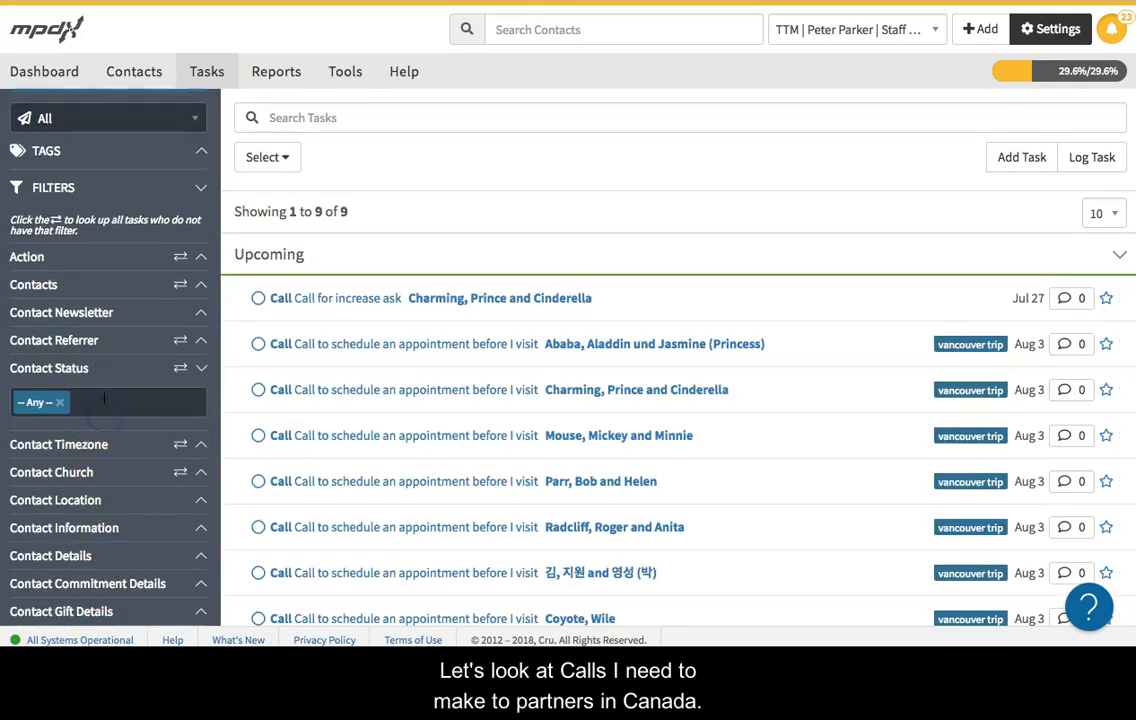
{"action": "left_click", "coordinate": [107, 402]}
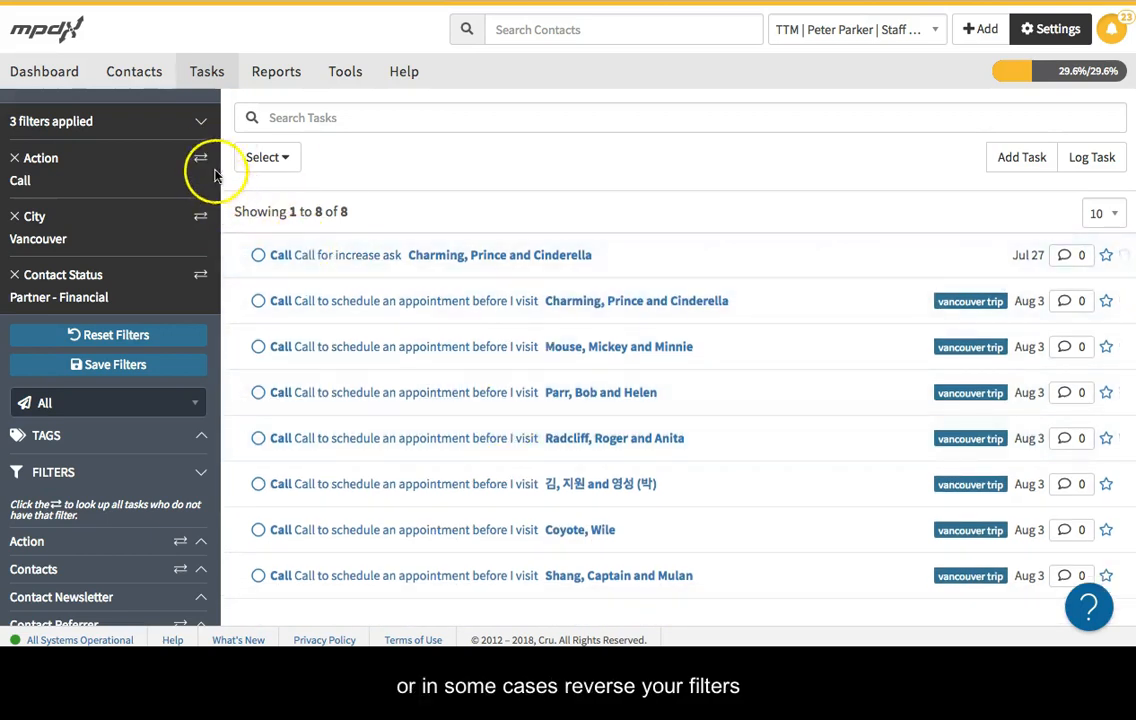
- Choose Partner - Financial under Contact Status alongside the Call and Vancouver filters
{"action": "left_click", "coordinate": [201, 218]}
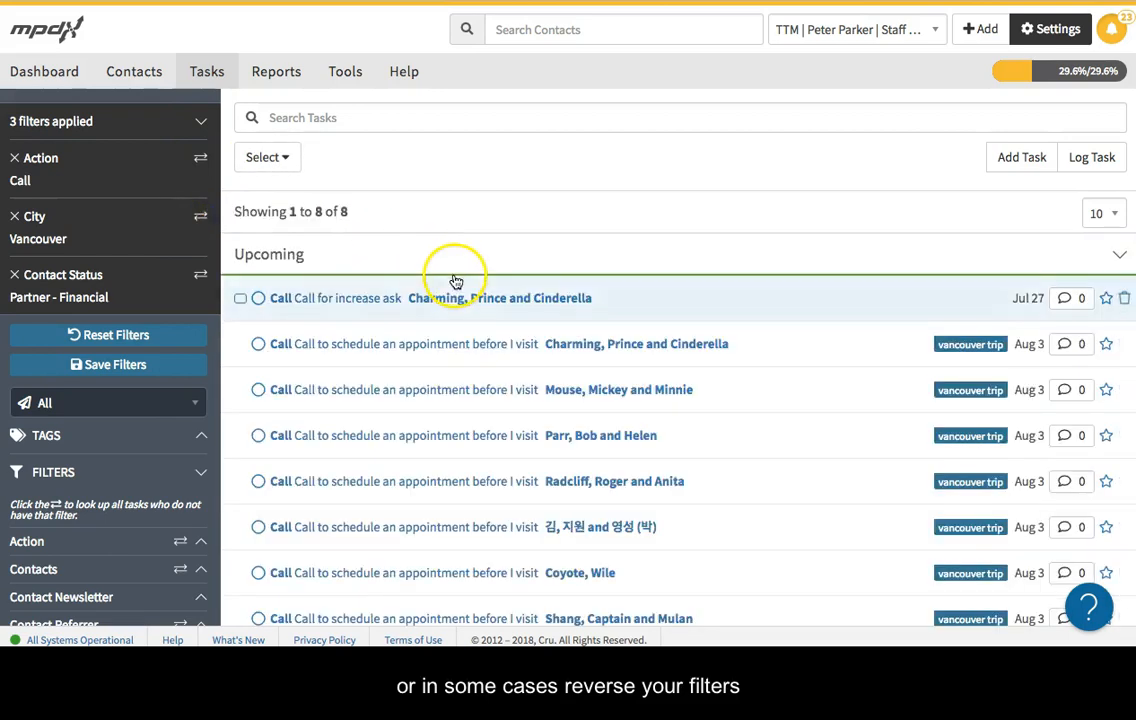
{"action": "mouse_move", "coordinate": [377, 196]}
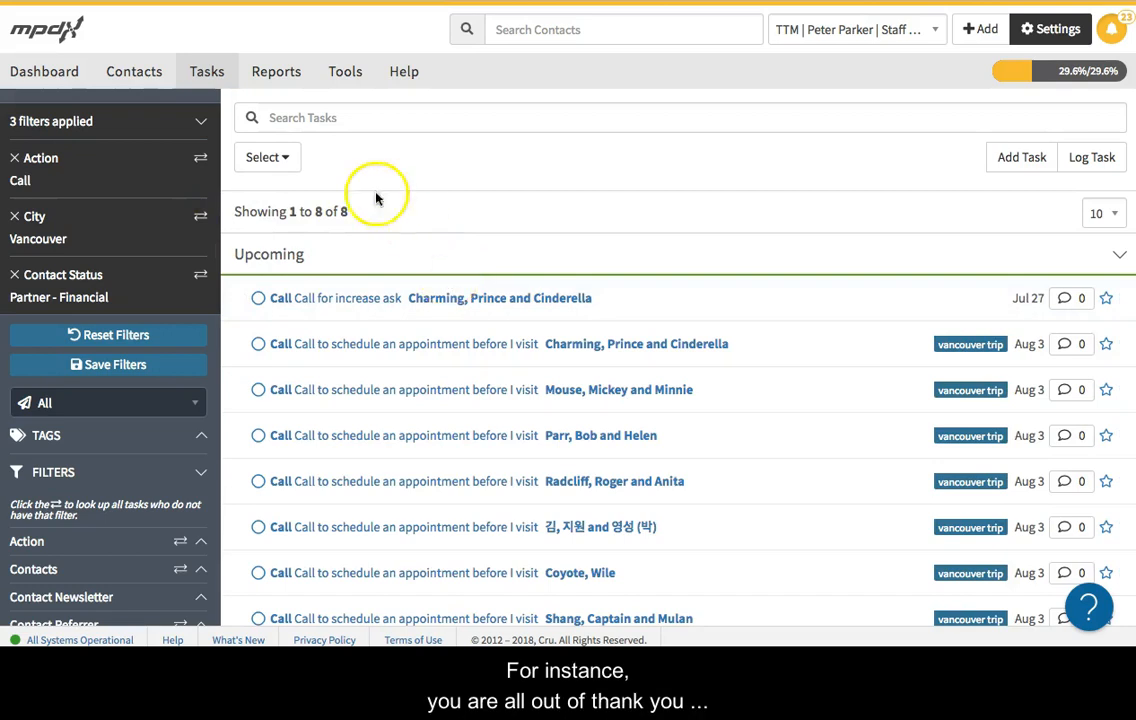
{"action": "left_click", "coordinate": [108, 334]}
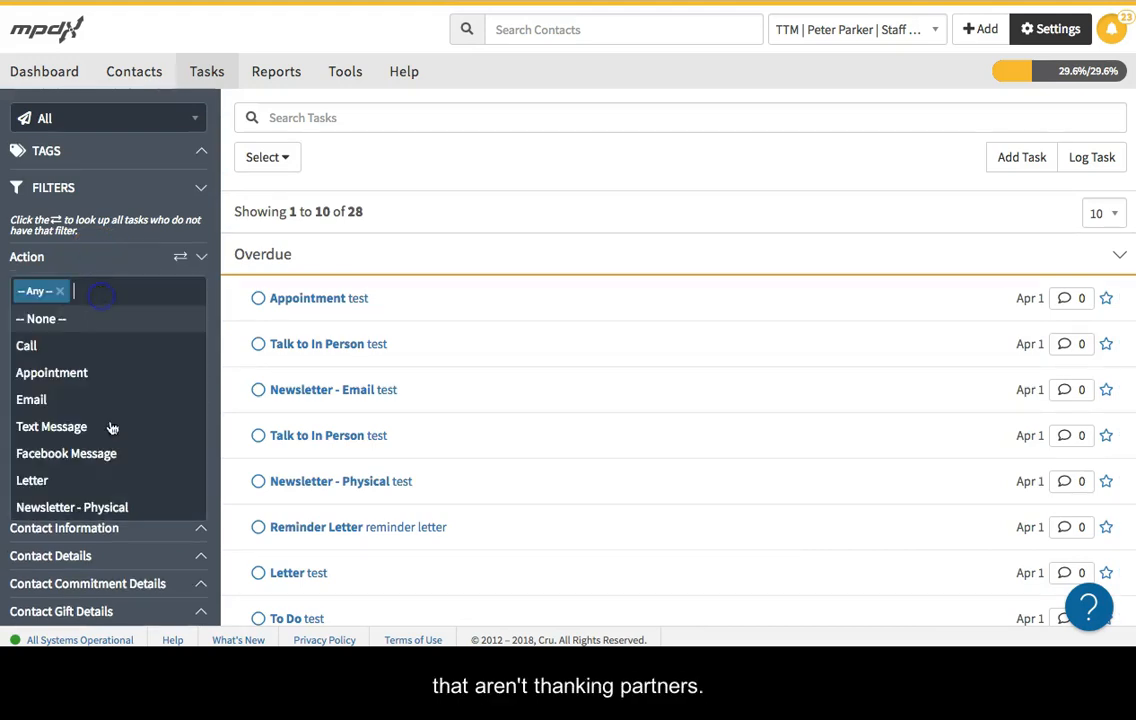
- Exclude Thank and Call actions via the reversed action filter, then reset it to show all 28 tasks
{"action": "scroll", "scroll_direction": "down", "scroll_amount": 3}
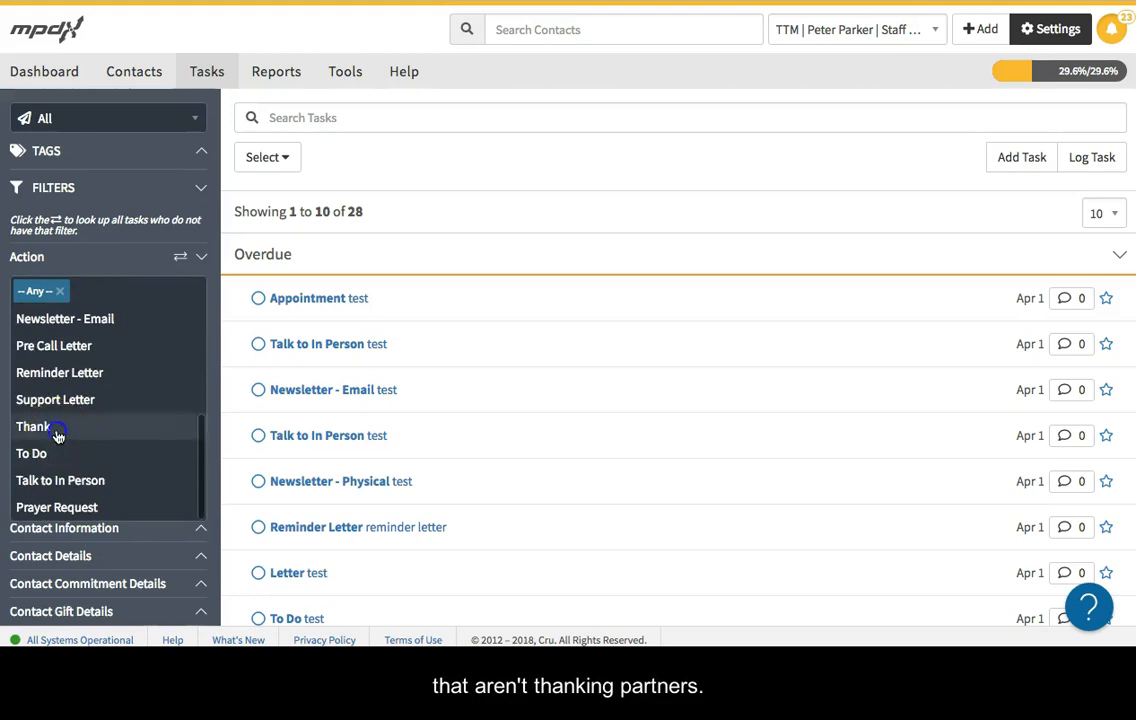
{"action": "left_click", "coordinate": [33, 426]}
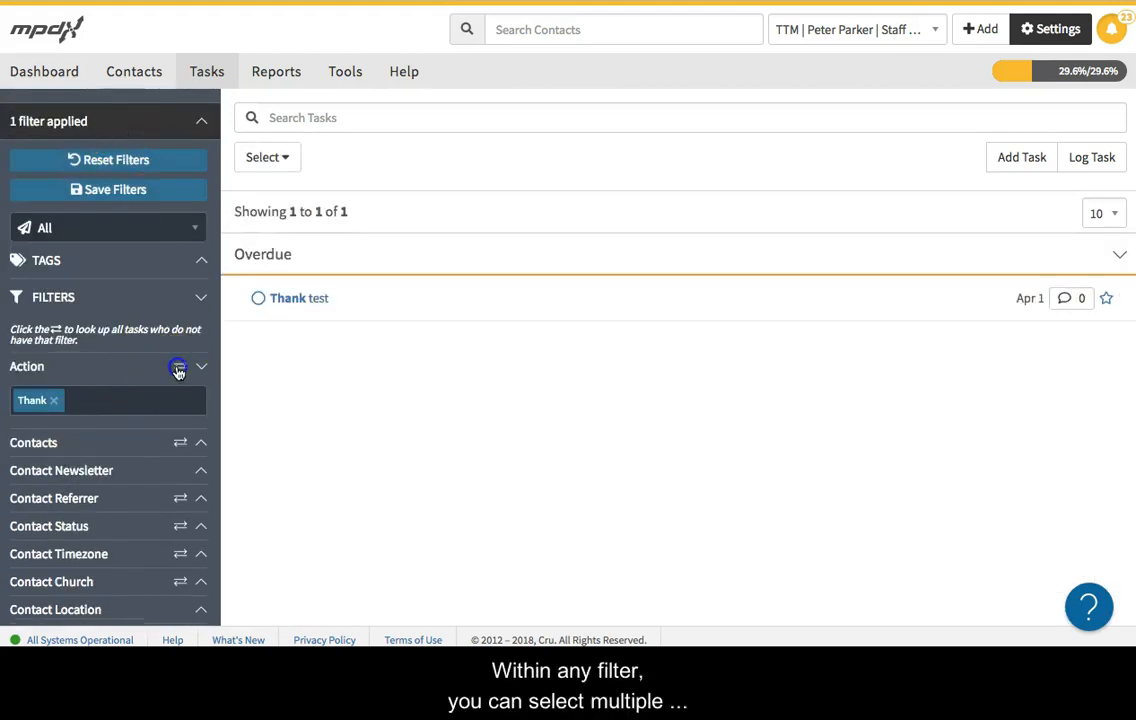
{"action": "left_click", "coordinate": [179, 368]}
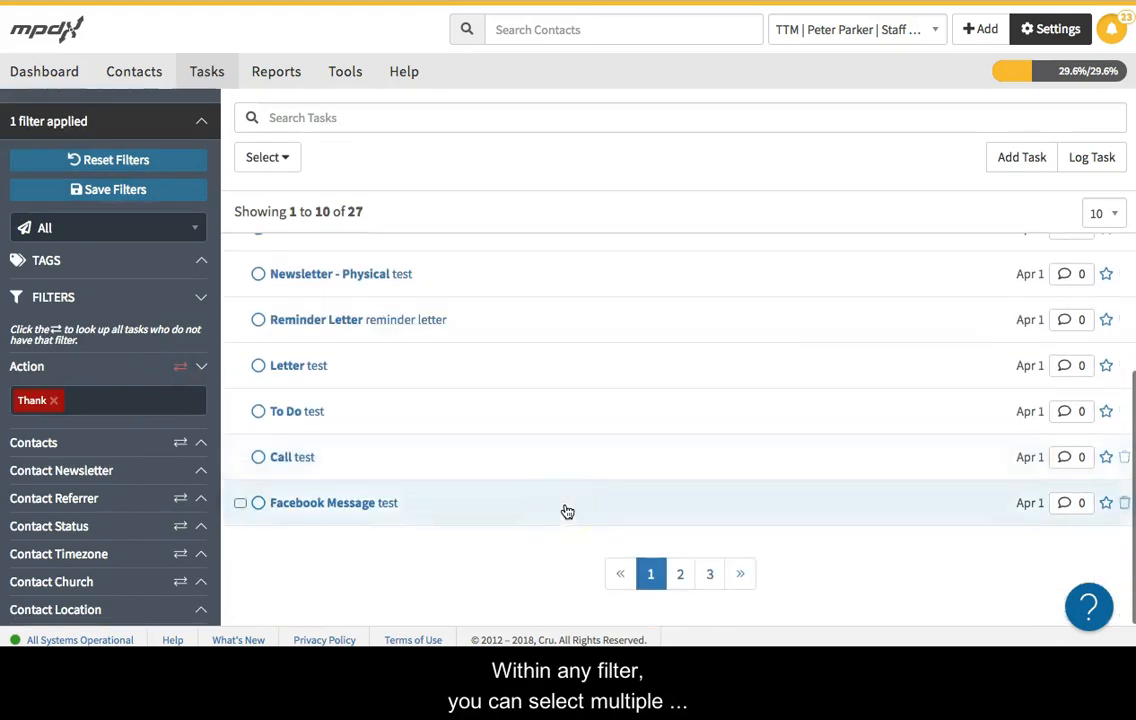
{"action": "scroll", "scroll_direction": "up", "scroll_amount": 3}
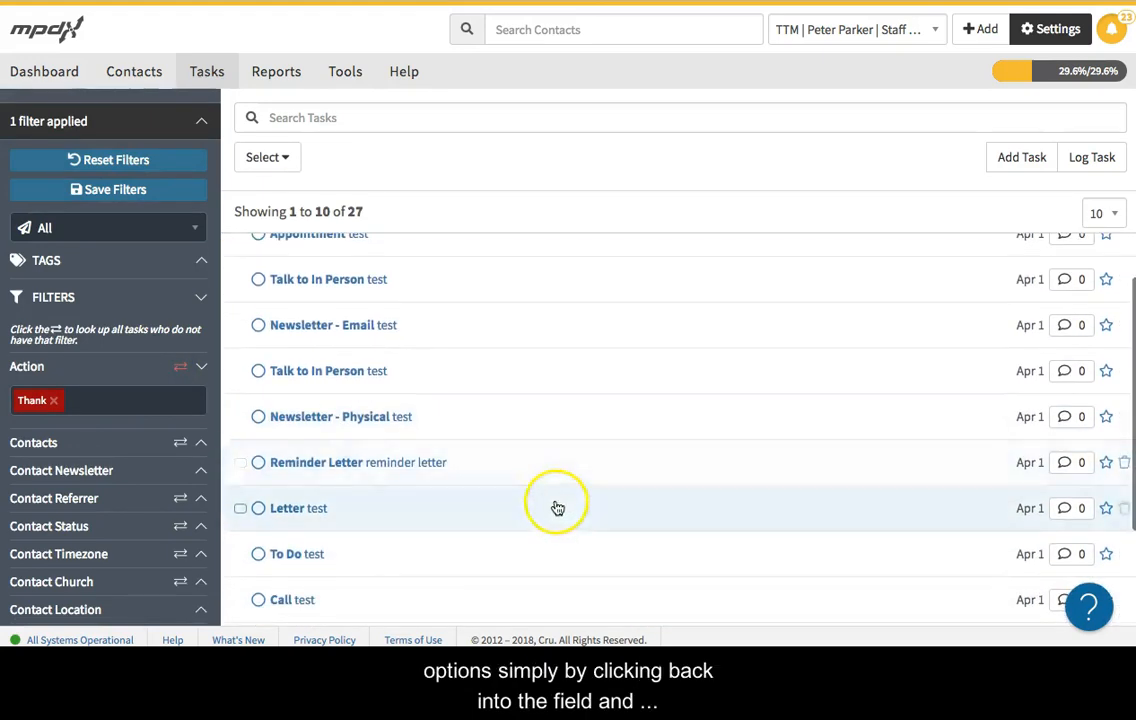
{"action": "type", "text": "call"}
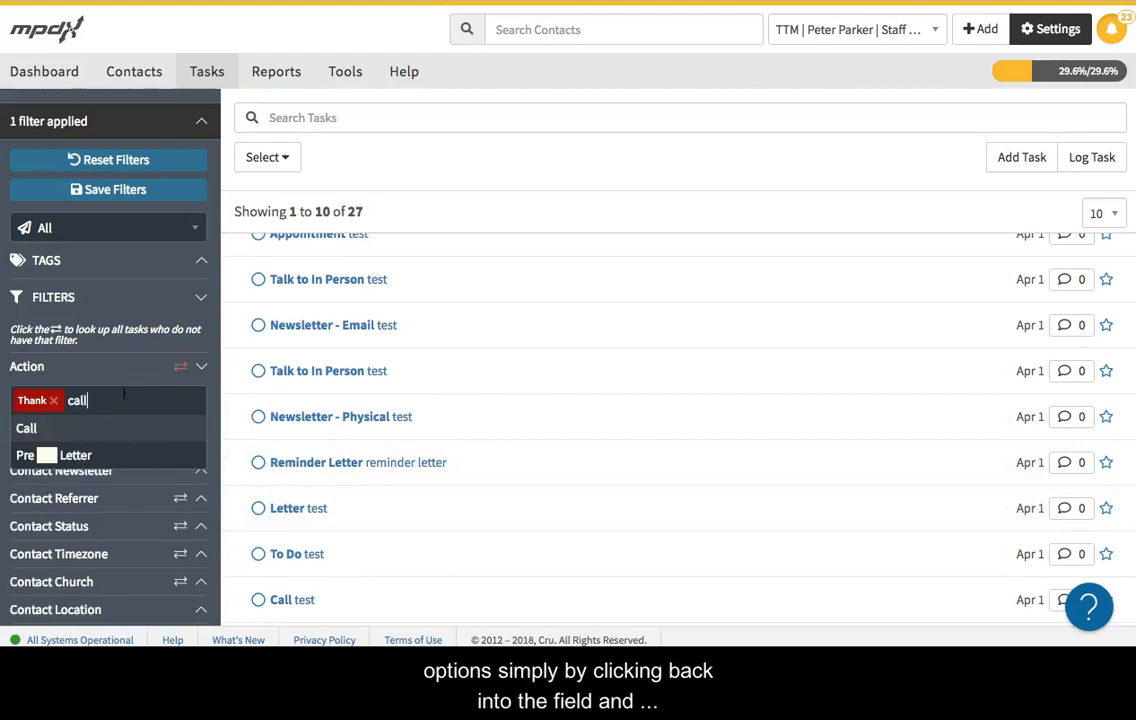
{"action": "left_click", "coordinate": [26, 428]}
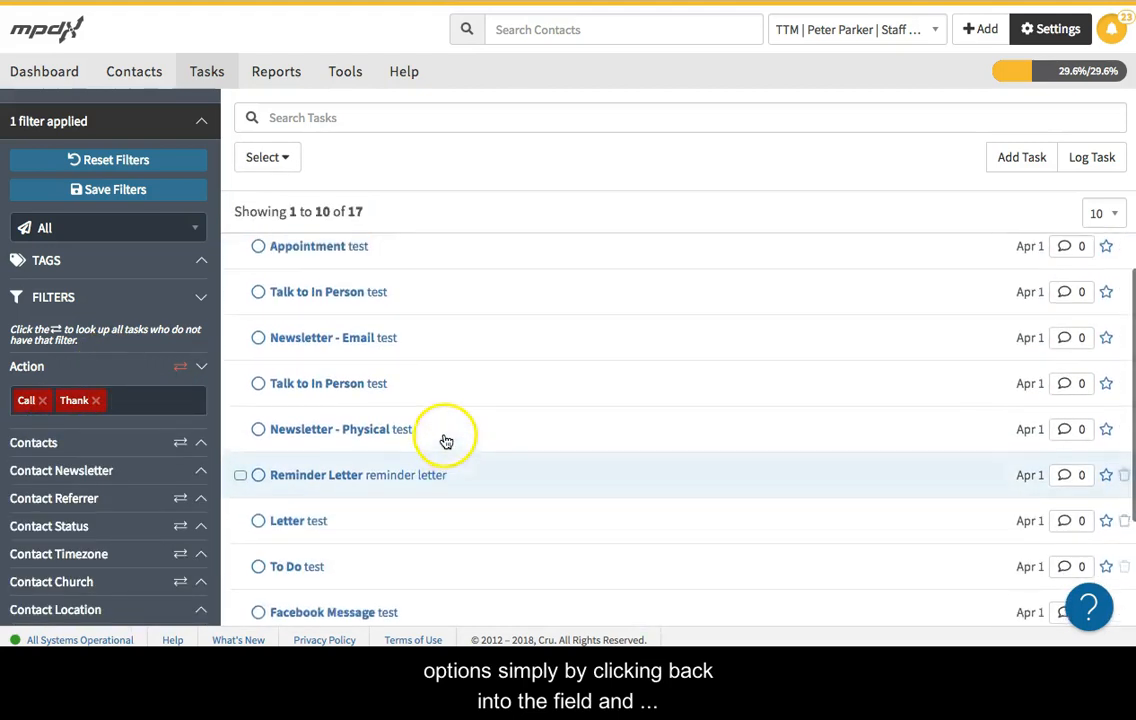
{"action": "left_click", "coordinate": [44, 400]}
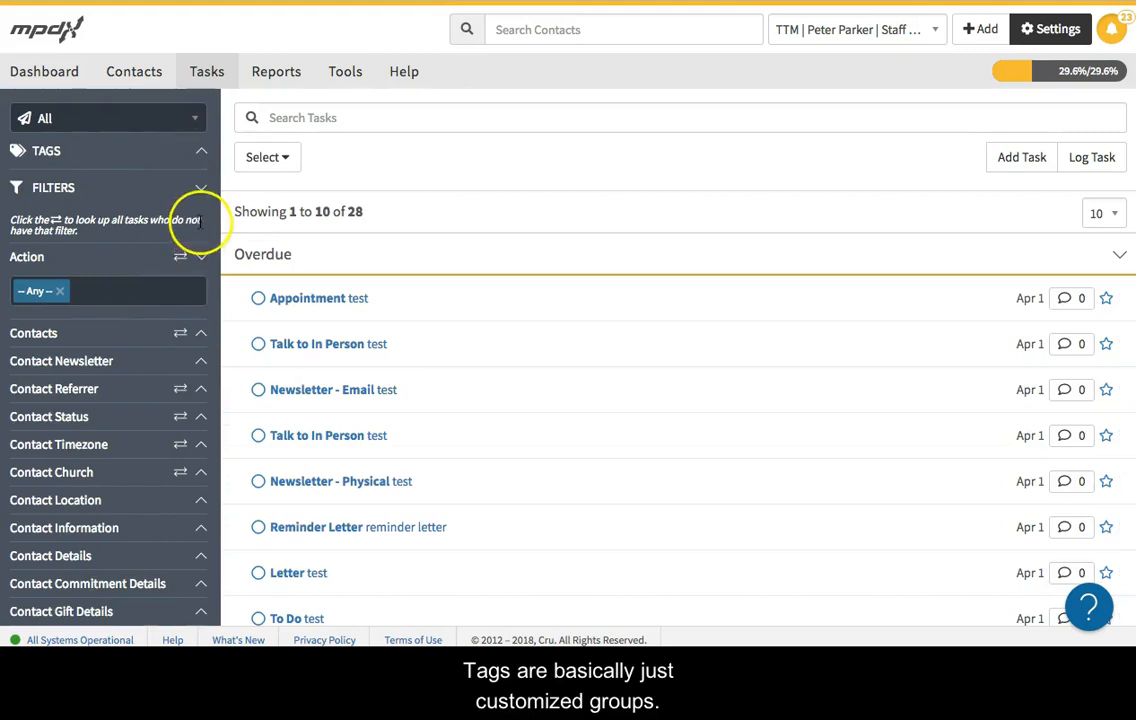
- Filter by the vancouver trip tag, then add the jim tag with match-any mode
{"action": "left_click", "coordinate": [201, 151]}
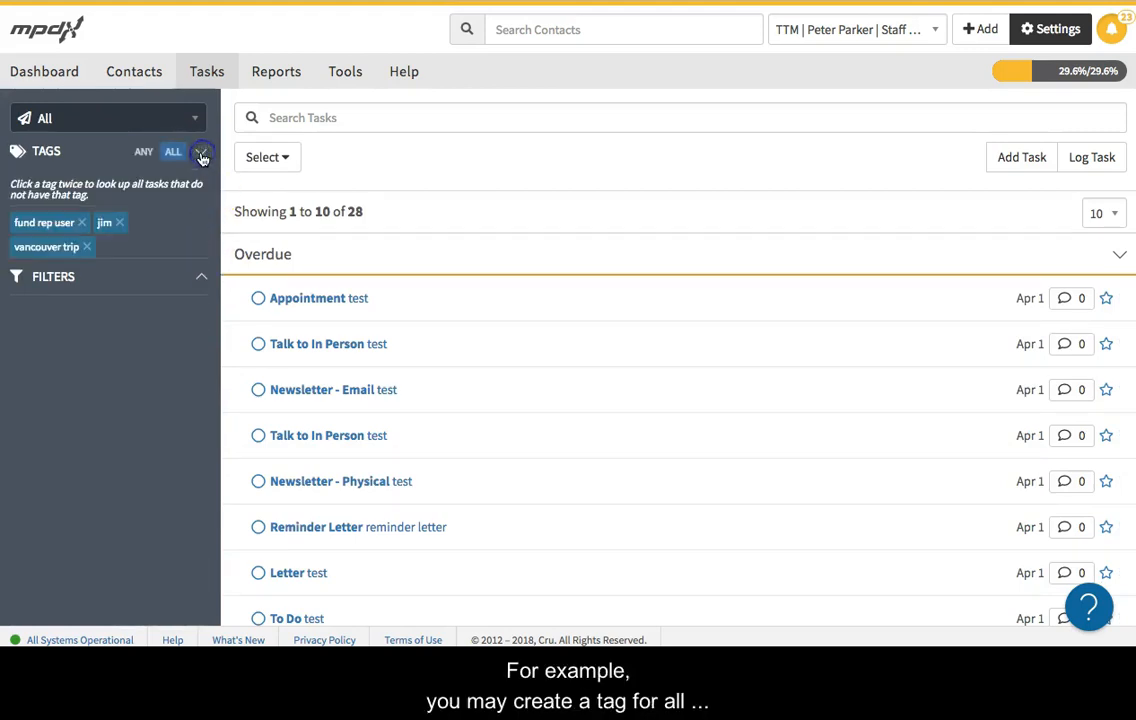
{"action": "mouse_move", "coordinate": [100, 389]}
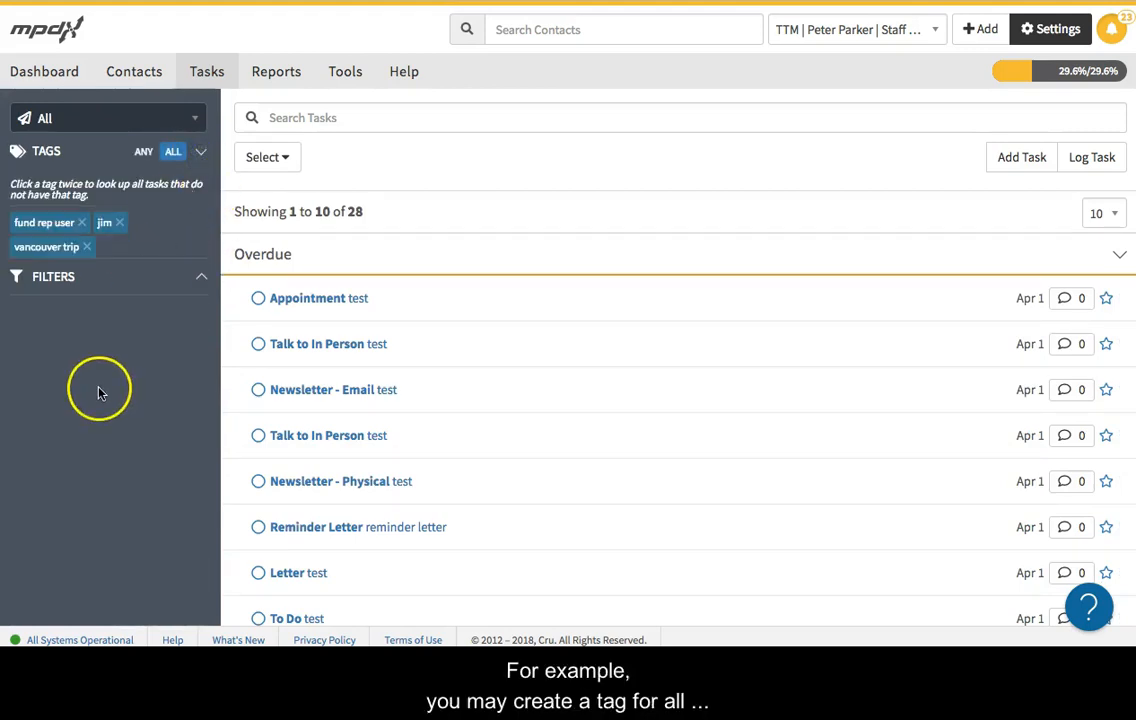
{"action": "mouse_move", "coordinate": [35, 305]}
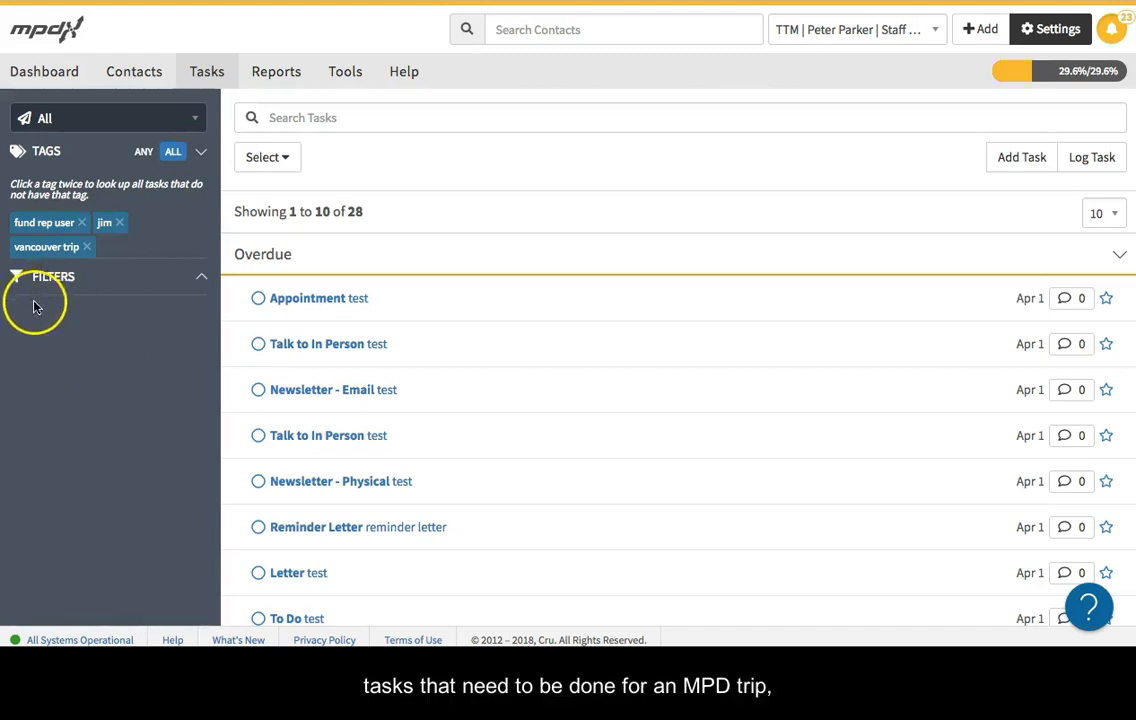
{"action": "mouse_move", "coordinate": [80, 415]}
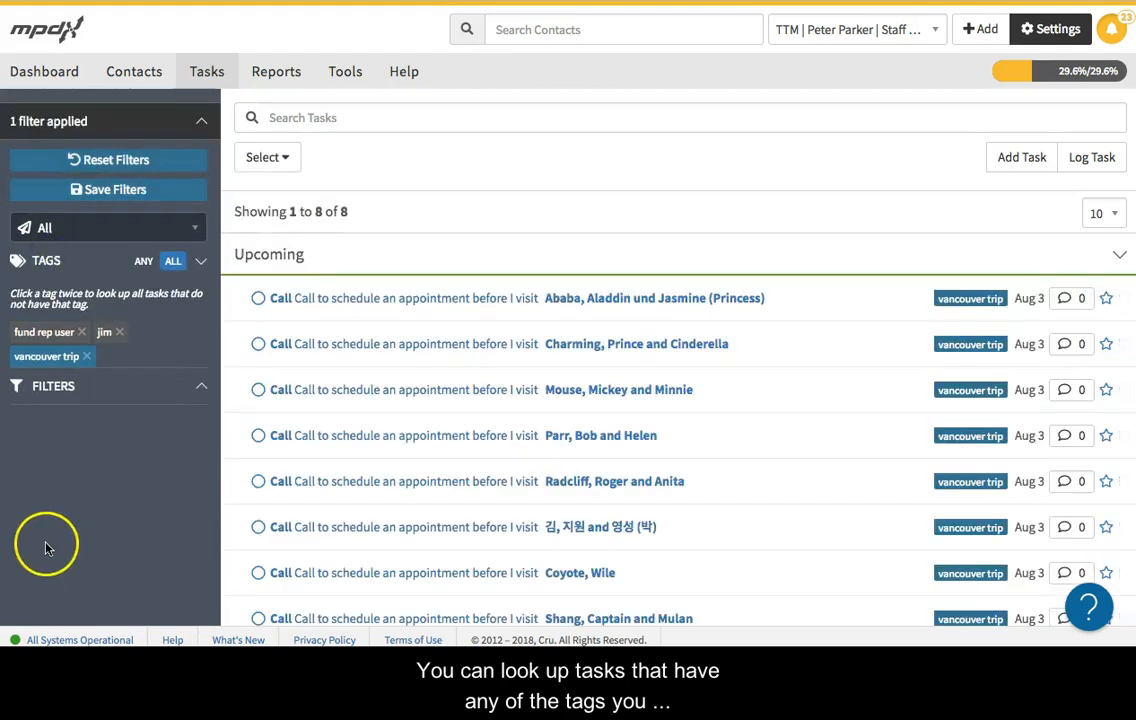
{"action": "mouse_move", "coordinate": [150, 258]}
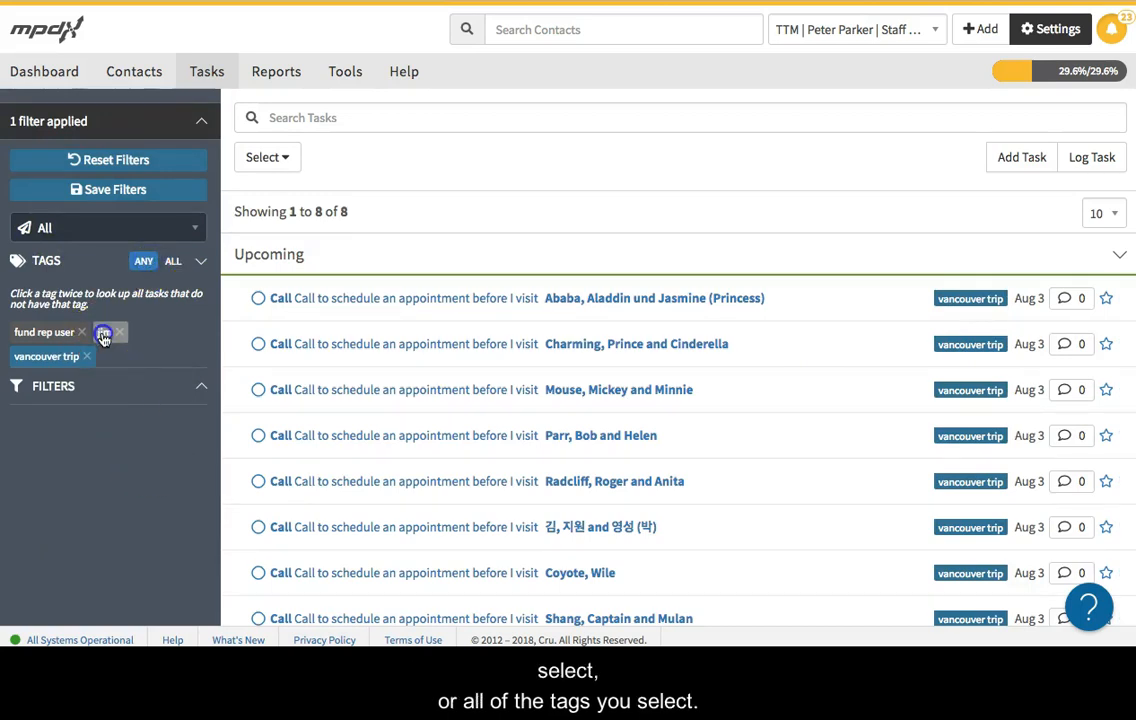
{"action": "left_click", "coordinate": [103, 331]}
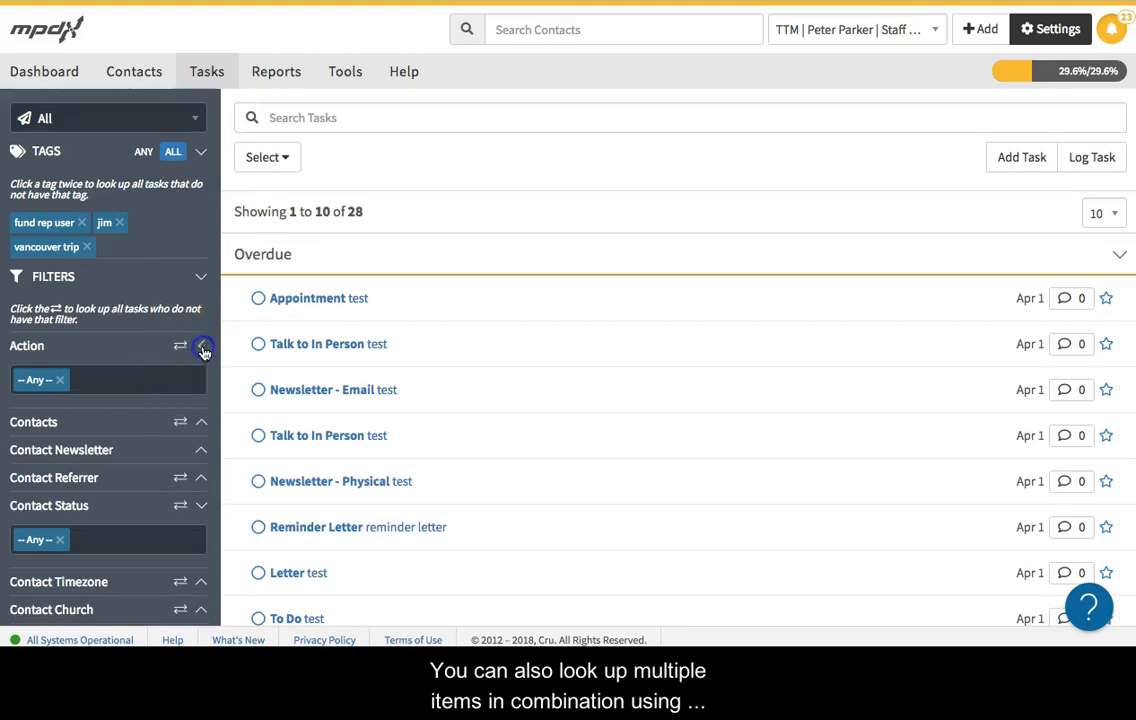
- Filter to Call actions and search the tasks for 'appointment'
{"action": "left_click", "coordinate": [201, 345]}
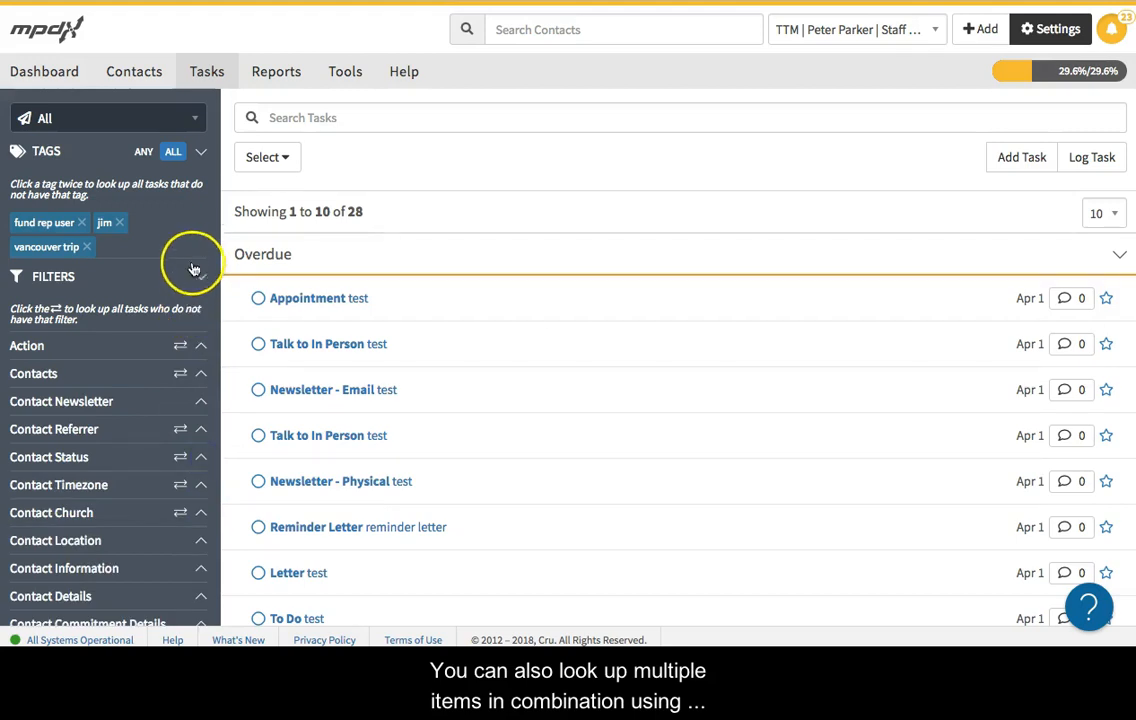
{"action": "mouse_move", "coordinate": [199, 352]}
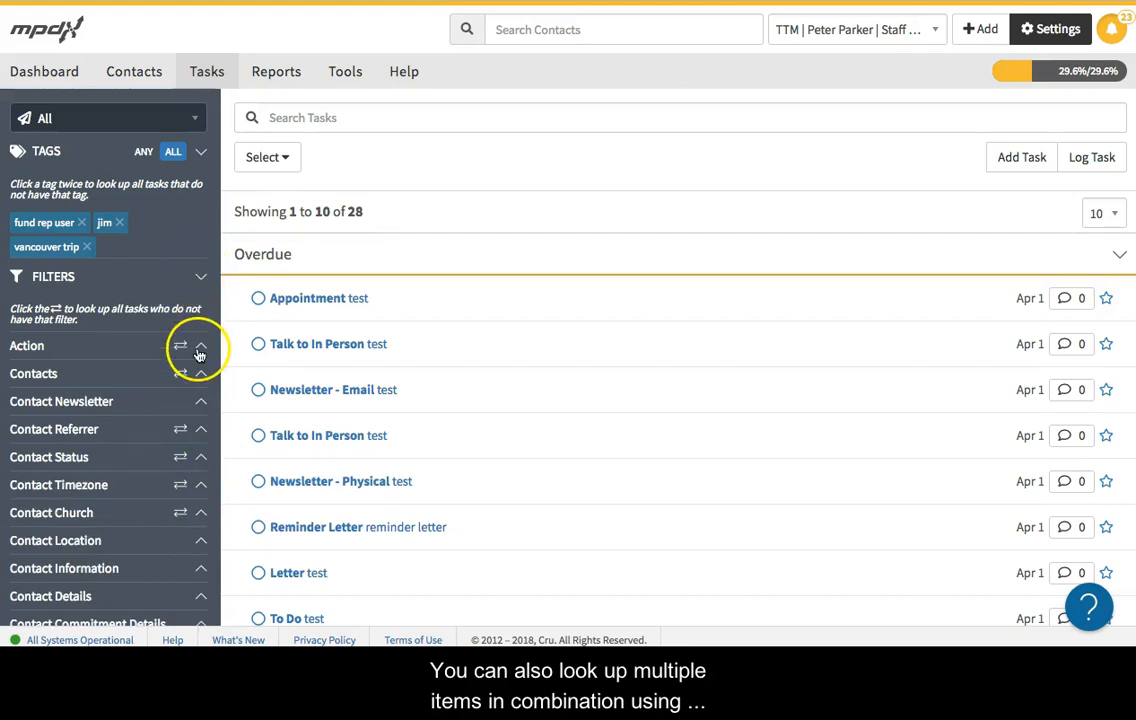
{"action": "left_click", "coordinate": [201, 345]}
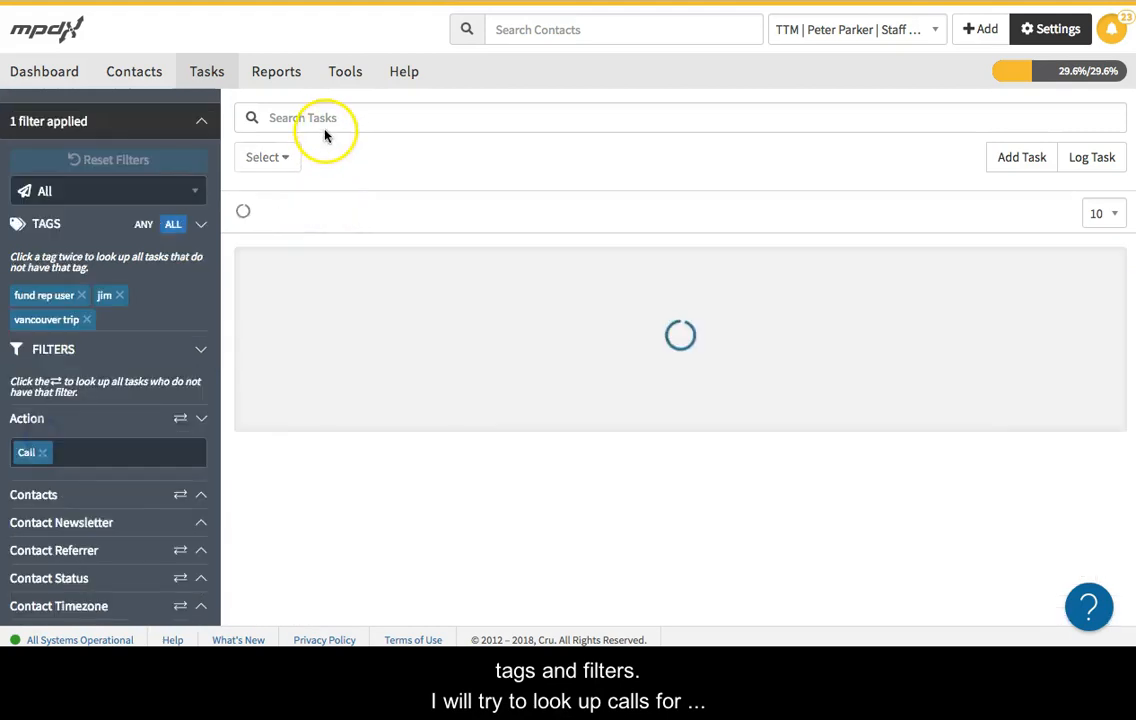
{"action": "left_click", "coordinate": [324, 117]}
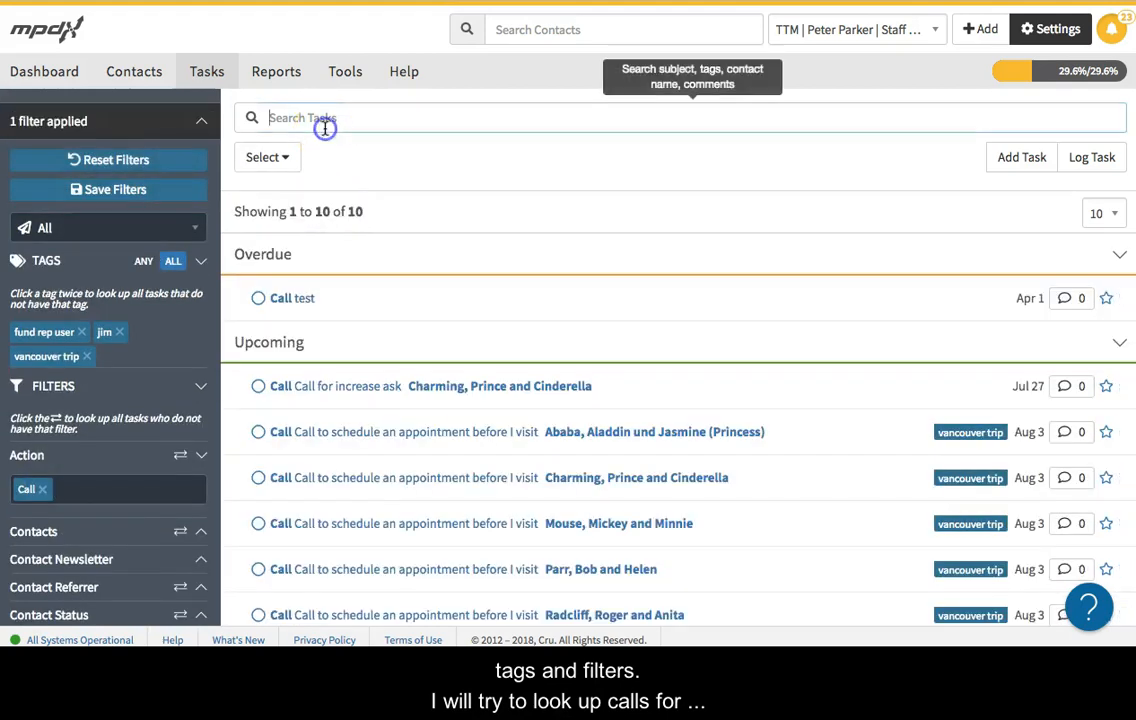
{"action": "type", "text": "appointment"}
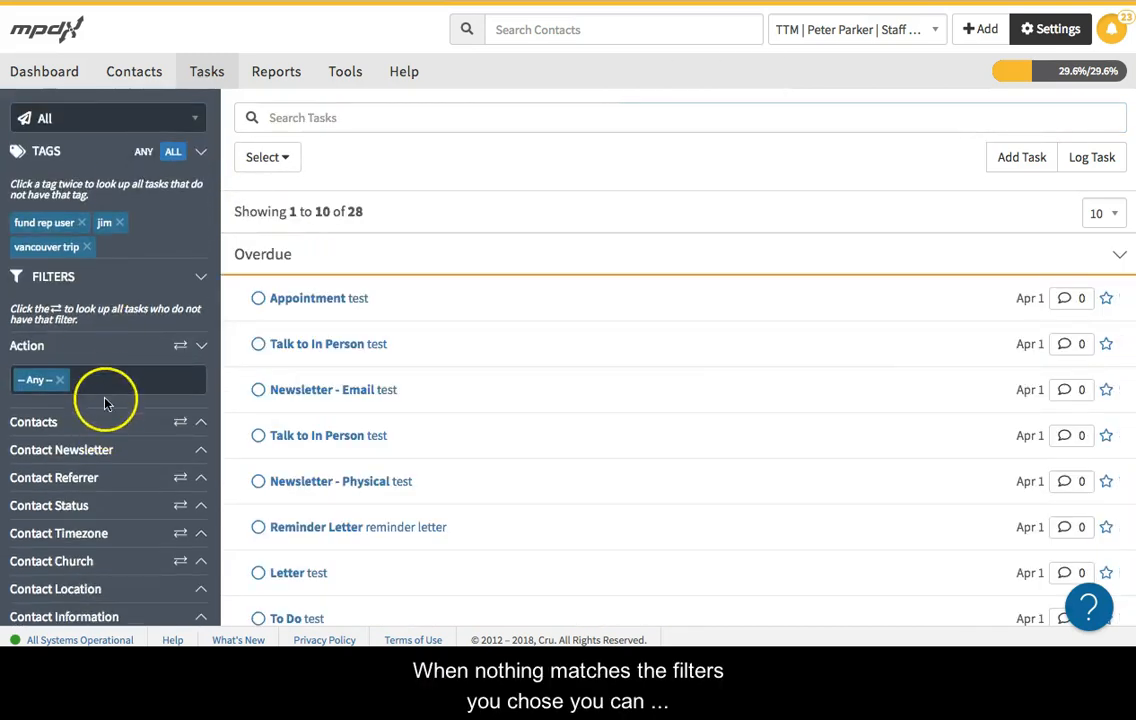
- Filter to Call action with Ask in Future status, find nothing, and reset all search filters
{"action": "left_click", "coordinate": [108, 379]}
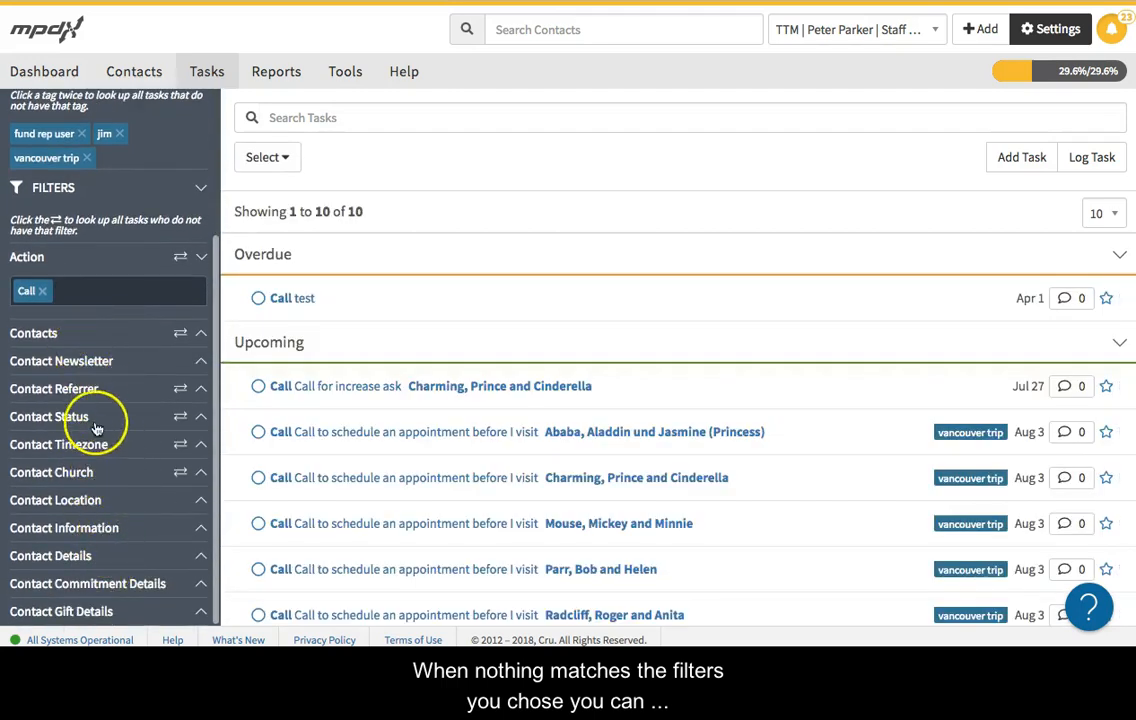
{"action": "left_click", "coordinate": [49, 416]}
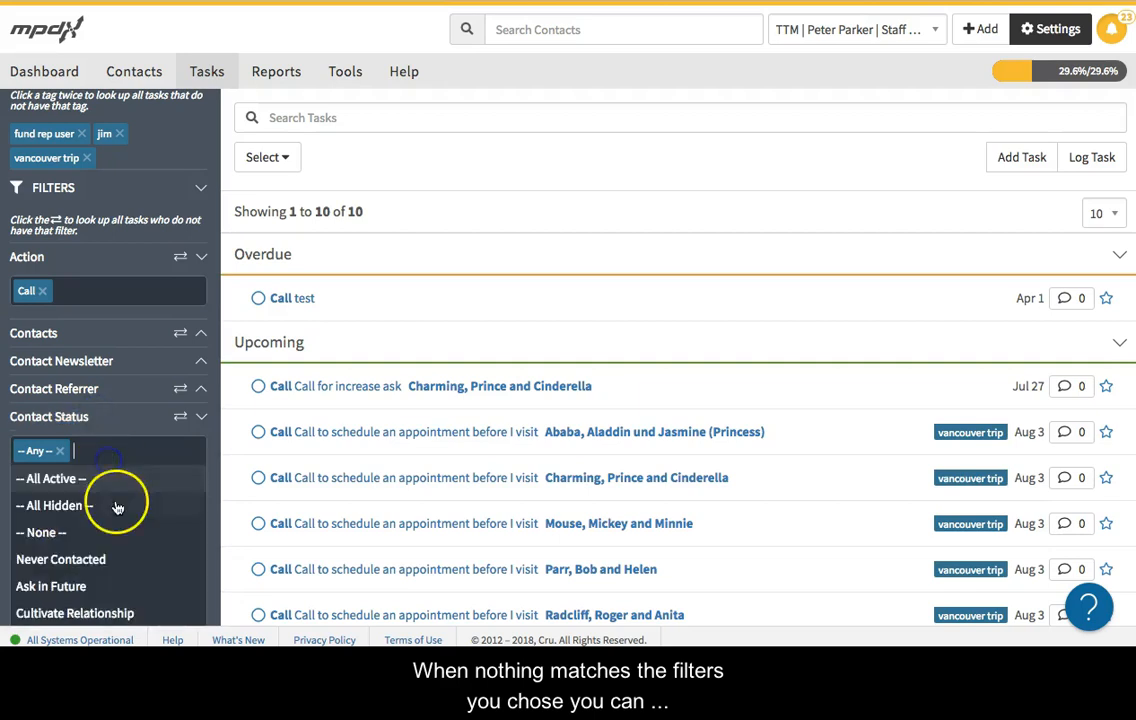
{"action": "left_click", "coordinate": [50, 586]}
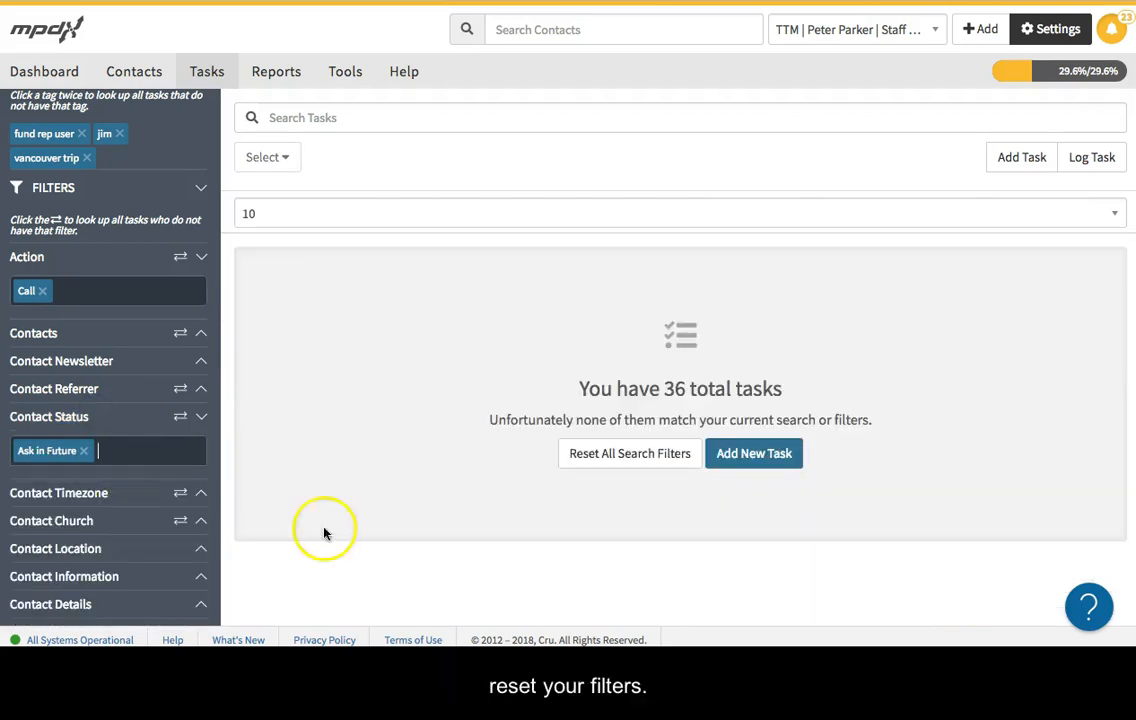
{"action": "left_click", "coordinate": [629, 453]}
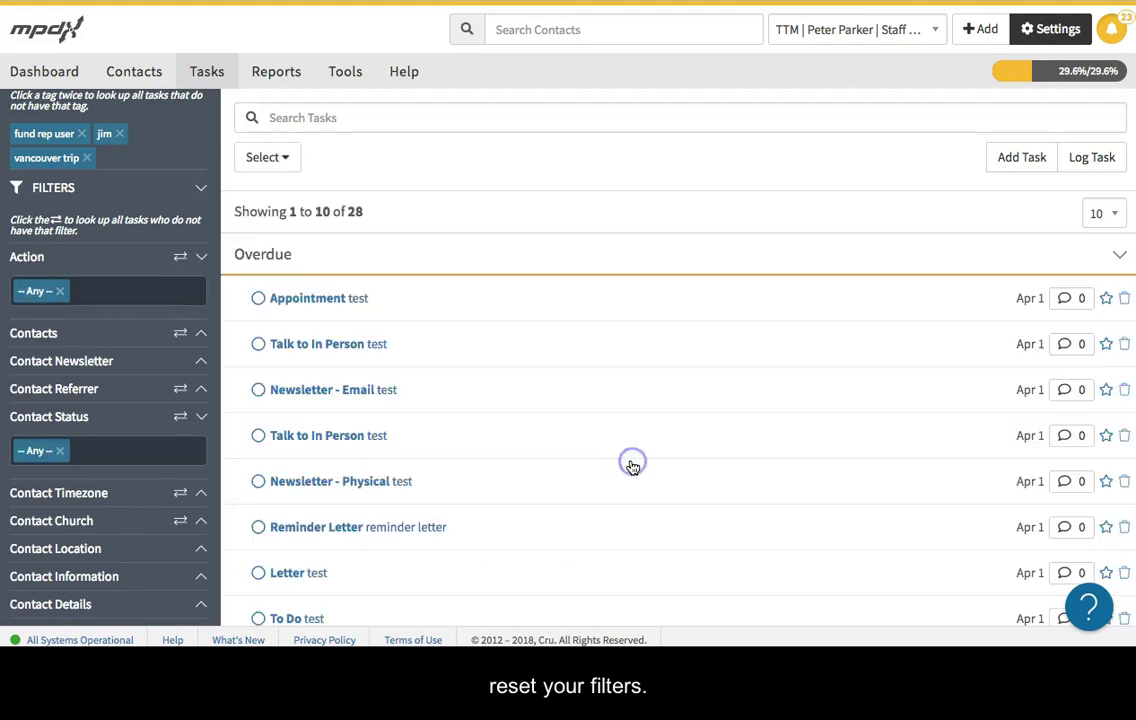
{"action": "mouse_move", "coordinate": [100, 420]}
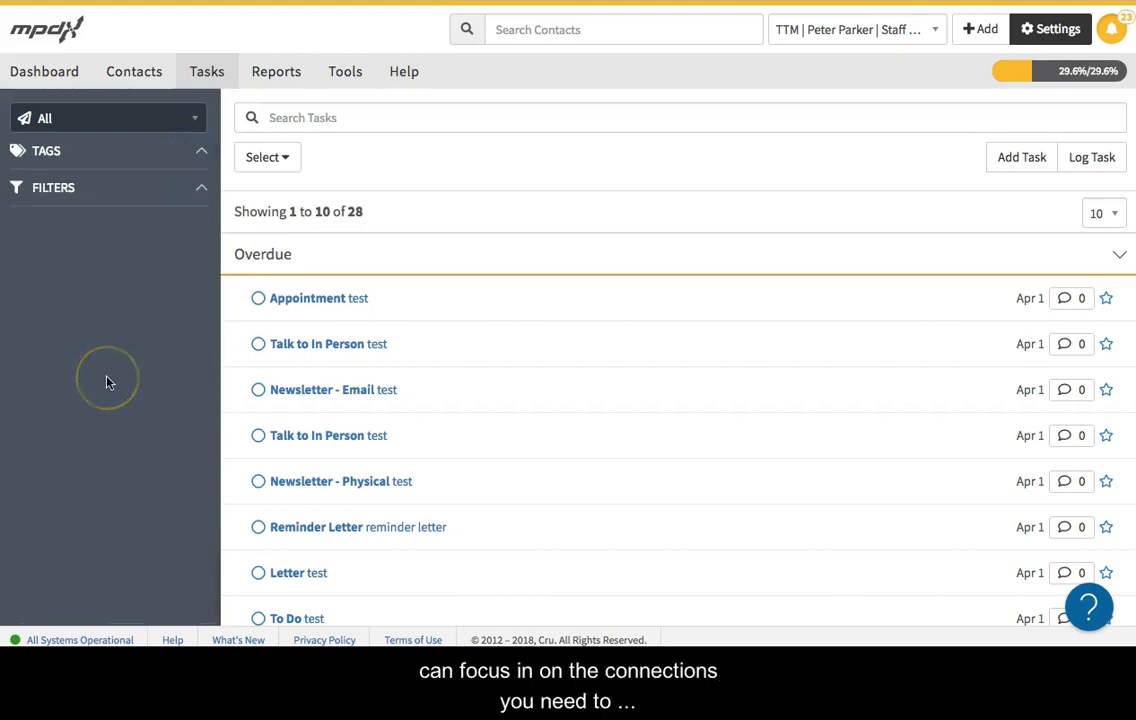
{"action": "mouse_move", "coordinate": [96, 390]}
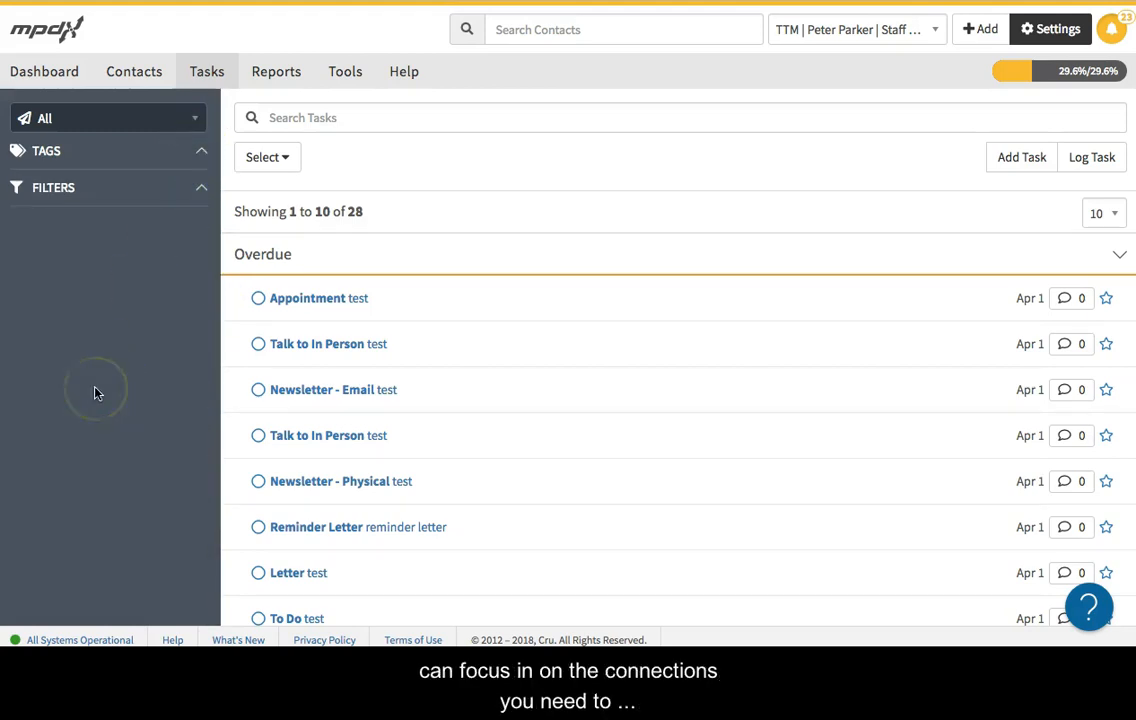